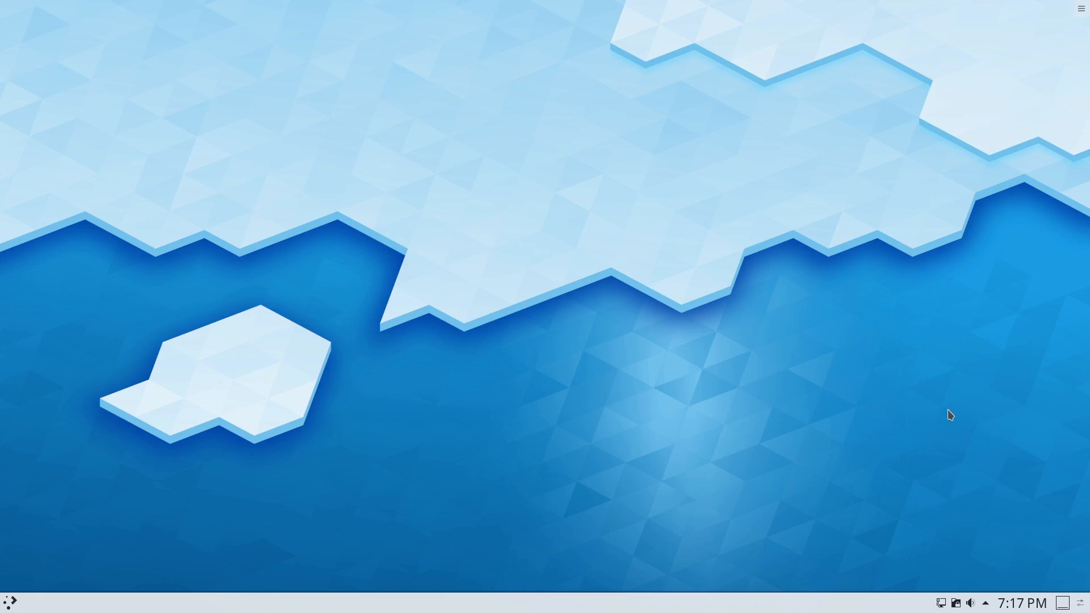
mouse_move(21, 602)
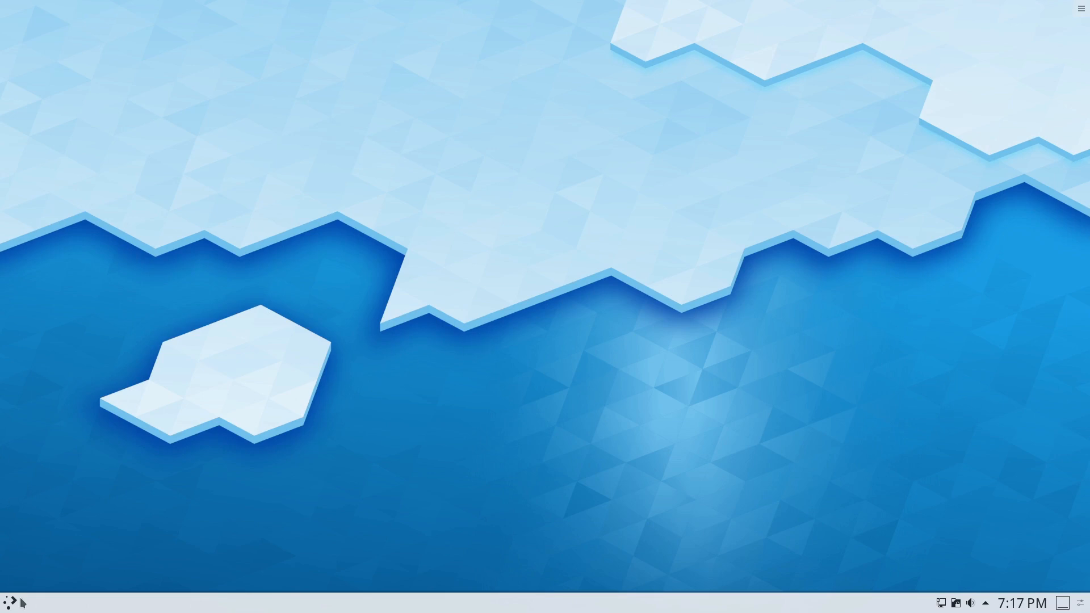
- Launch KSysGuard and show the System Load graphs for CPU, memory and network
click(9, 602)
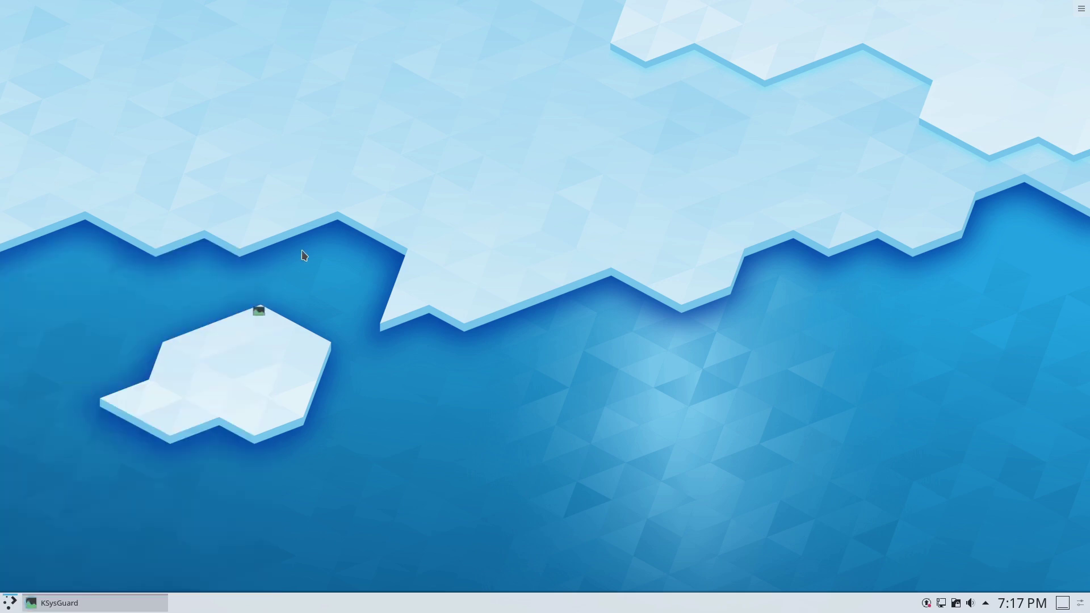
click(59, 603)
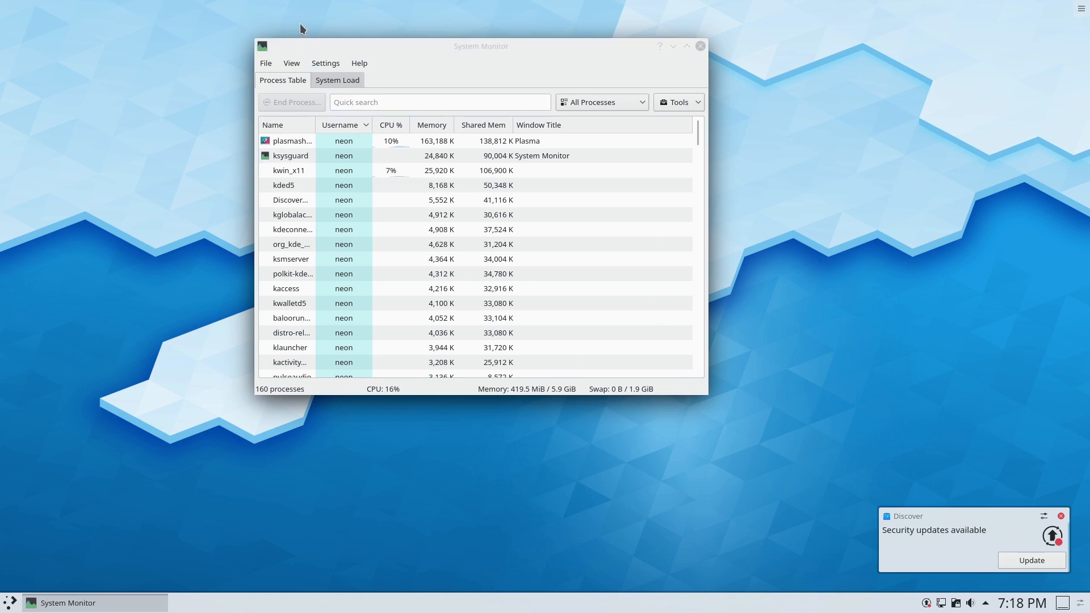
click(338, 80)
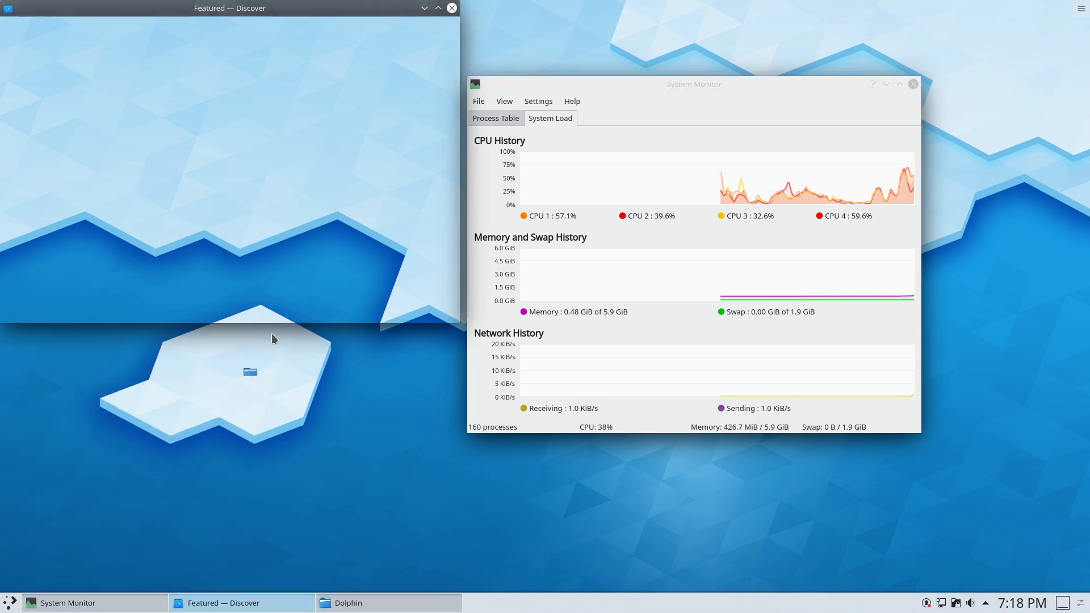
- Close System Monitor and Dolphin, leaving only Discover's Featured page open
click(347, 603)
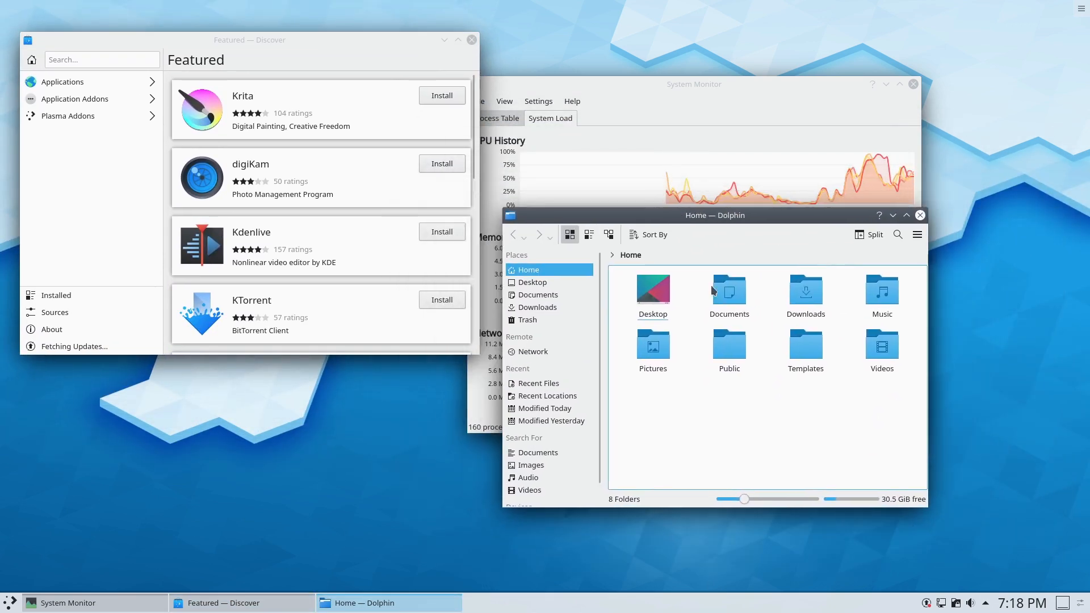
mouse_move(949, 306)
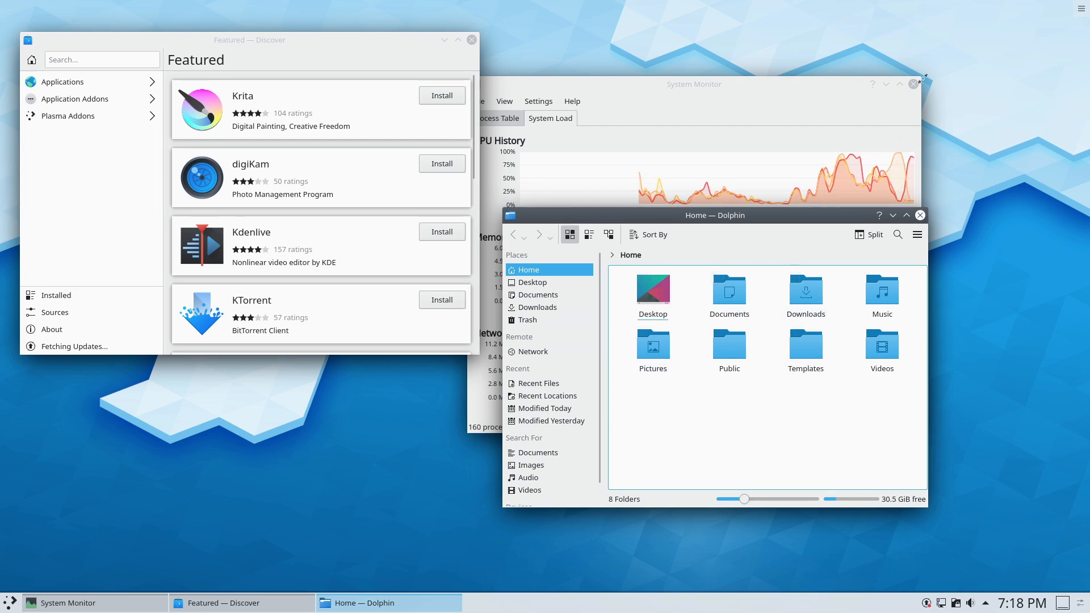
click(915, 84)
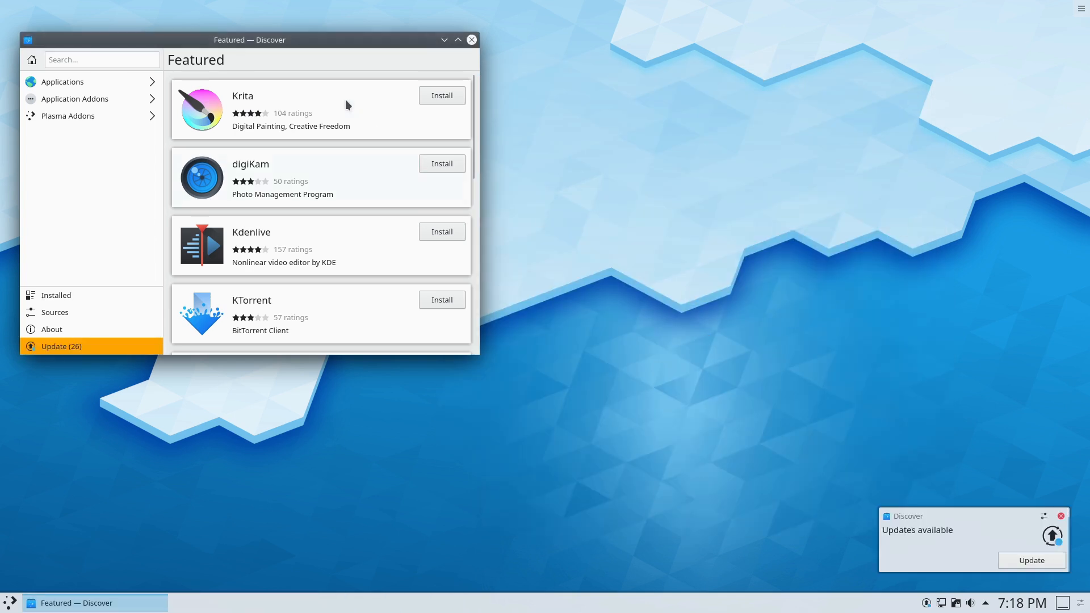
- Move Discover toward the screen centre and scroll through the Featured list, ending on Krita
drag(248, 39, 423, 47)
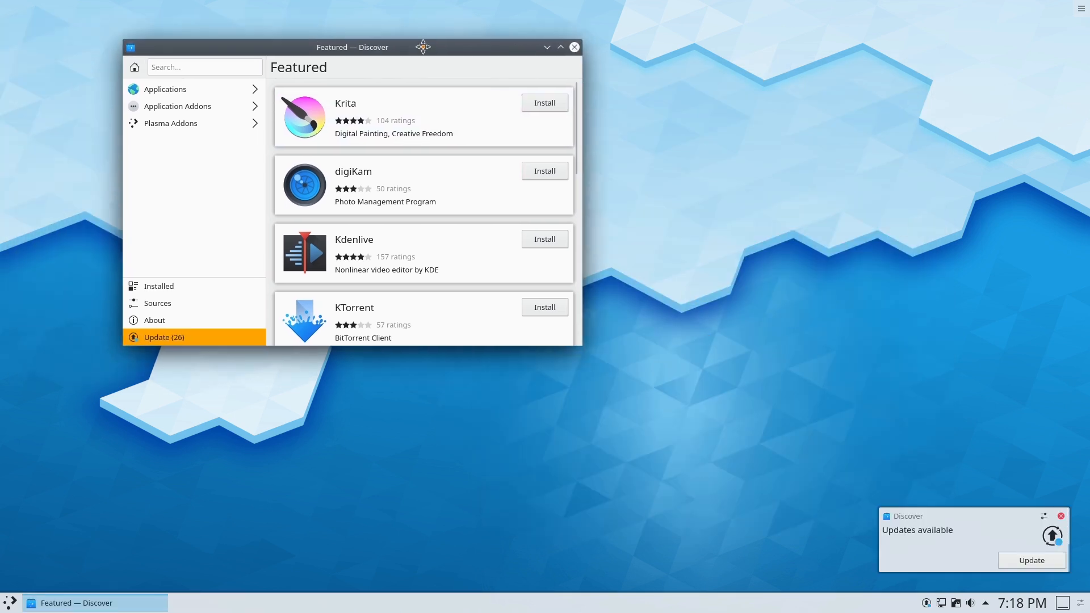
drag(352, 46, 439, 64)
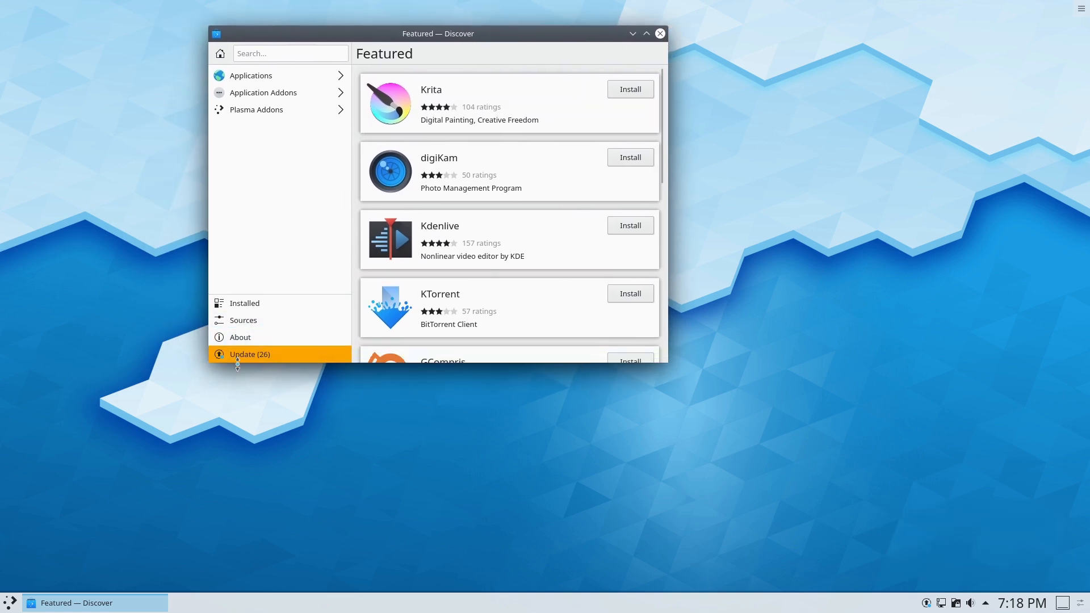
mouse_move(727, 339)
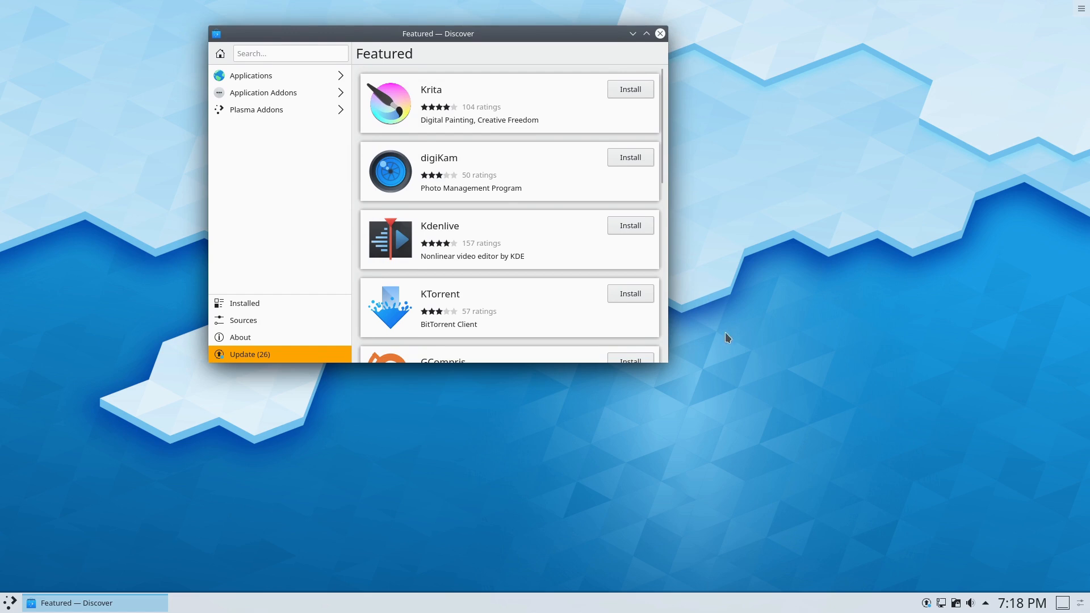
mouse_move(924, 264)
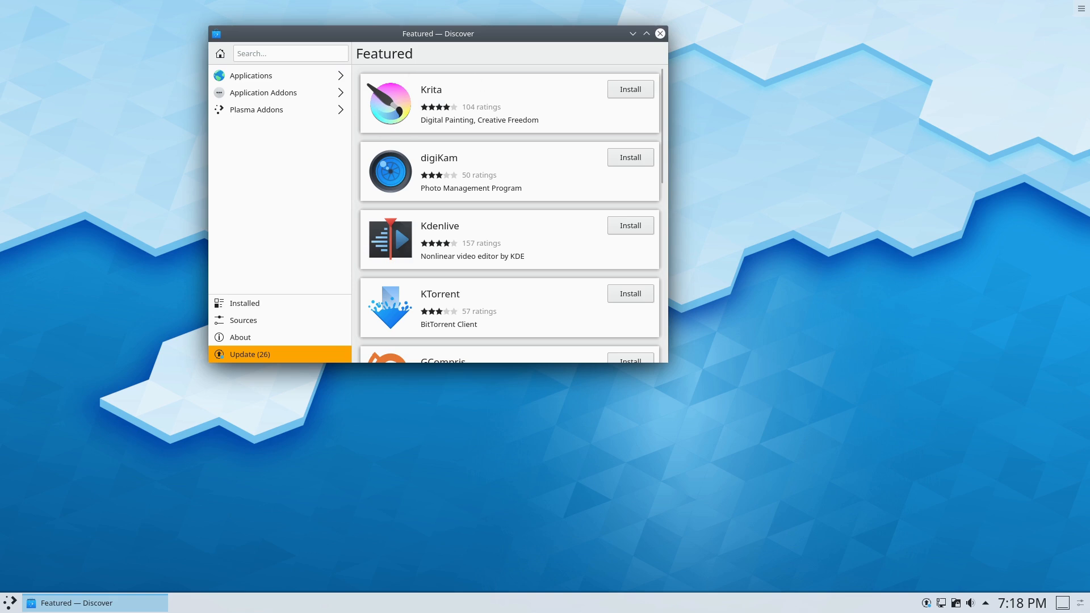
scroll(down, 3)
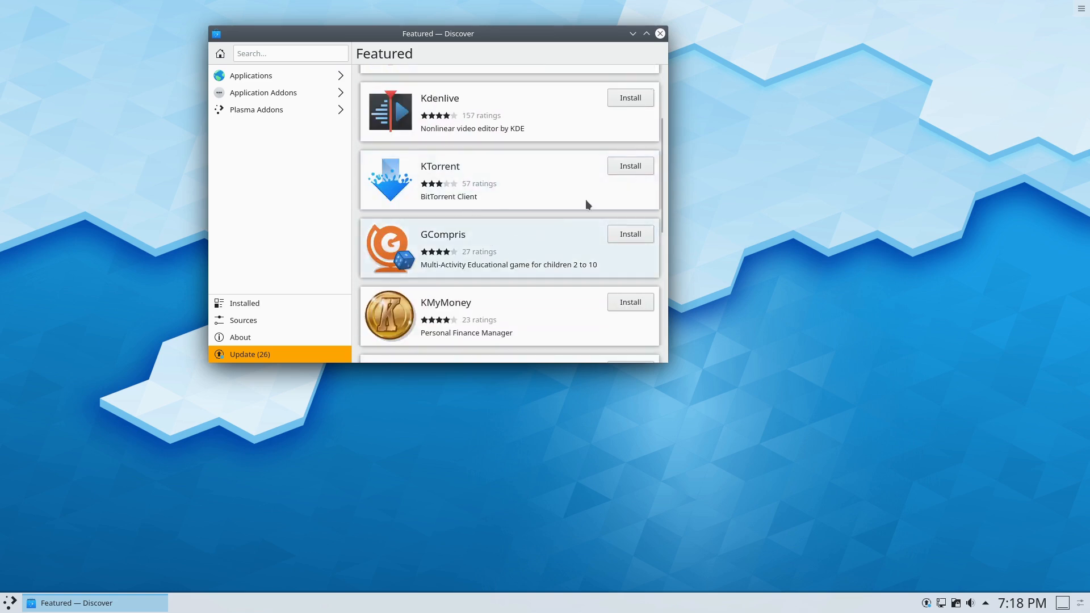
scroll(down, 3)
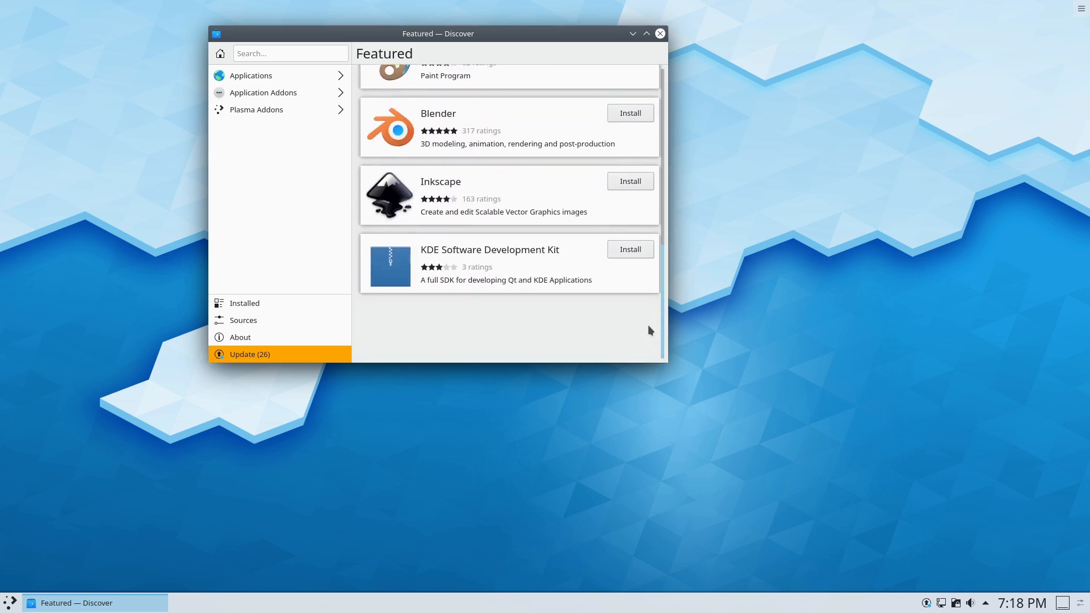
scroll(up, 3)
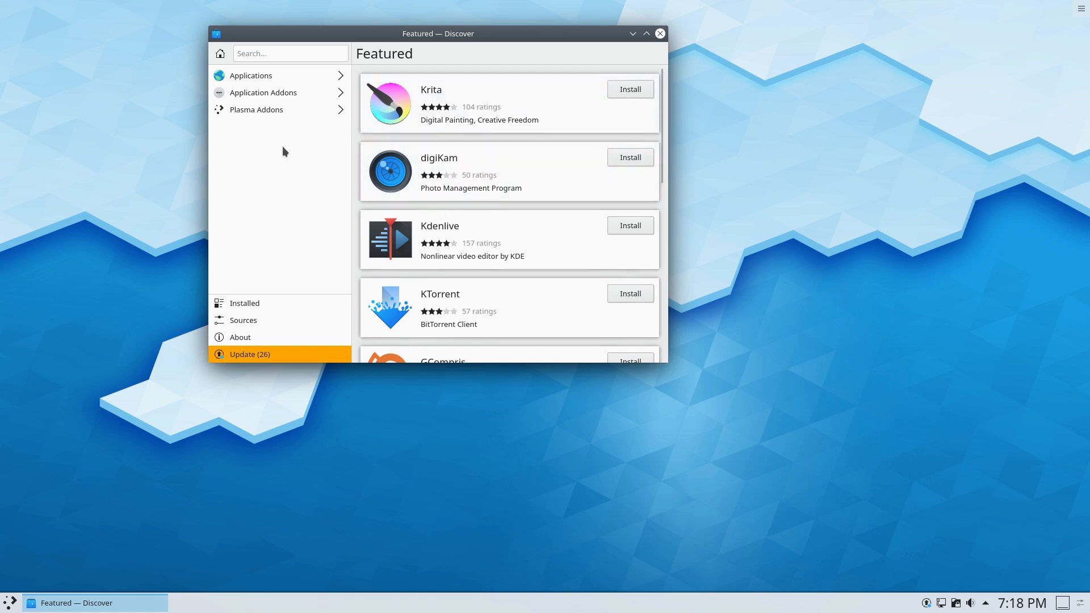
mouse_move(594, 194)
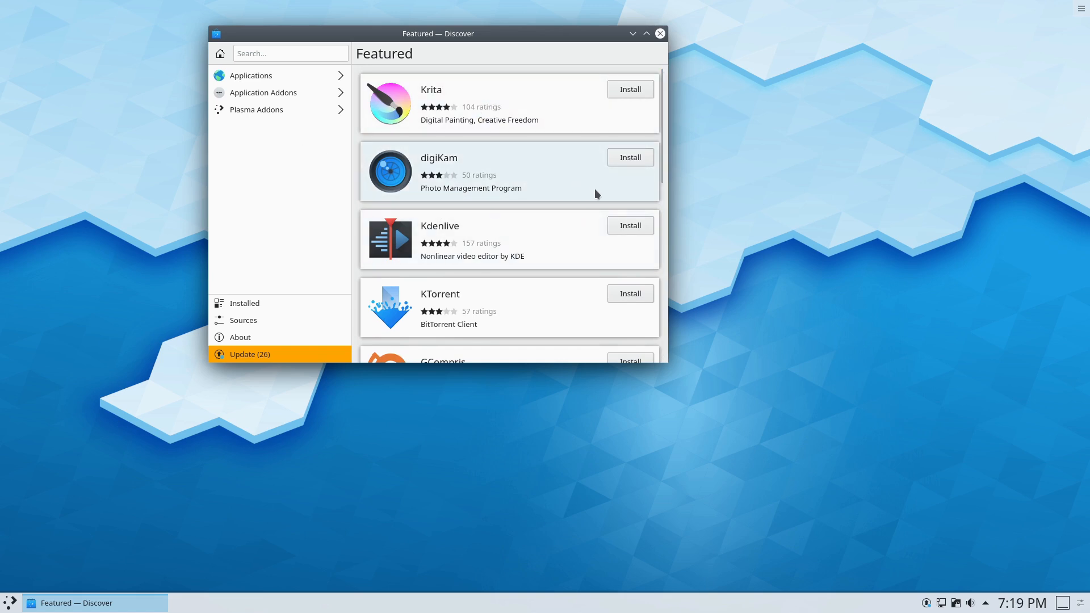
mouse_move(317, 70)
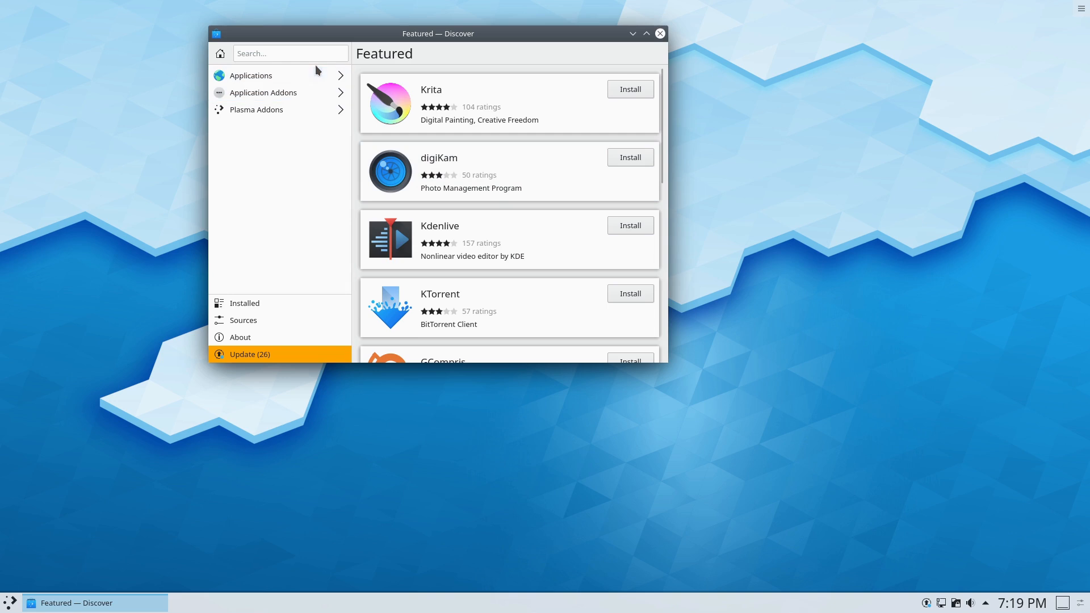
click(291, 54)
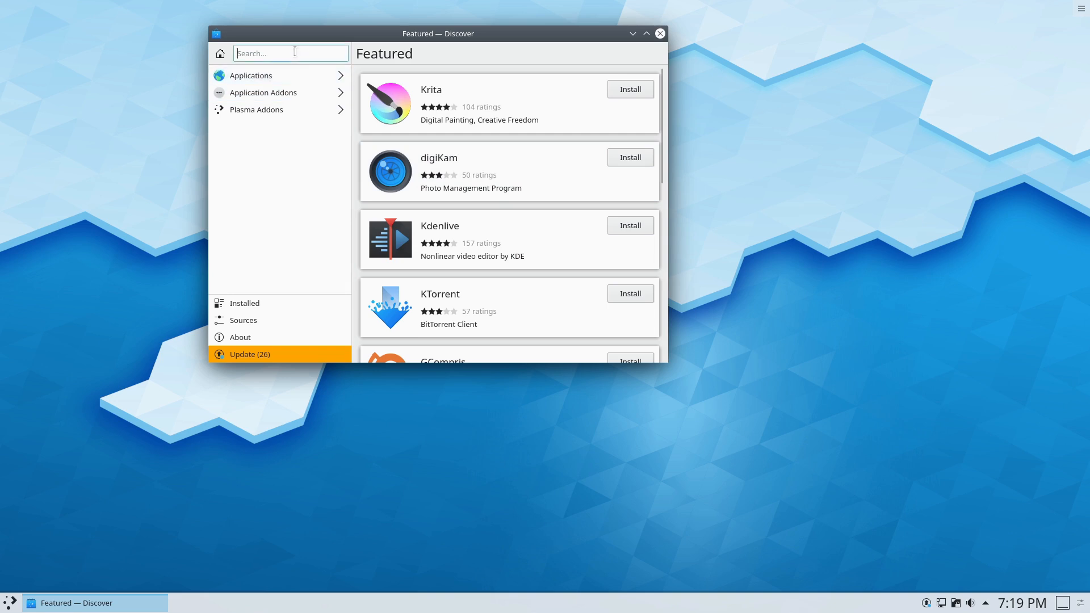
text(evolution)
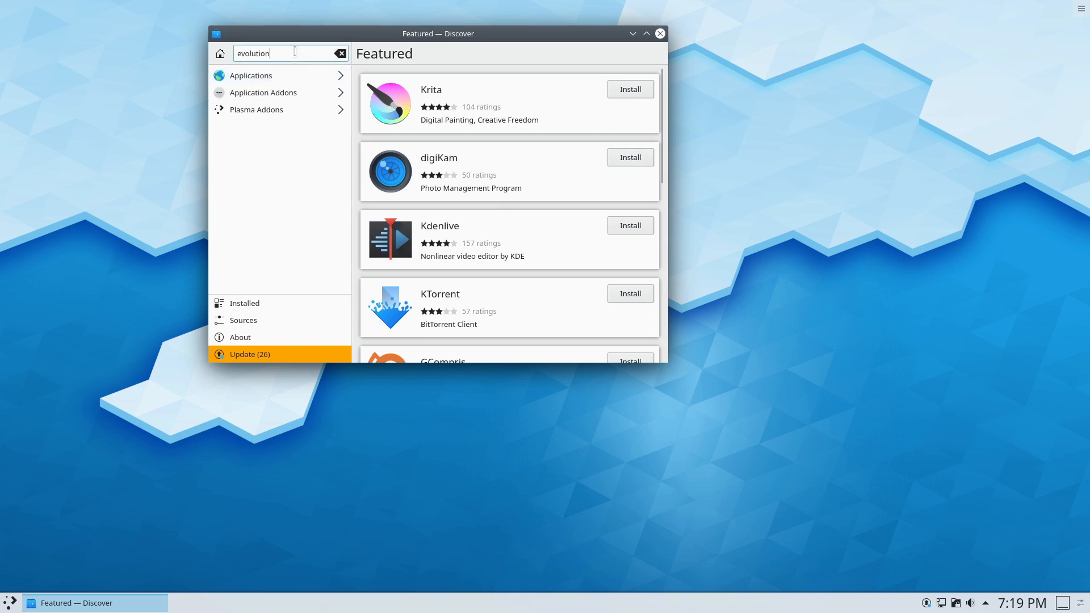
key(Return)
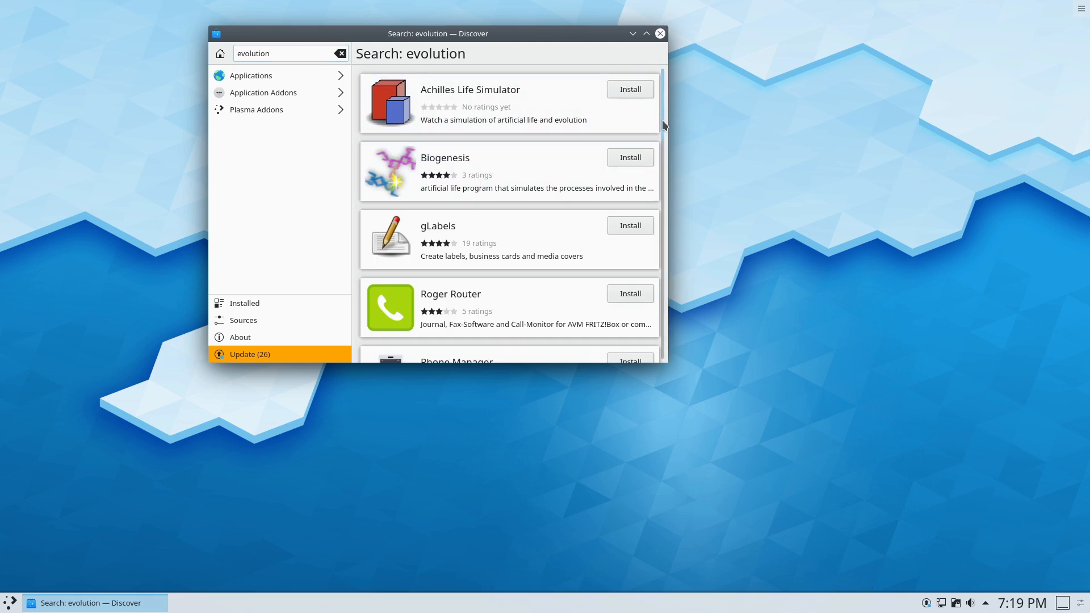
scroll(down, 3)
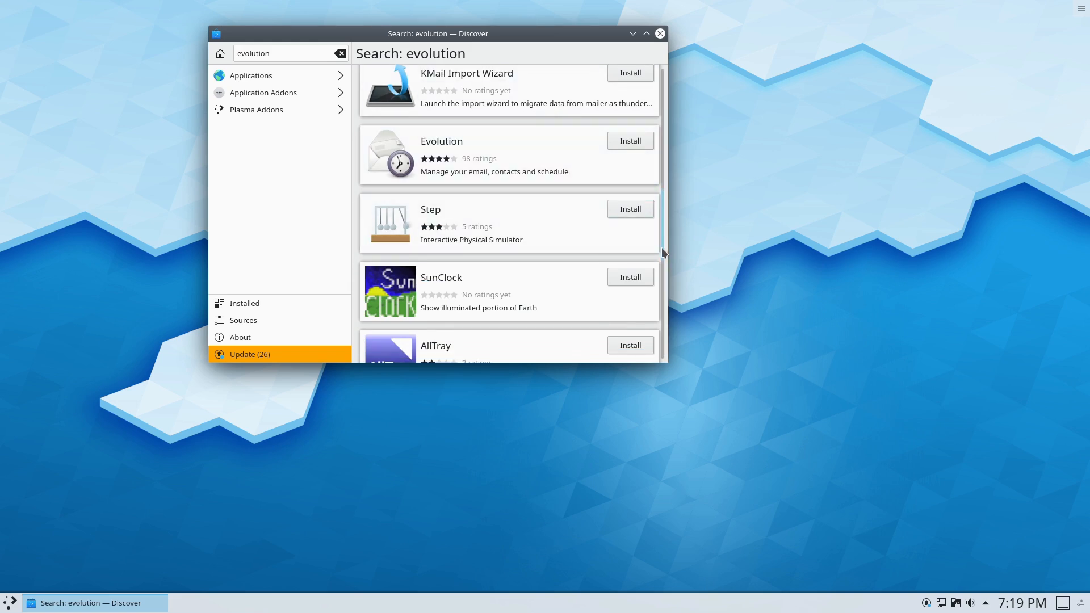
scroll(down, 3)
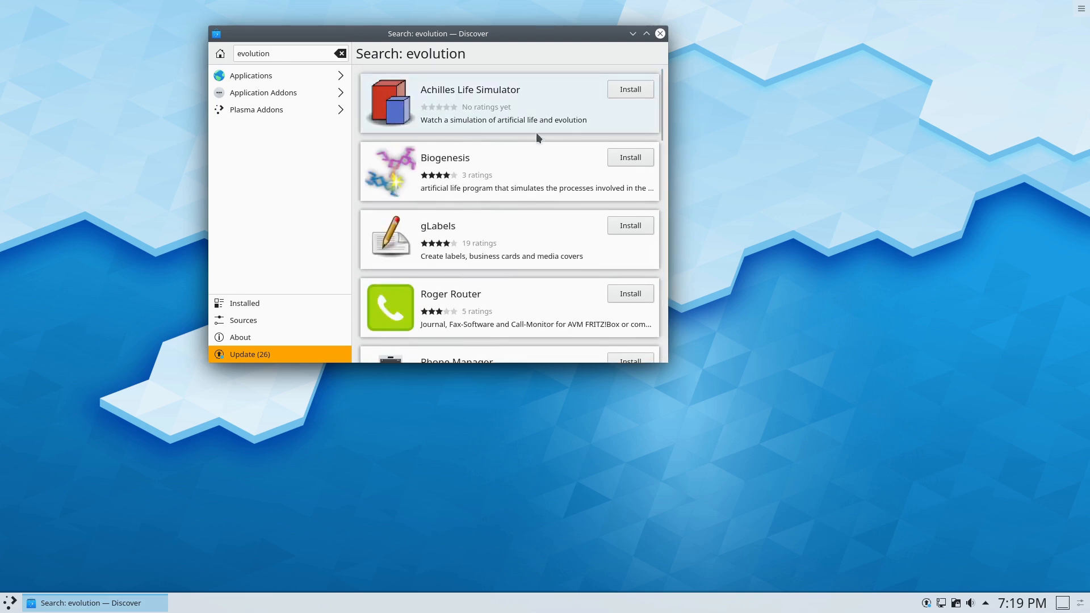
scroll(down, 3)
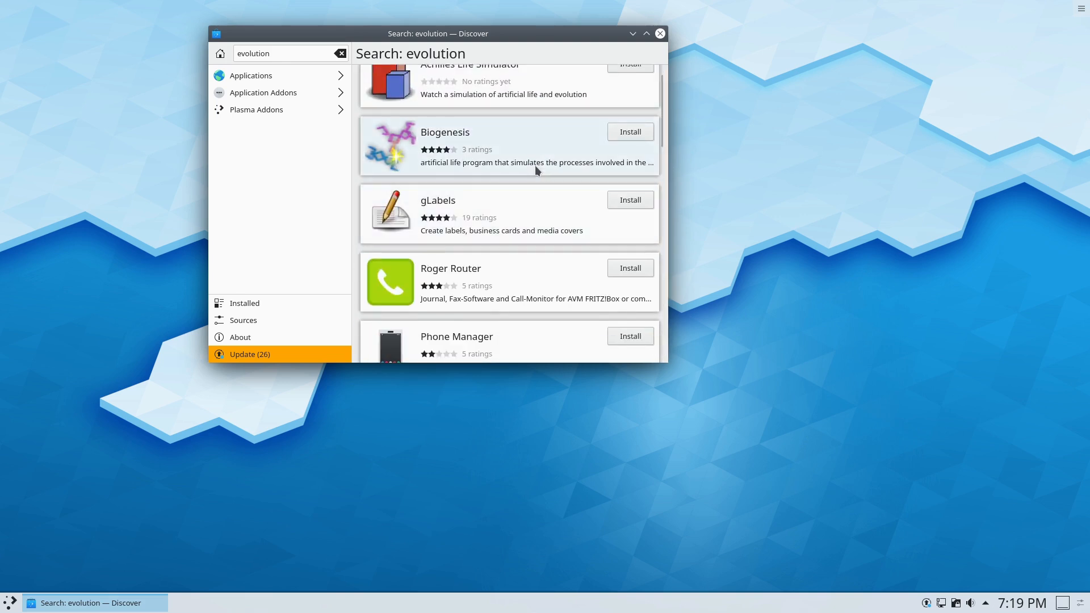
scroll(up, 3)
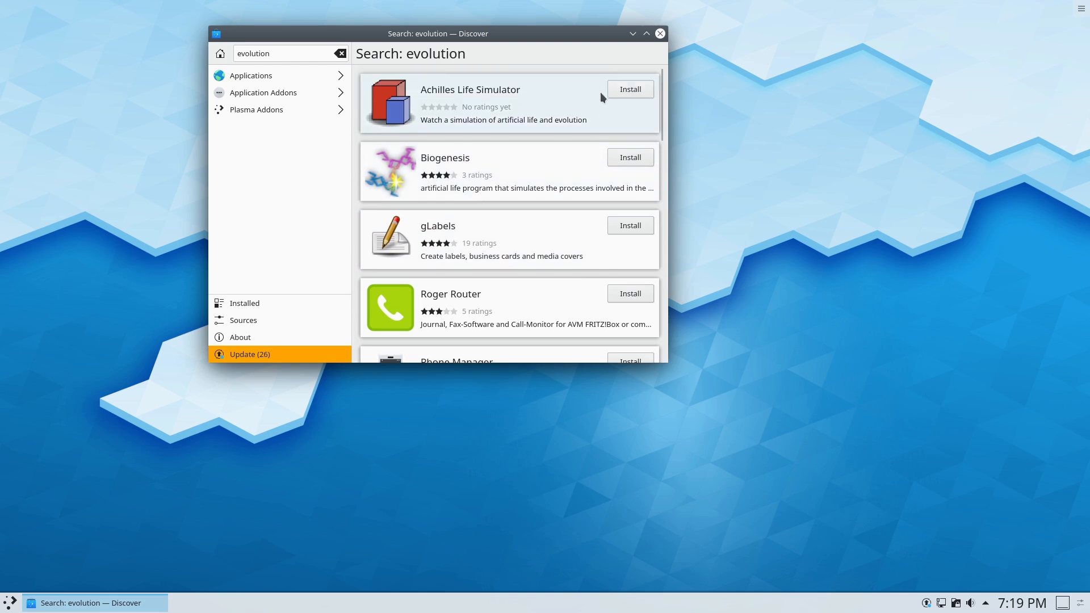
mouse_move(597, 112)
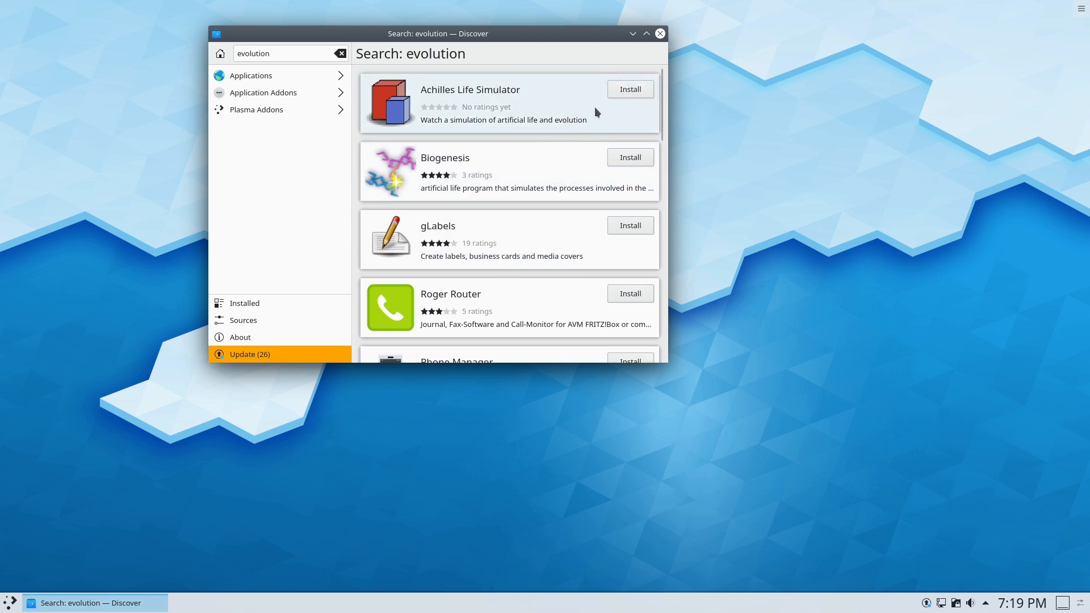
mouse_move(568, 190)
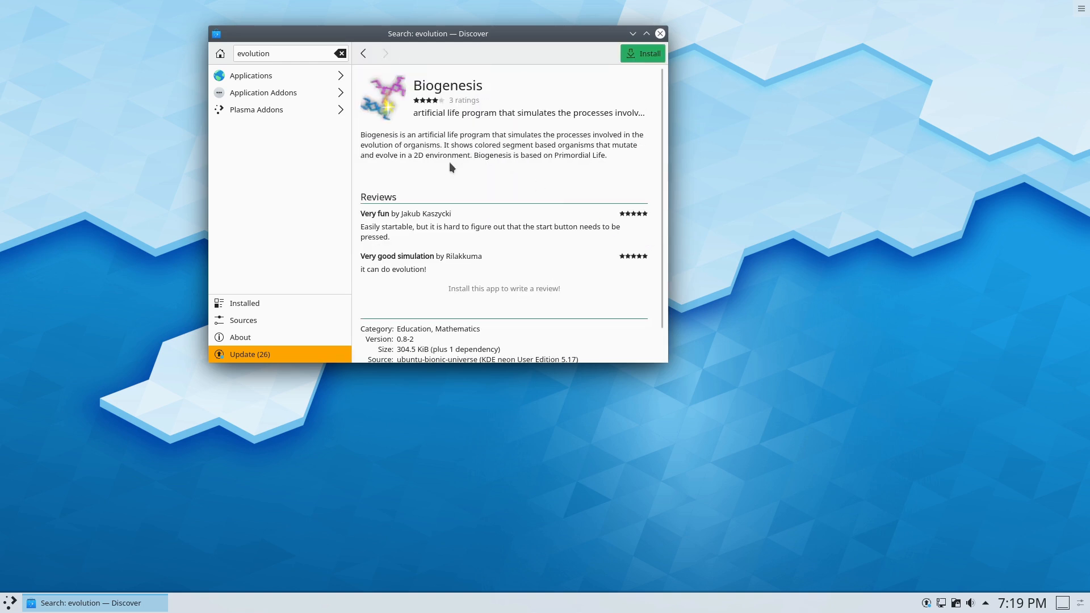
mouse_move(374, 151)
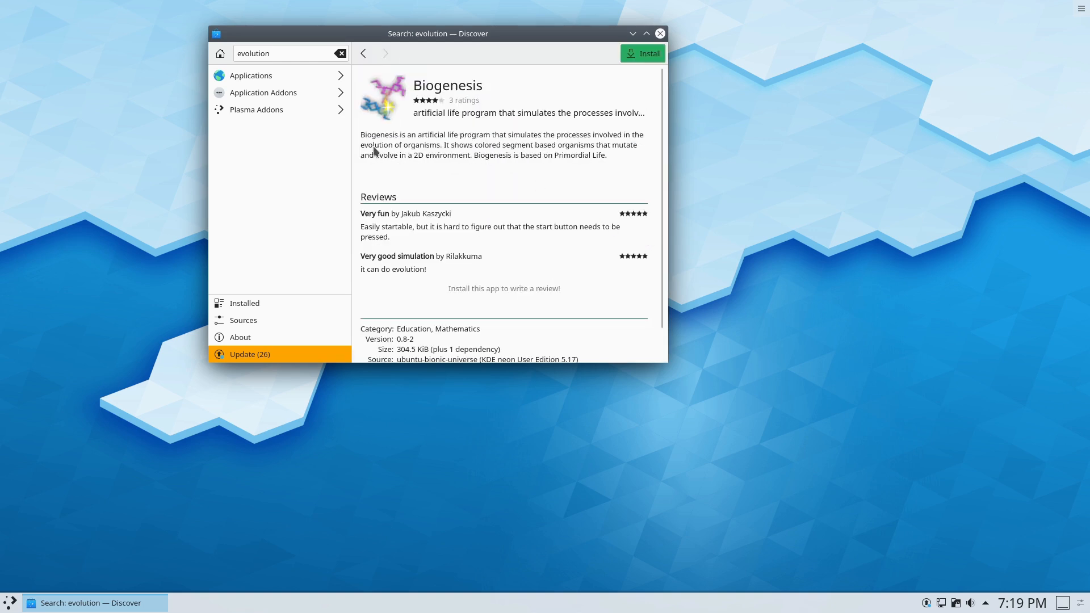
mouse_move(586, 67)
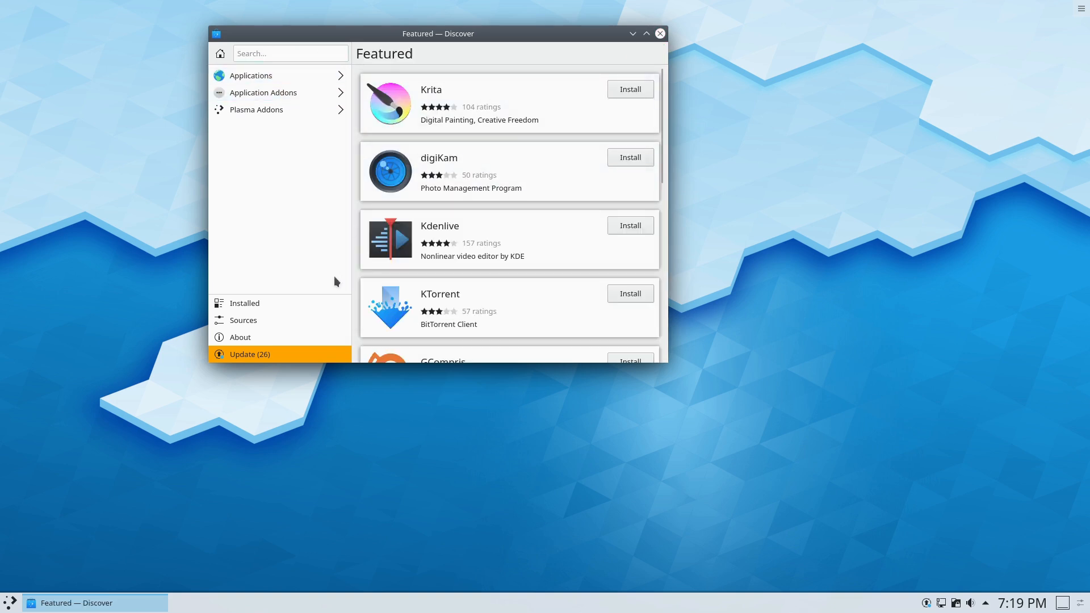
- Close Discover and browse the launcher's Graphics and Internet categories
click(659, 33)
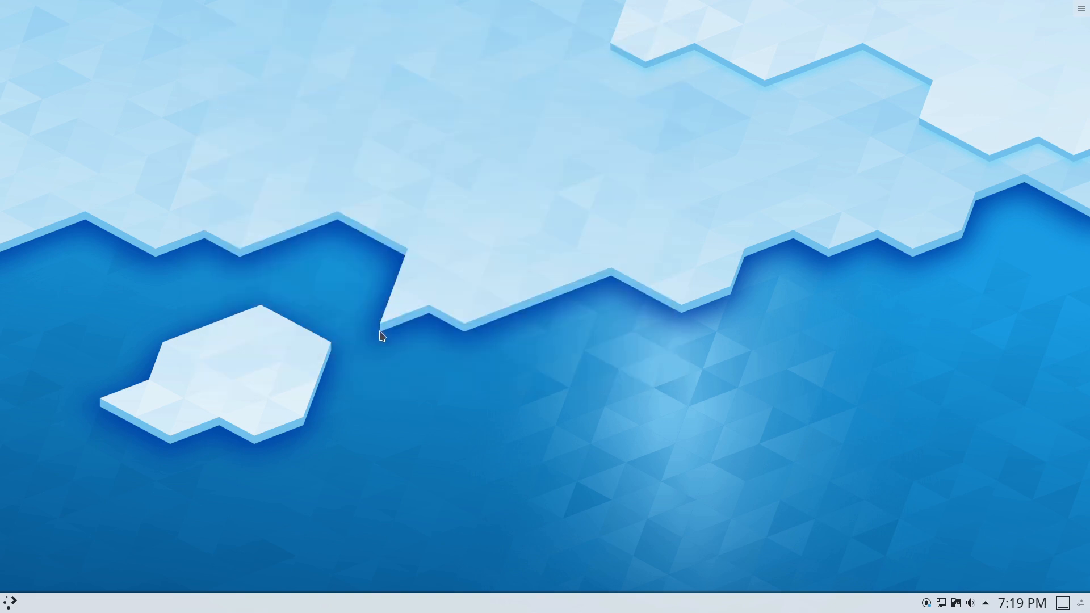
click(10, 602)
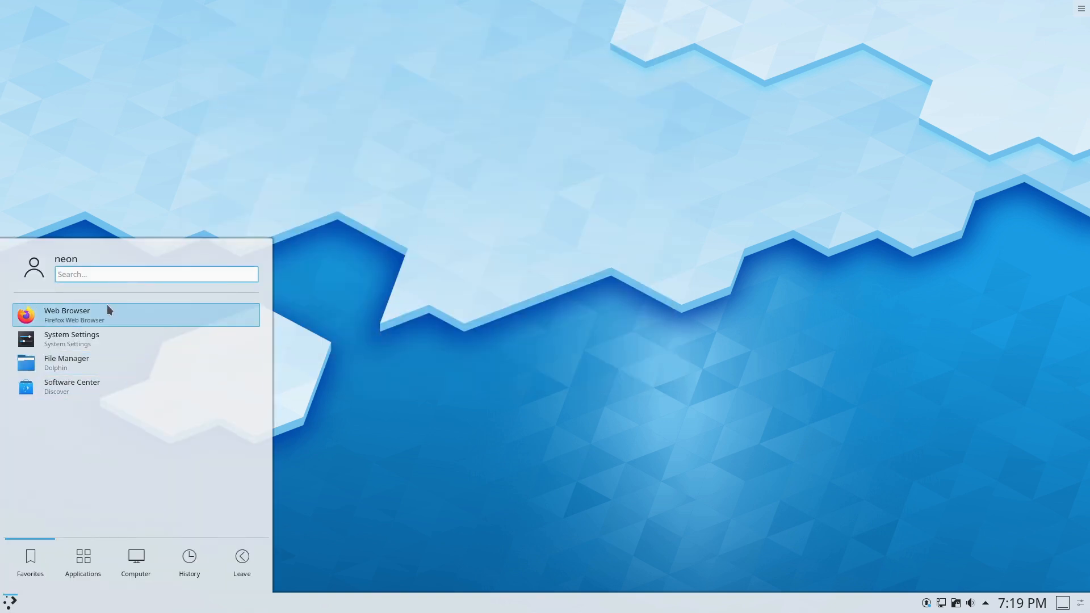
click(82, 562)
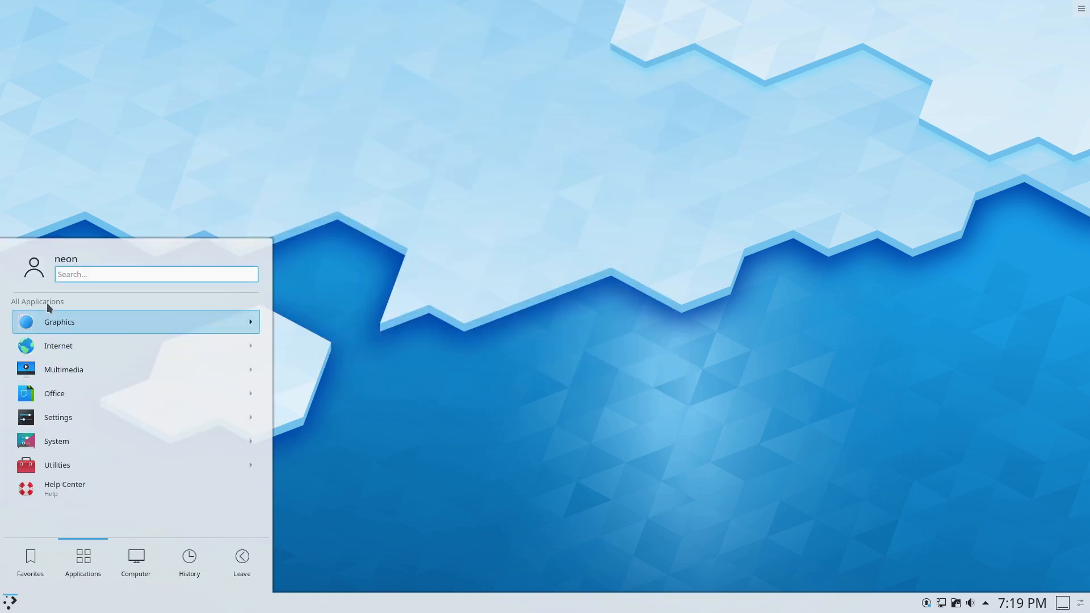
click(135, 321)
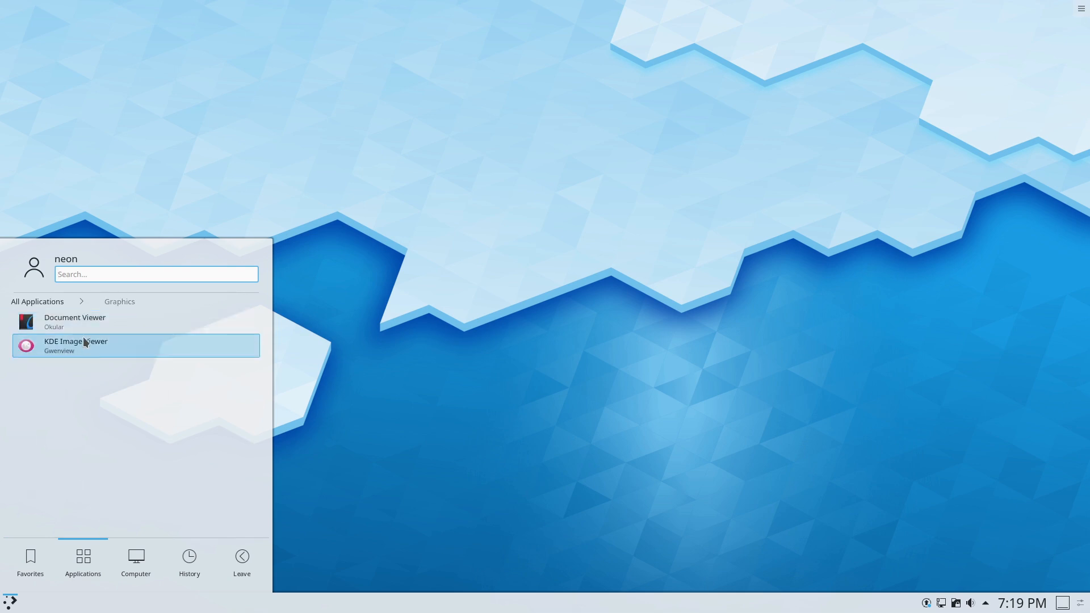
mouse_move(98, 352)
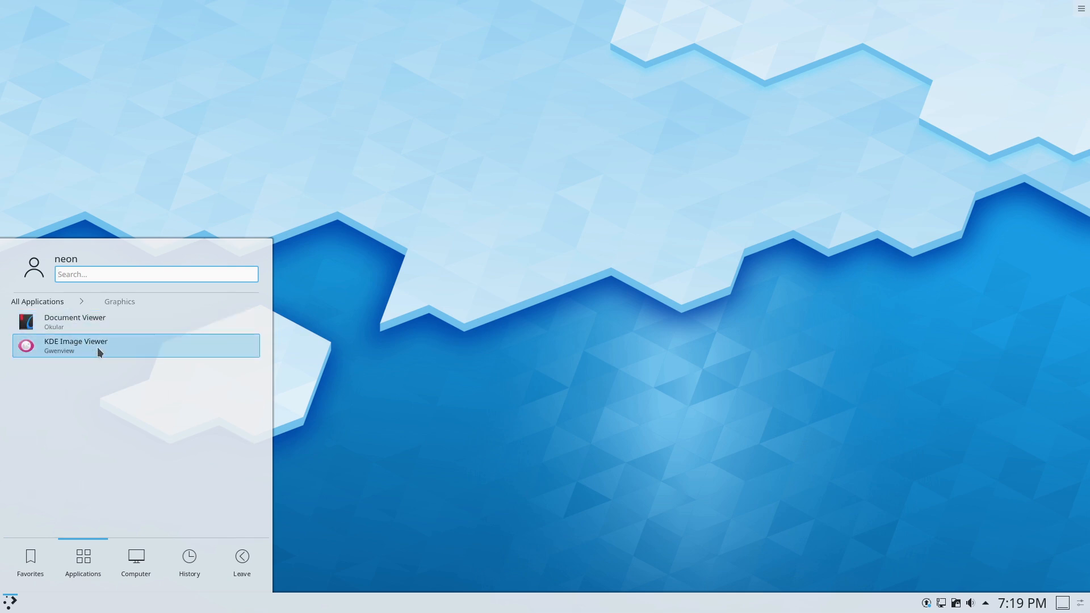
click(37, 300)
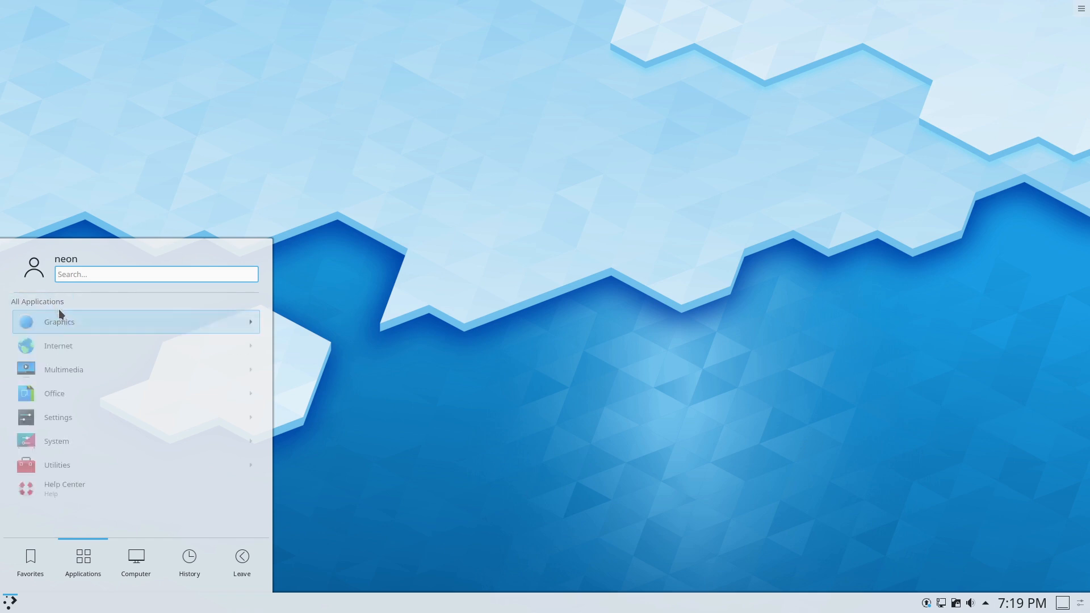
click(58, 345)
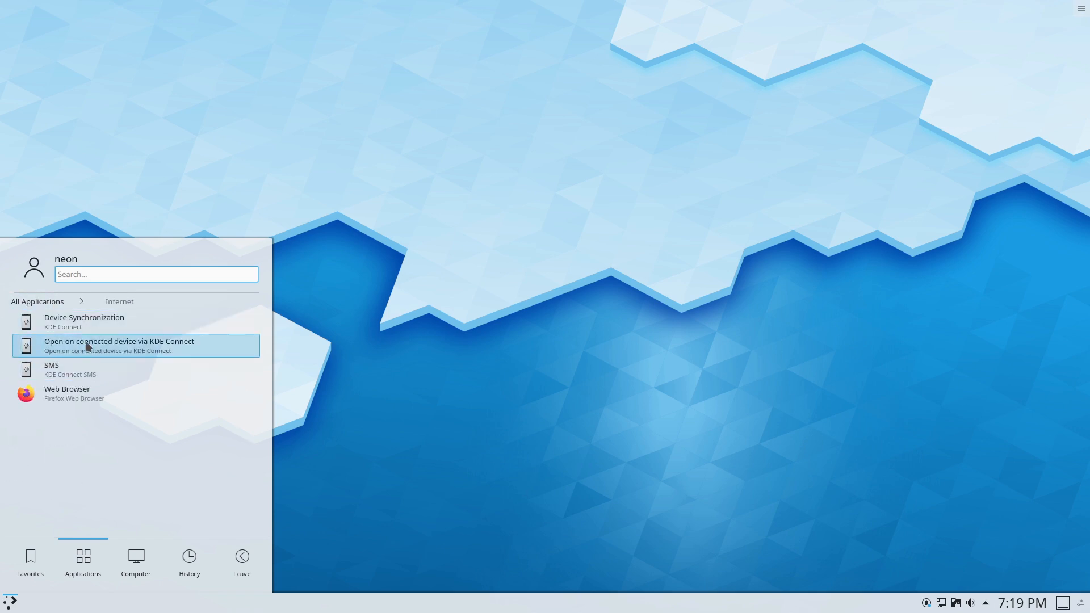
mouse_move(145, 361)
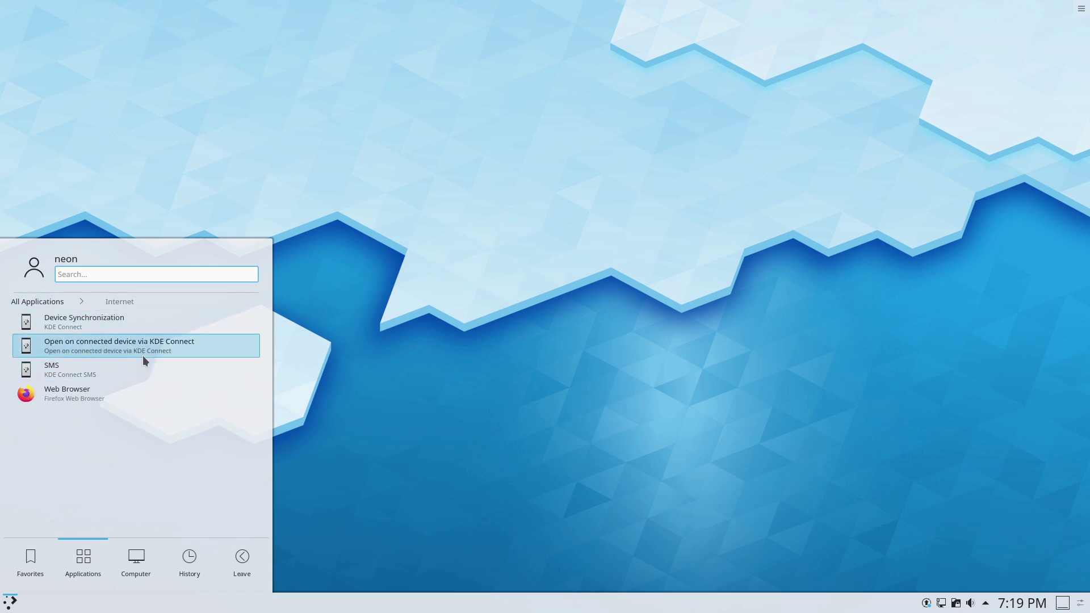
mouse_move(104, 378)
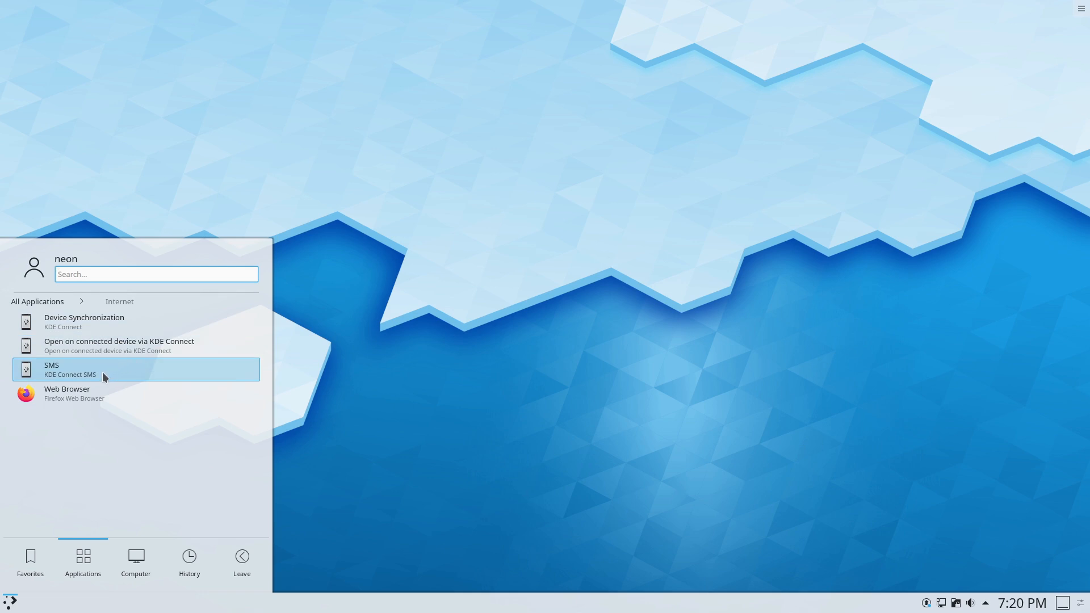
mouse_move(118, 346)
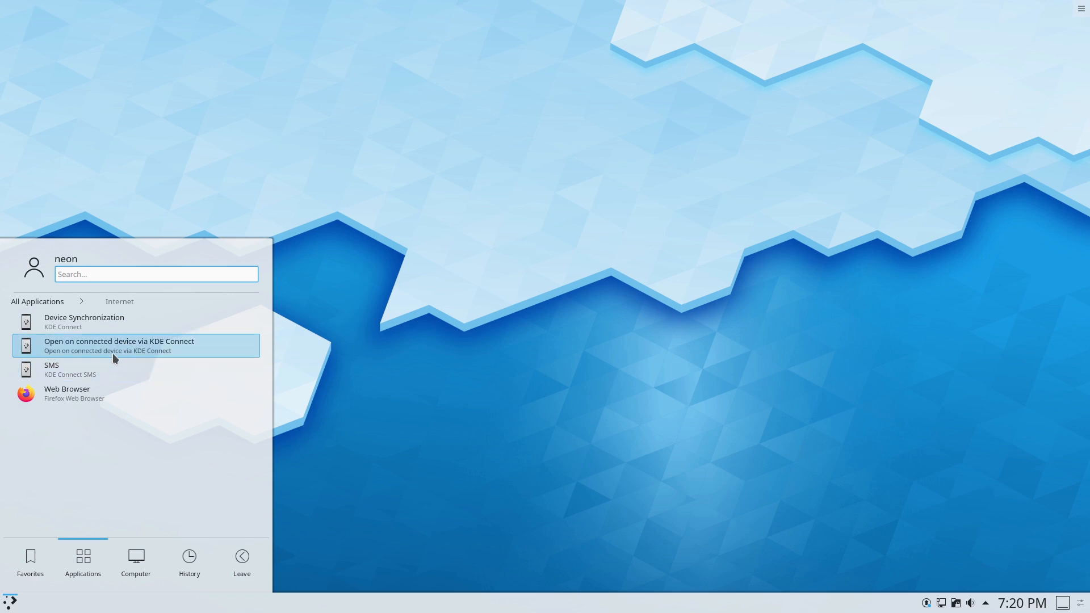
- Browse the Settings category, then return to the full category list
click(37, 301)
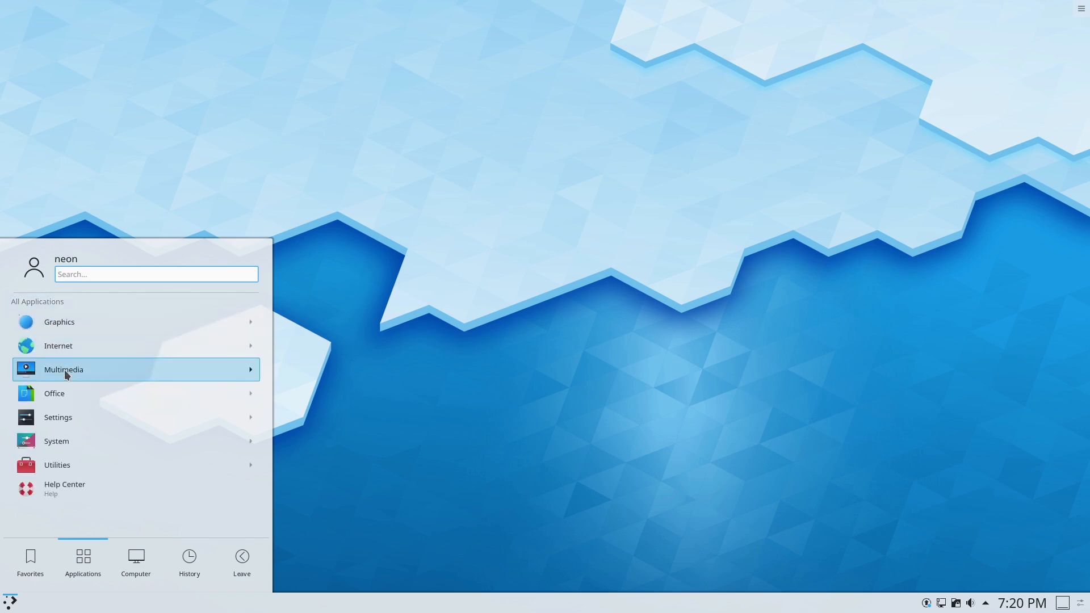
mouse_move(73, 347)
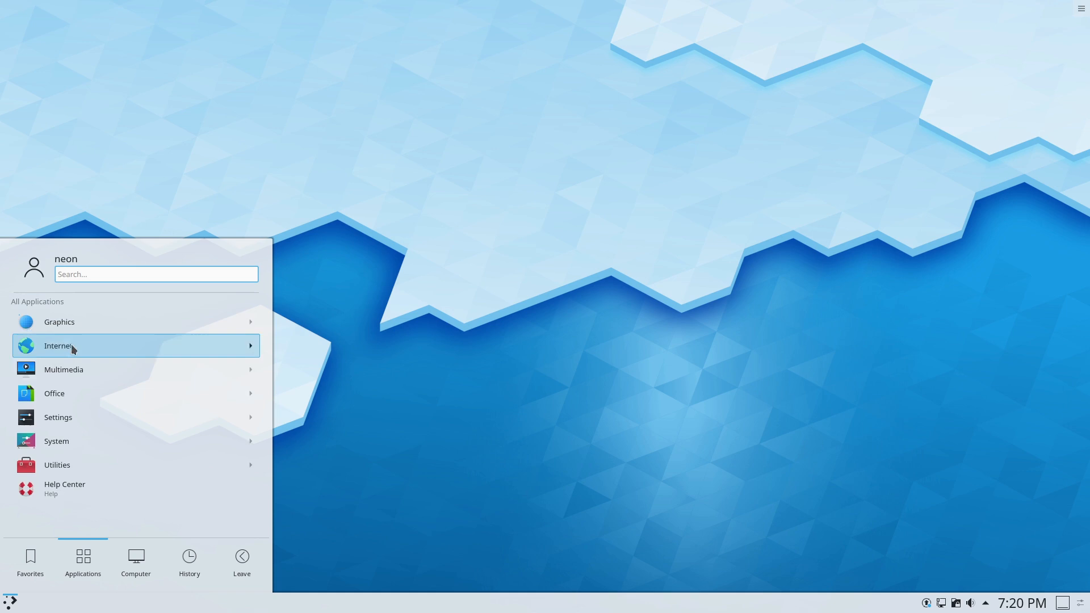
click(54, 393)
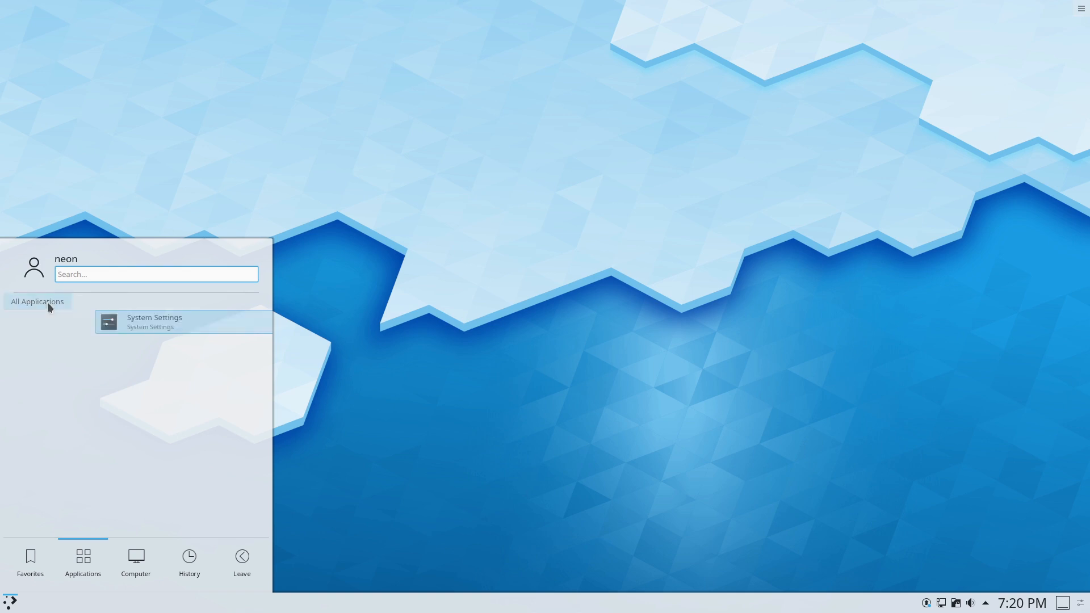
click(153, 322)
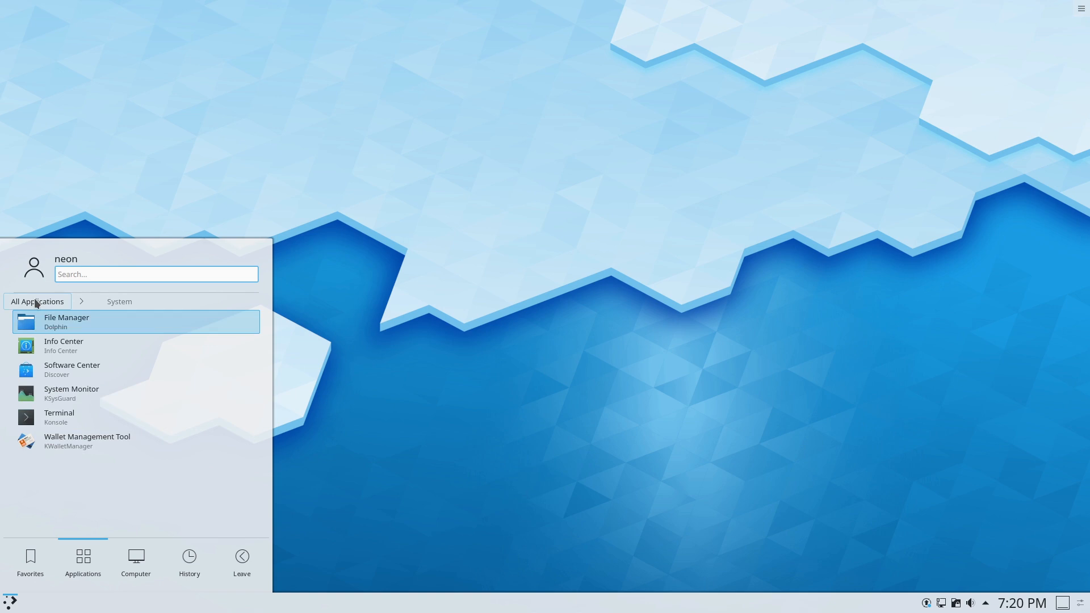
- Launch System Settings and view the Global Theme, Plasma Style and Application Style pages
click(36, 301)
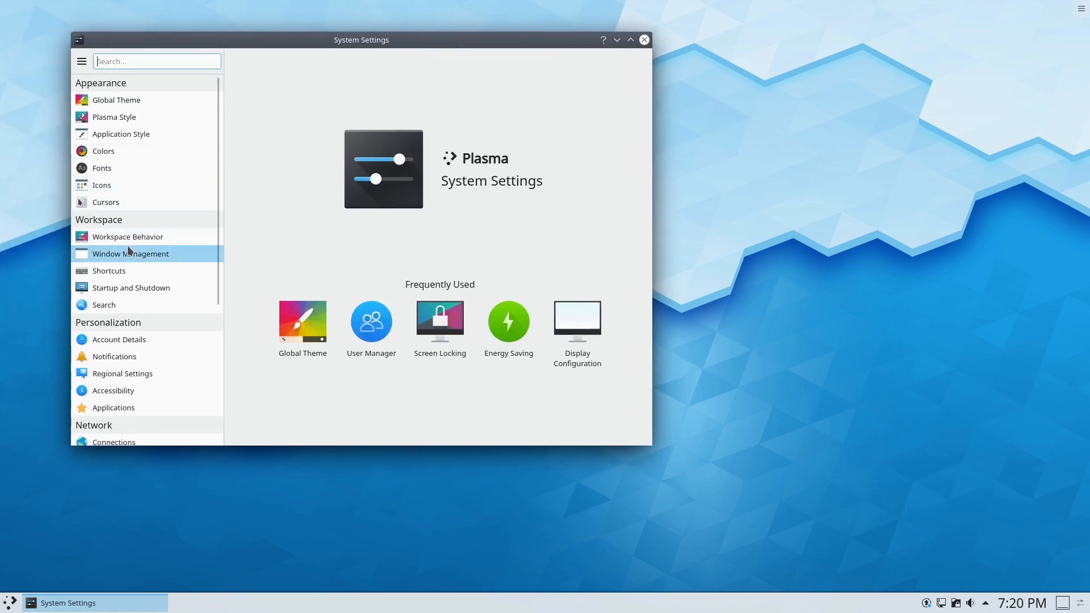
text(onlin)
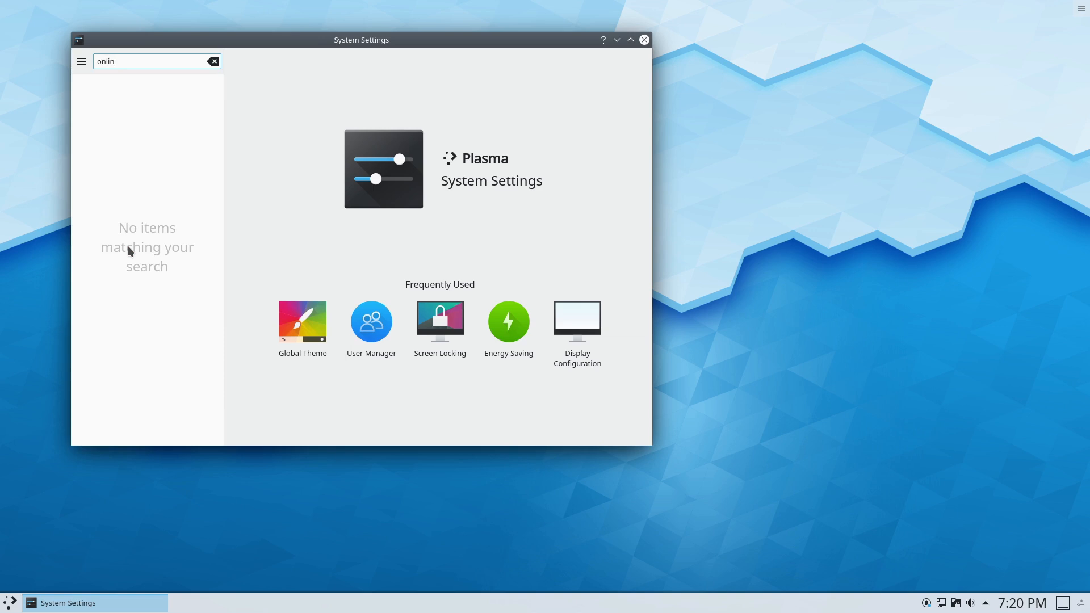
click(213, 61)
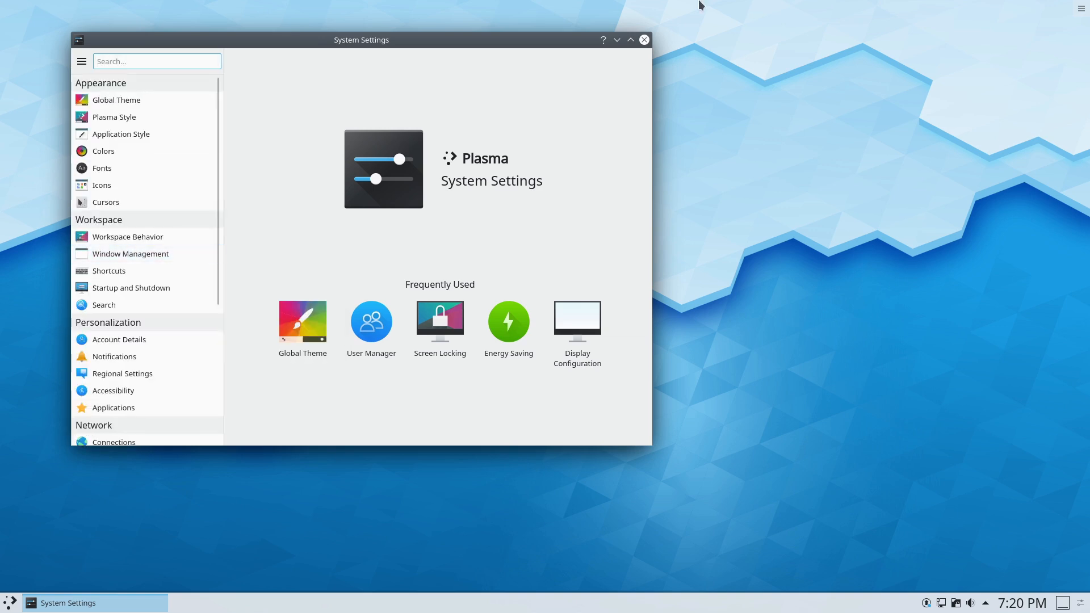
mouse_move(334, 148)
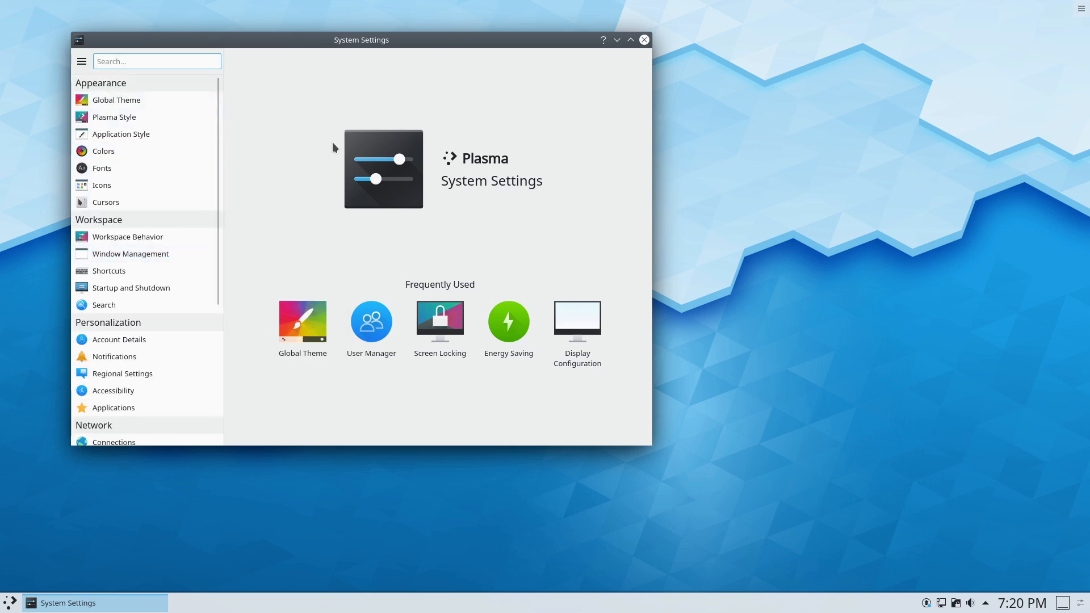
mouse_move(281, 163)
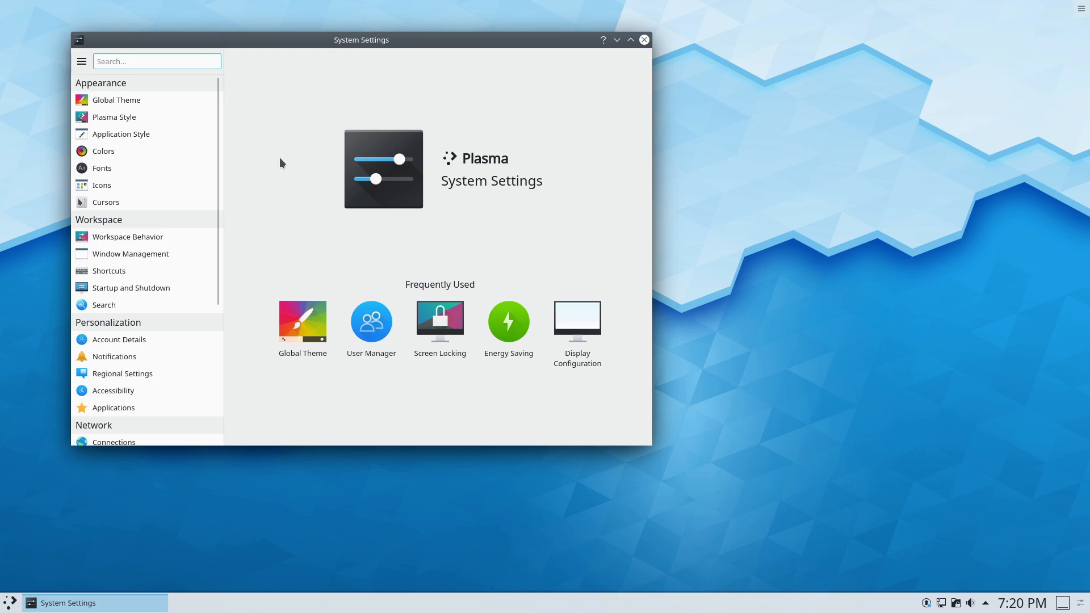
mouse_move(116, 100)
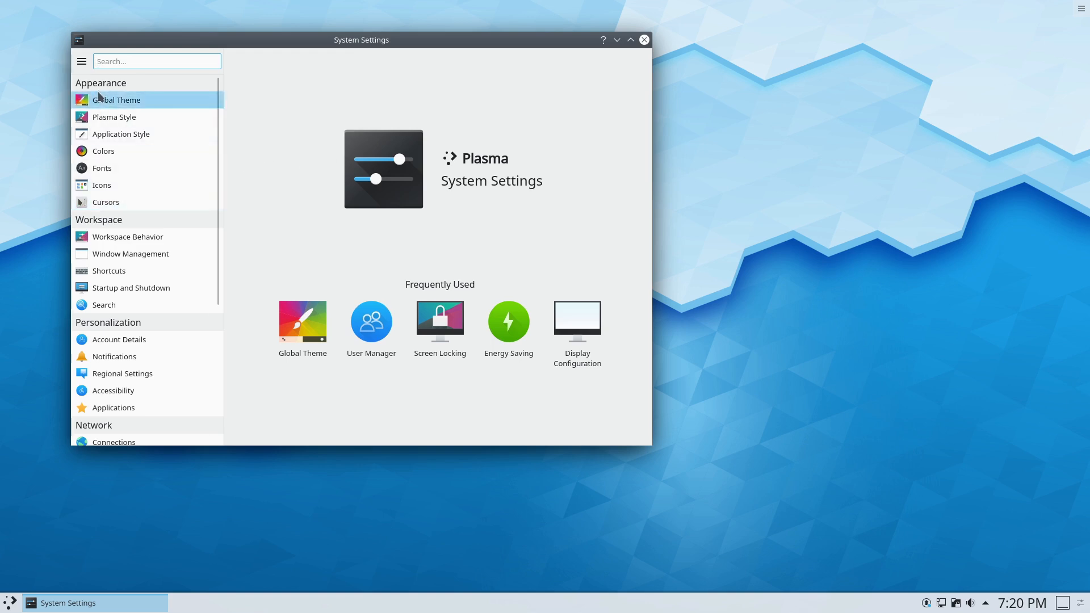
click(116, 100)
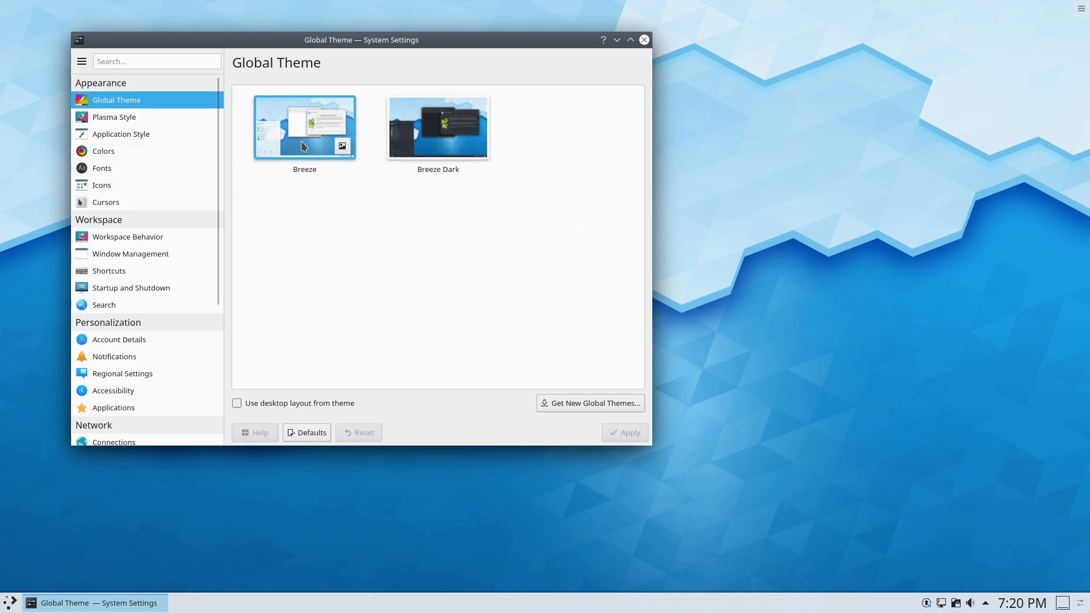
click(114, 117)
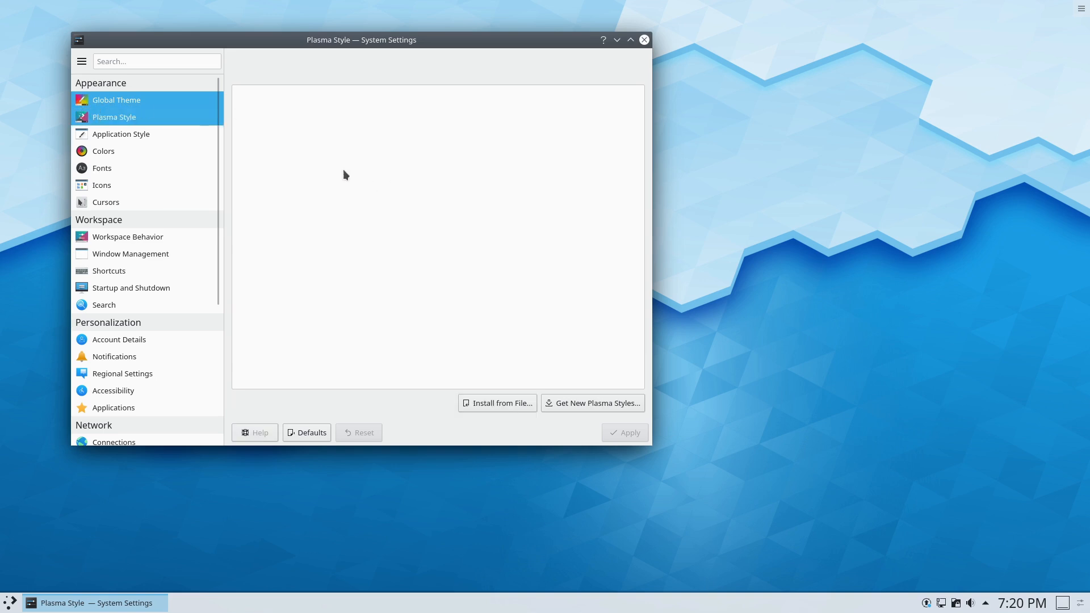
click(114, 117)
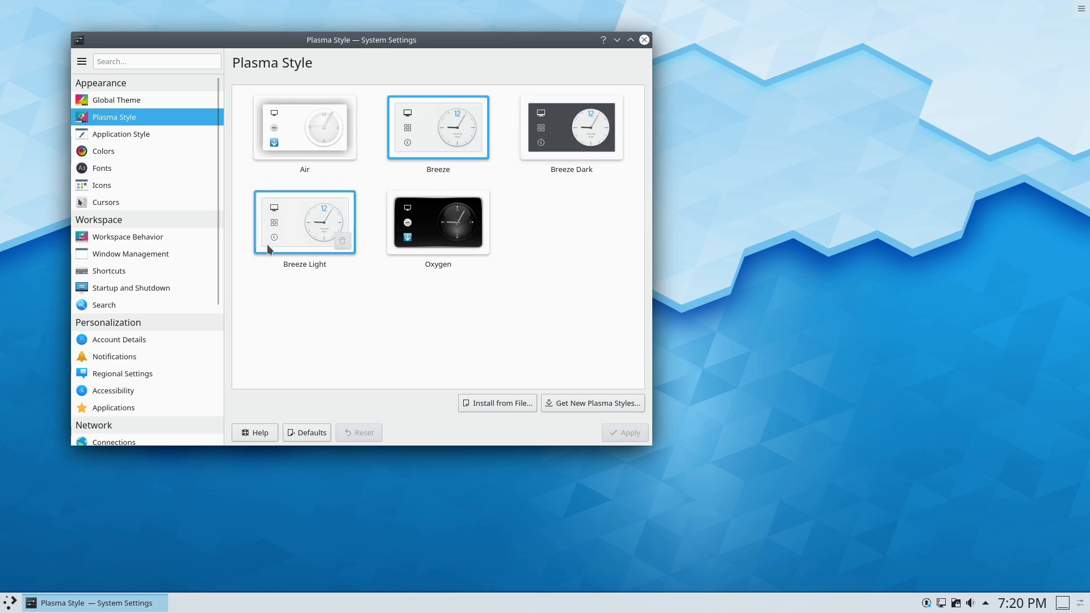
click(120, 134)
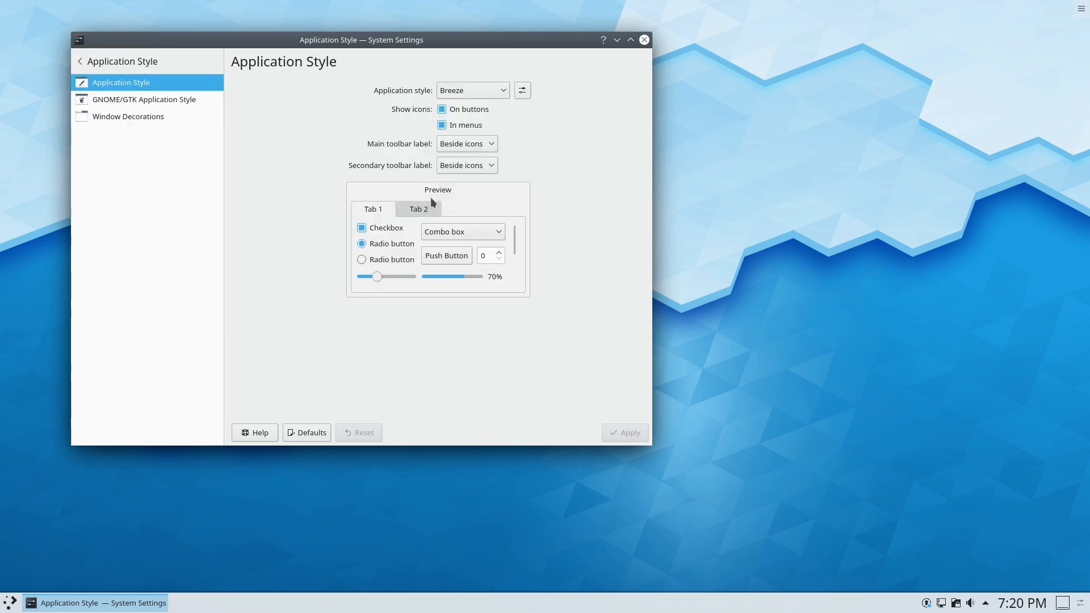
- View the Colors and Fonts pages, then close System Settings without changes
click(82, 61)
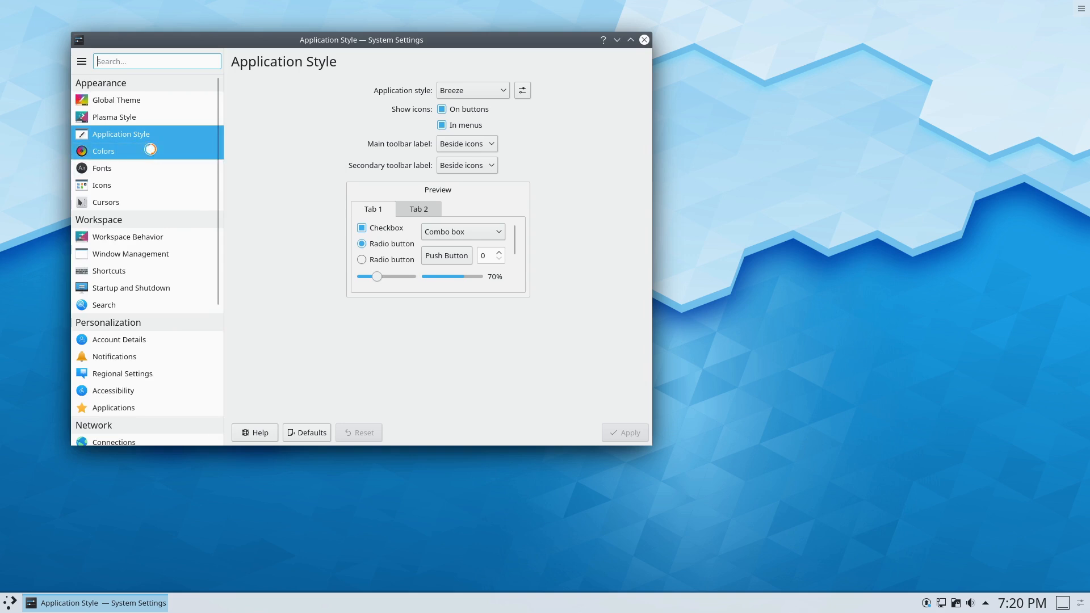
click(103, 151)
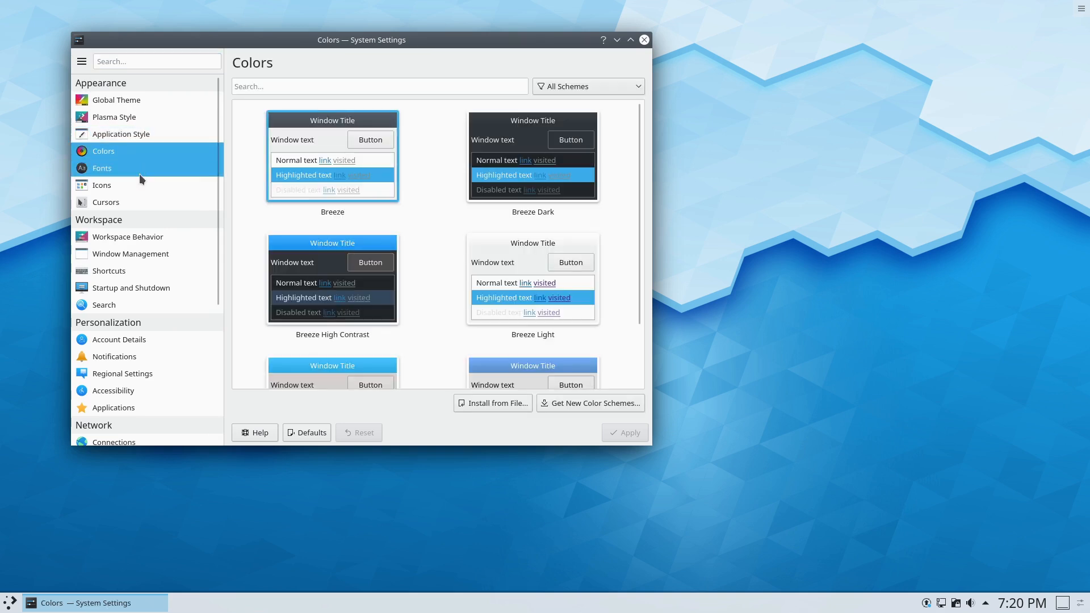
click(101, 168)
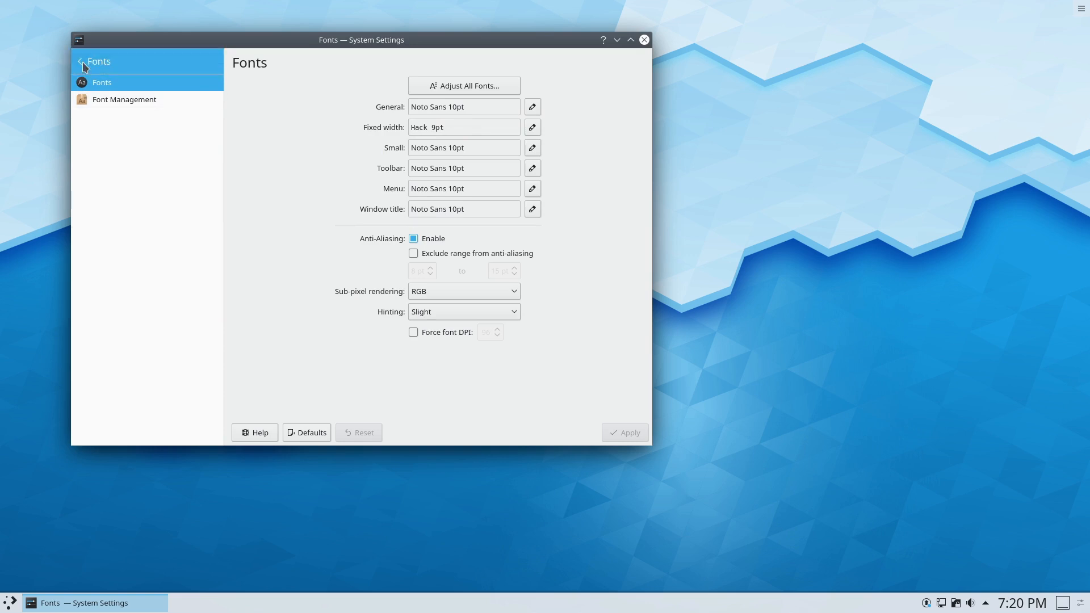
click(80, 62)
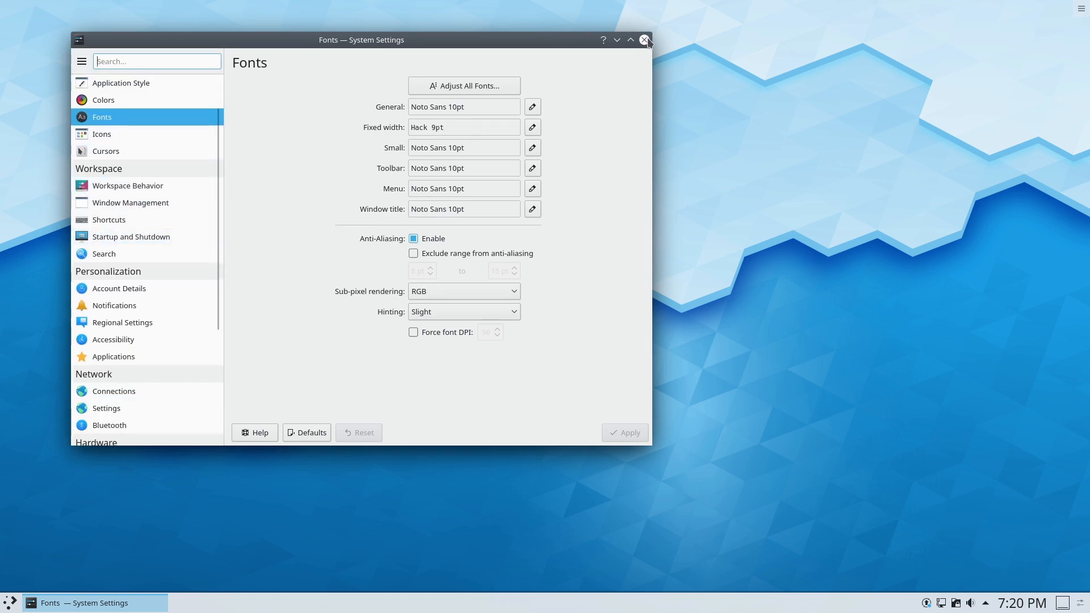
click(10, 602)
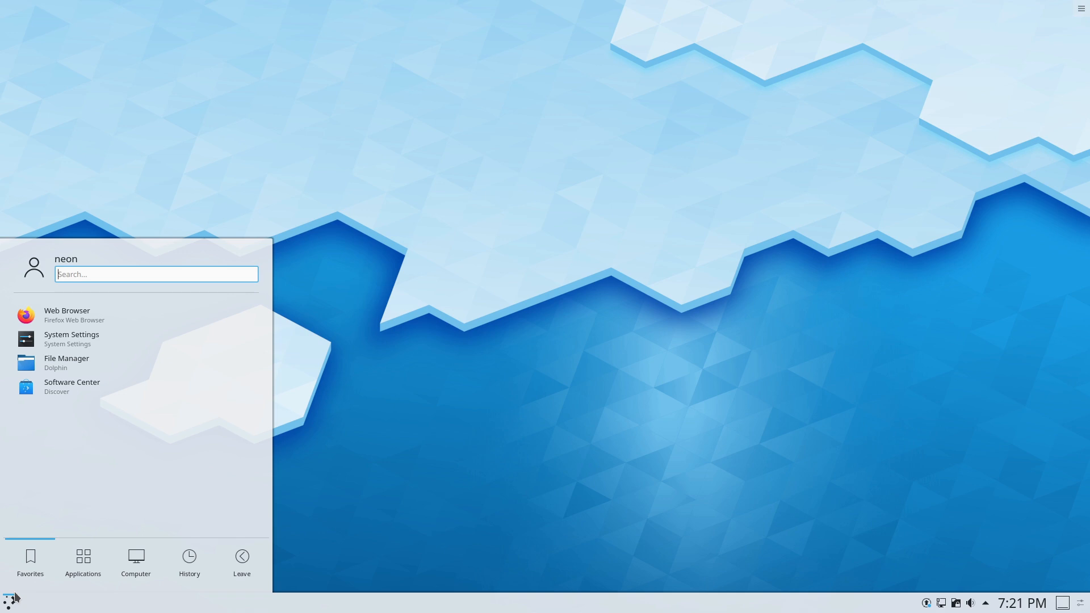
- Search the launcher for 'about' and open the System Information window showing KDE neon 5.17
text(abou)
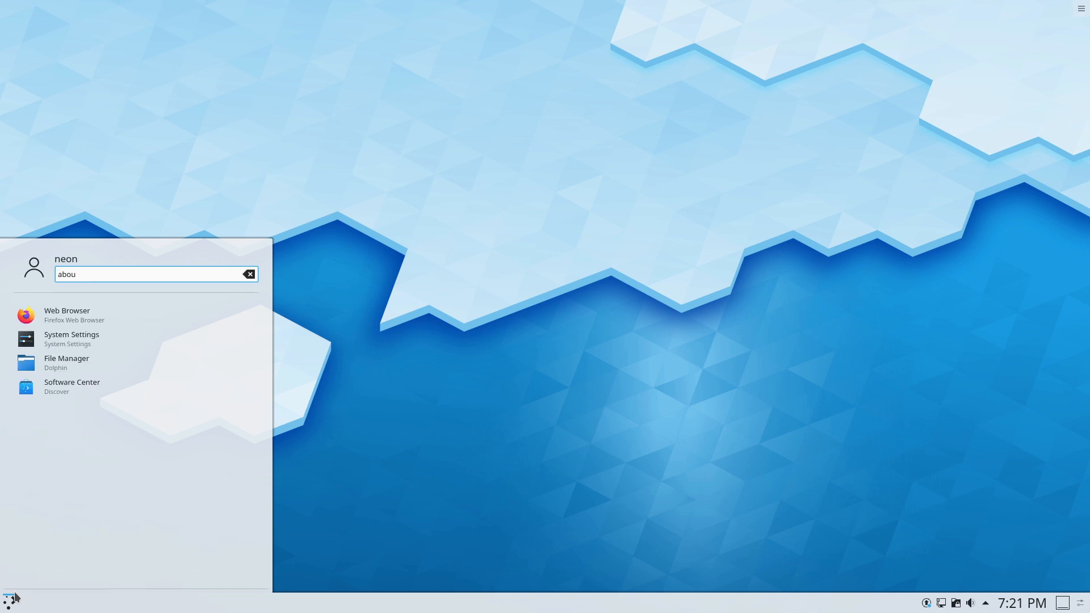
click(250, 274)
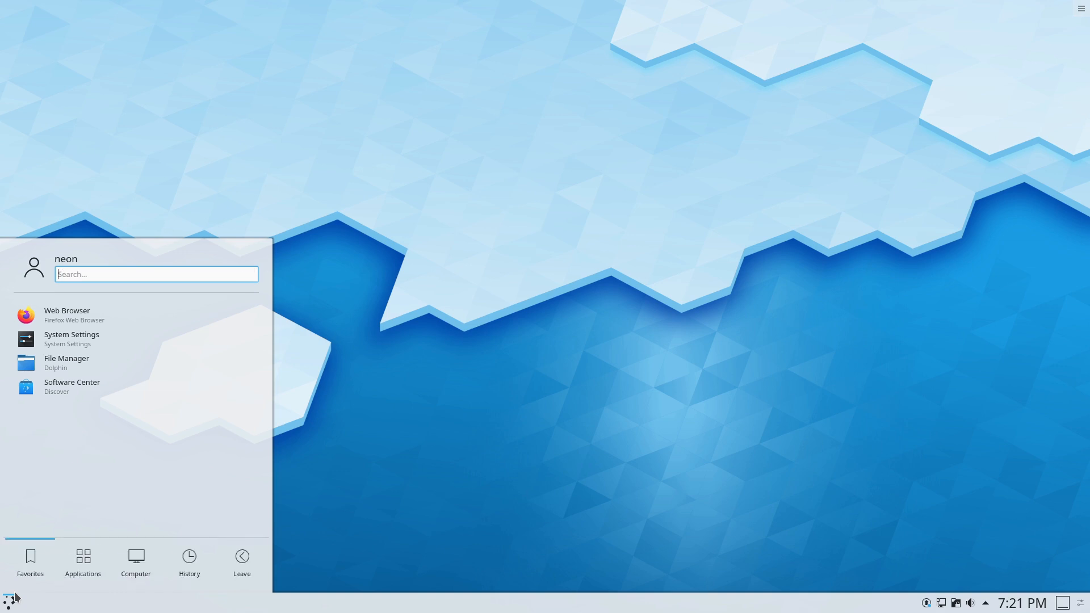
text(sys)
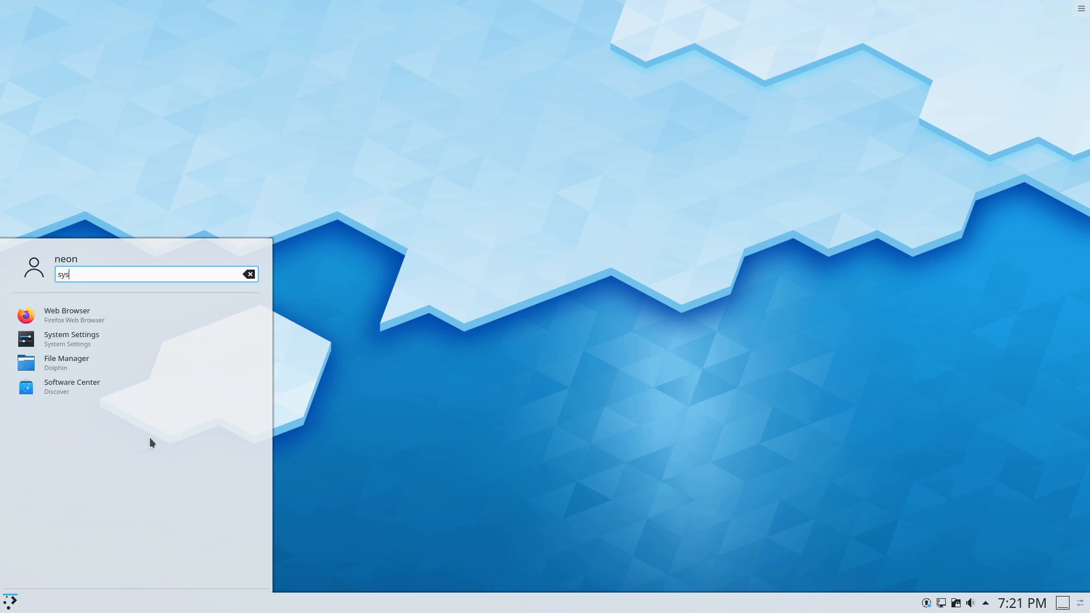
click(249, 273)
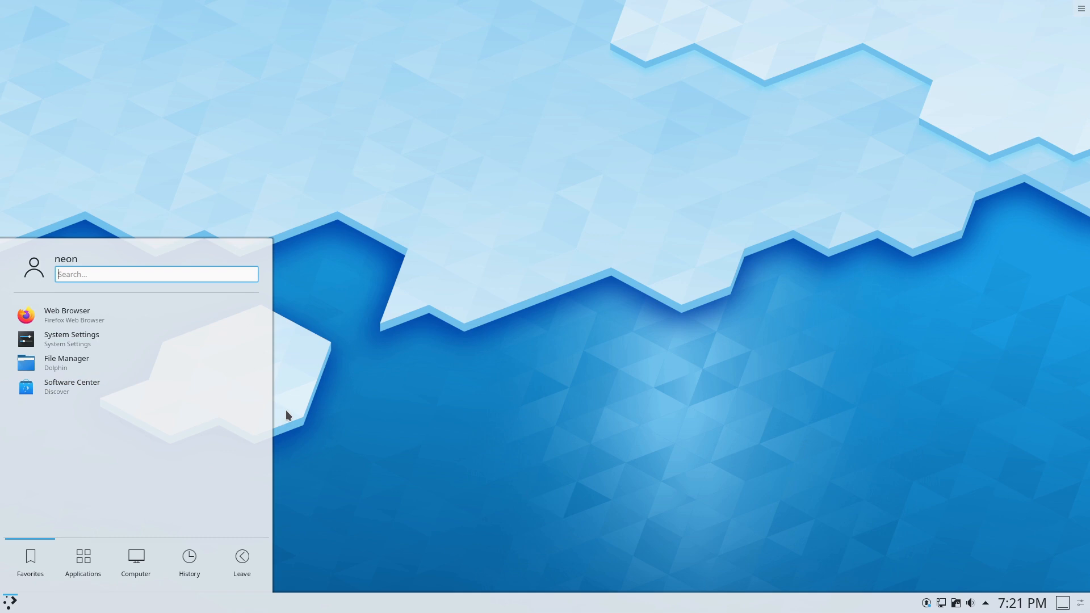
text(about)
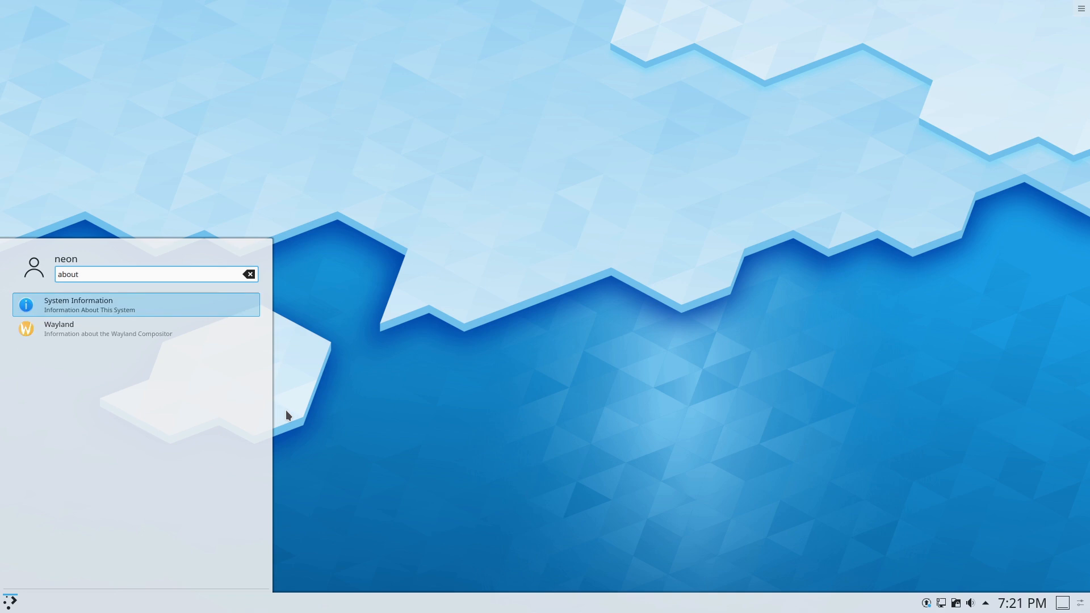
click(135, 305)
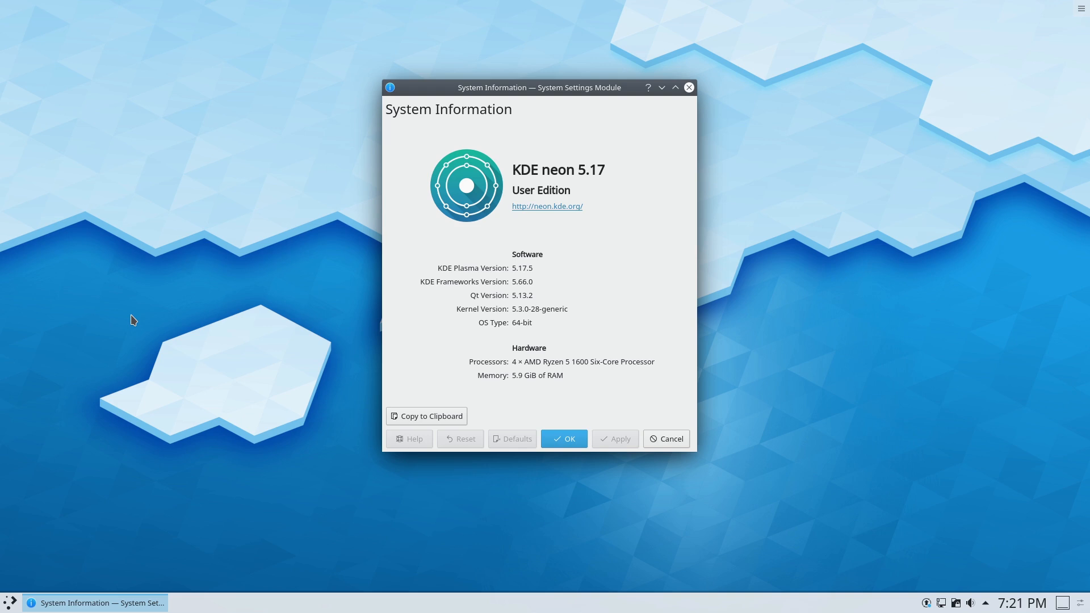
mouse_move(659, 424)
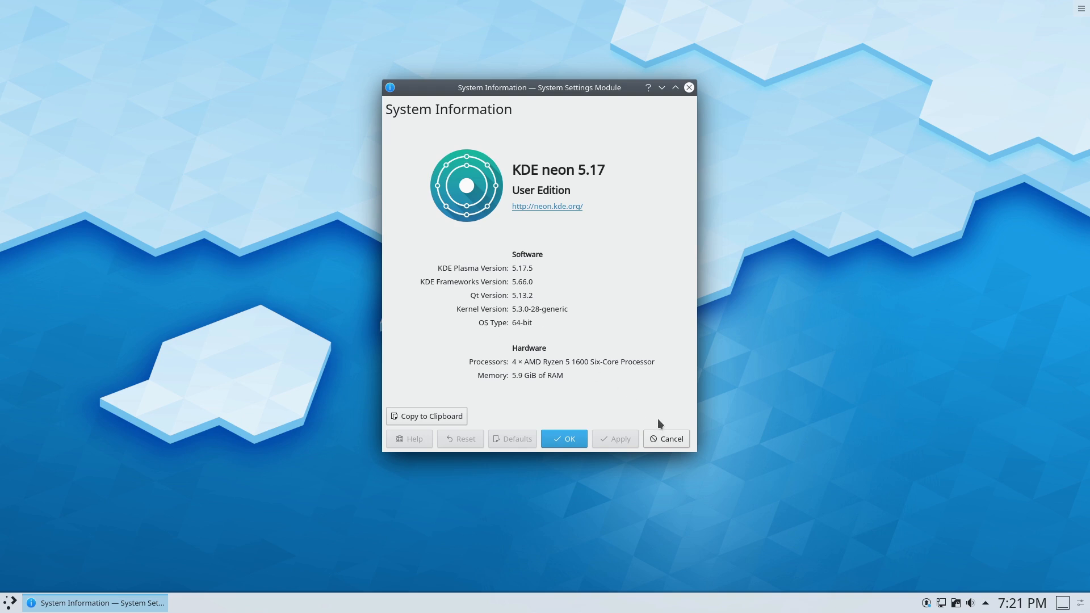
mouse_move(671, 439)
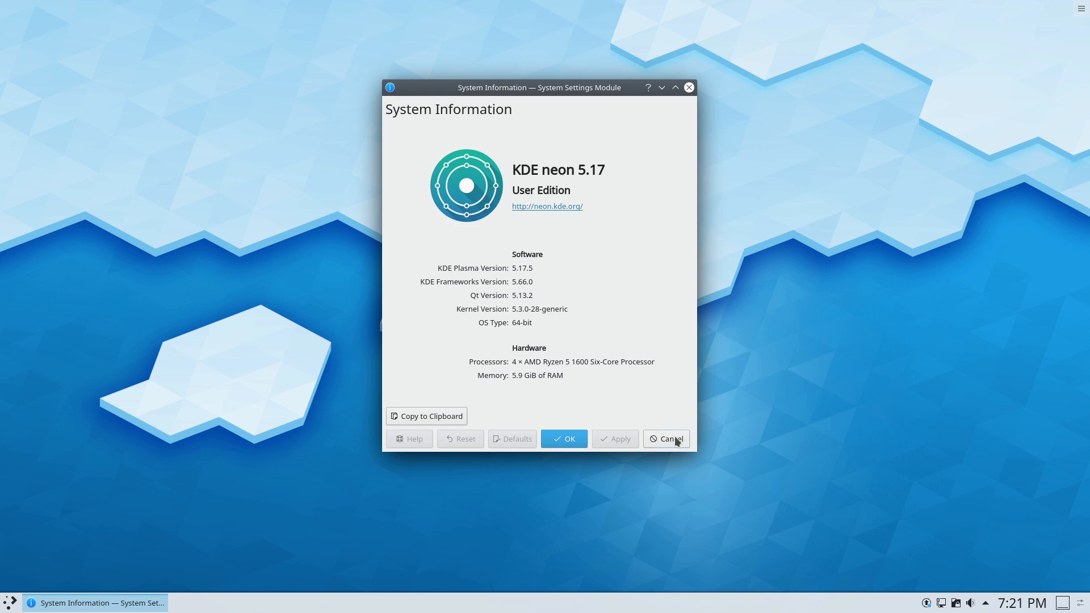
- Close System Information and dismiss the Alternative Widgets popup without switching
click(666, 438)
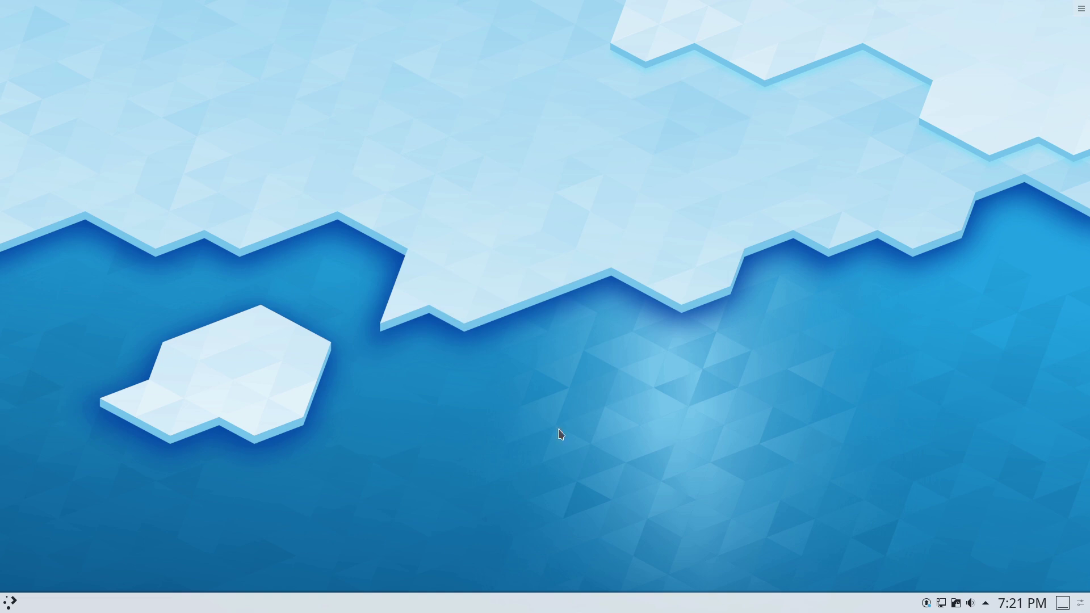
mouse_move(8, 603)
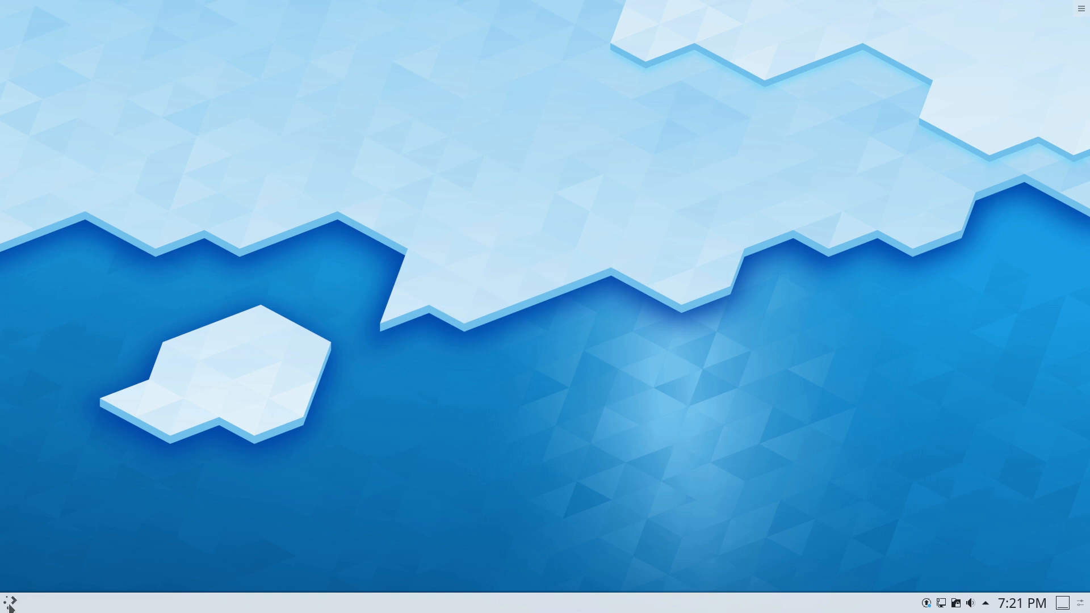
mouse_move(55, 532)
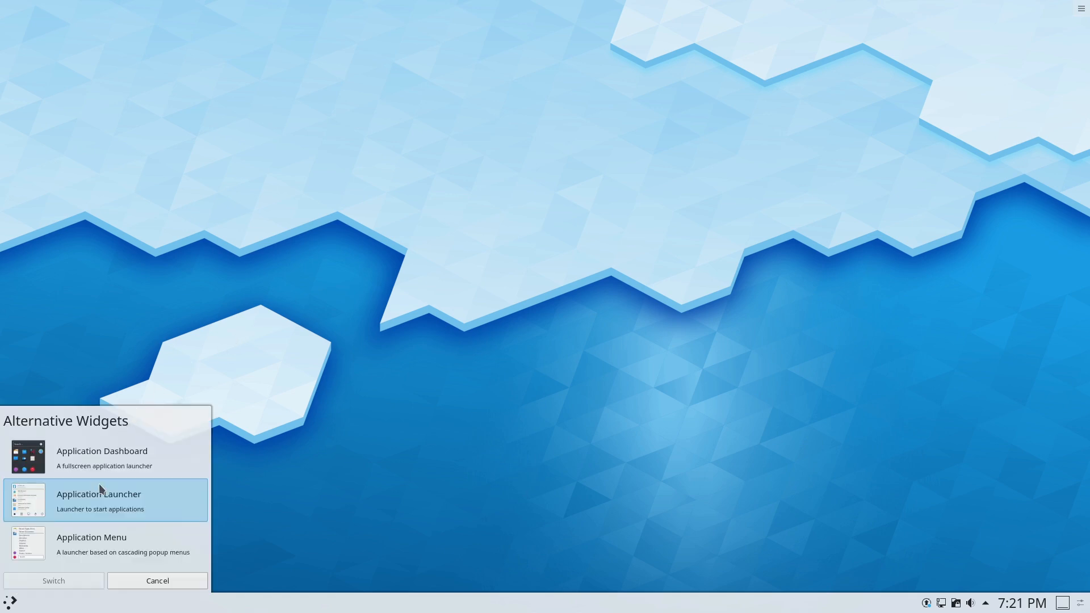
mouse_move(101, 464)
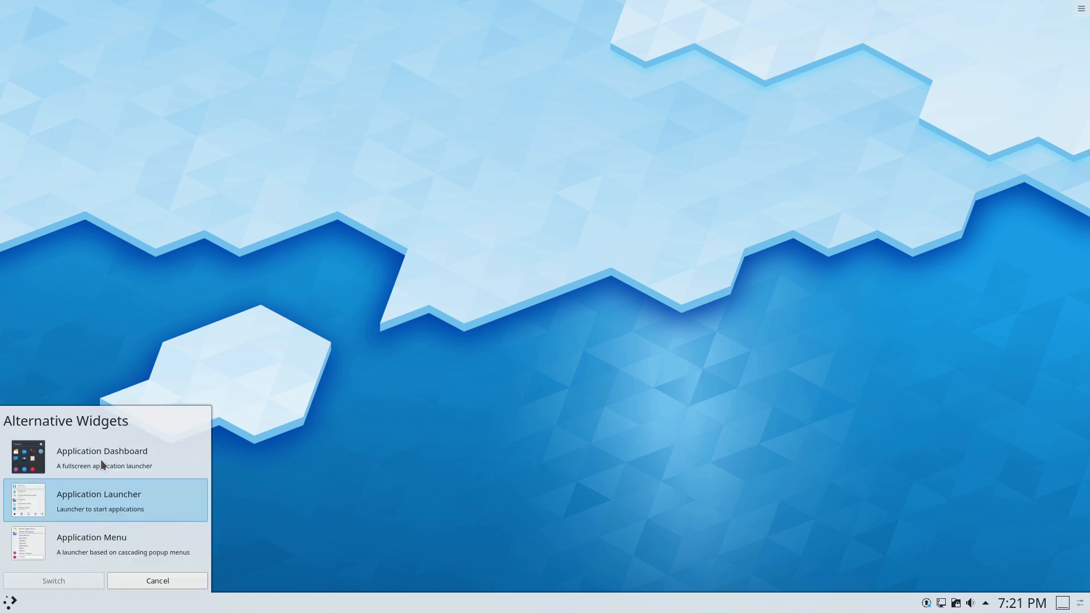
mouse_move(148, 569)
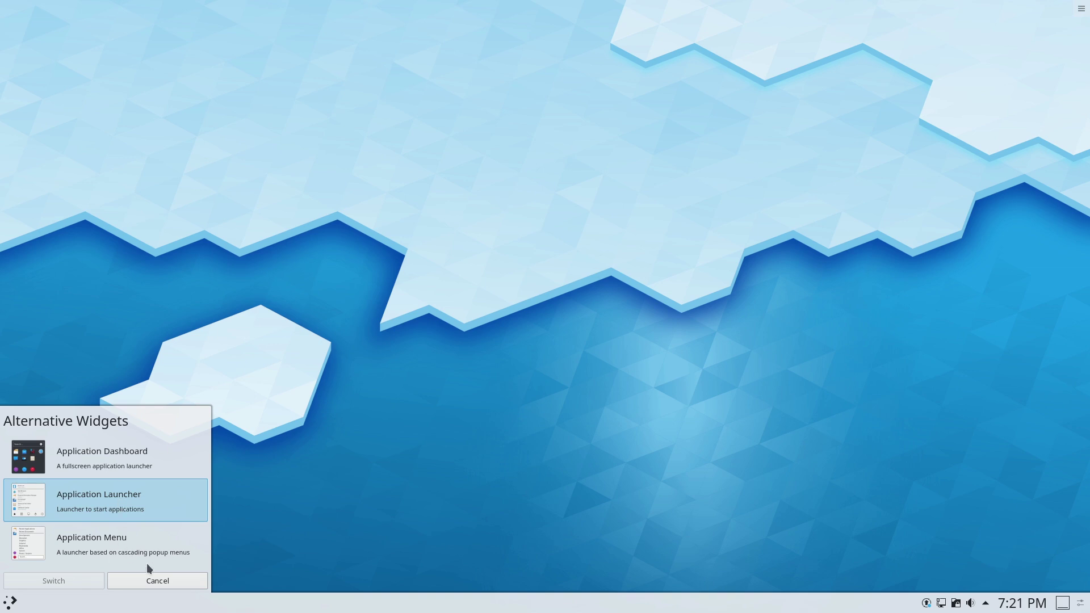
click(157, 580)
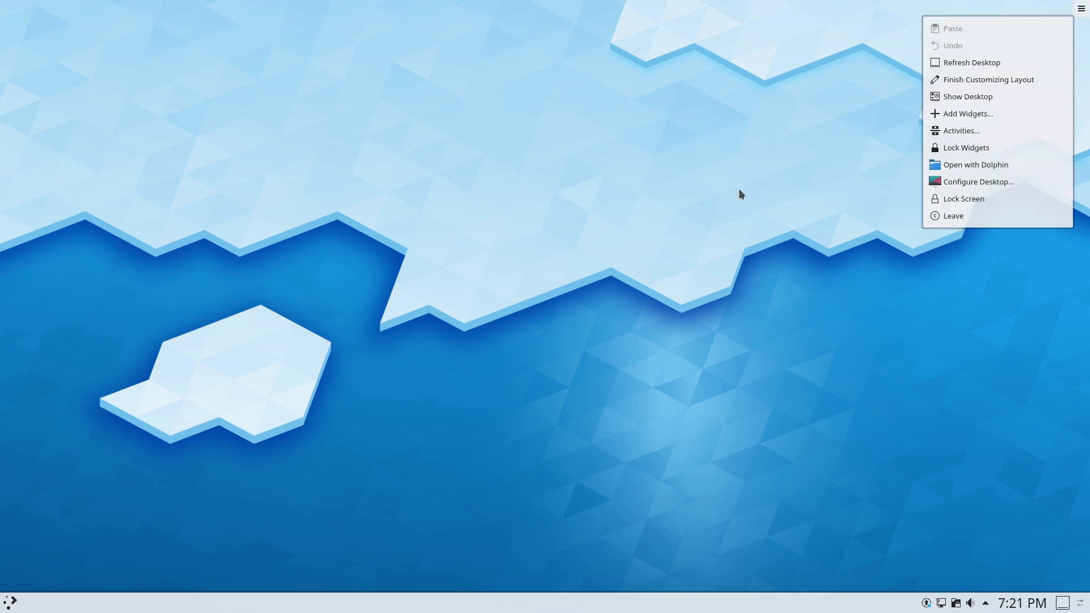
mouse_move(987, 96)
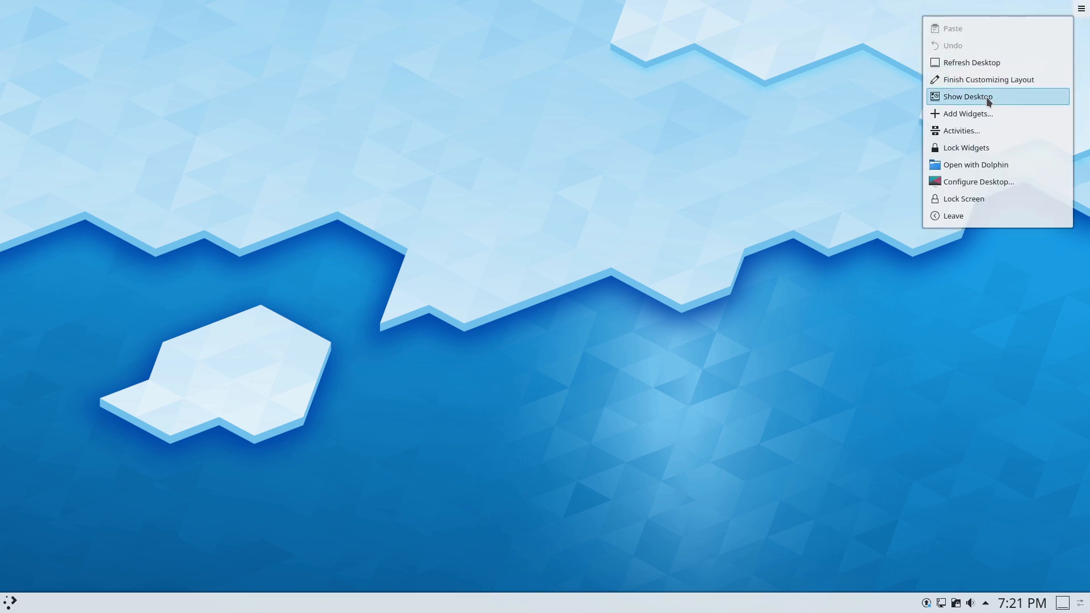
mouse_move(972, 113)
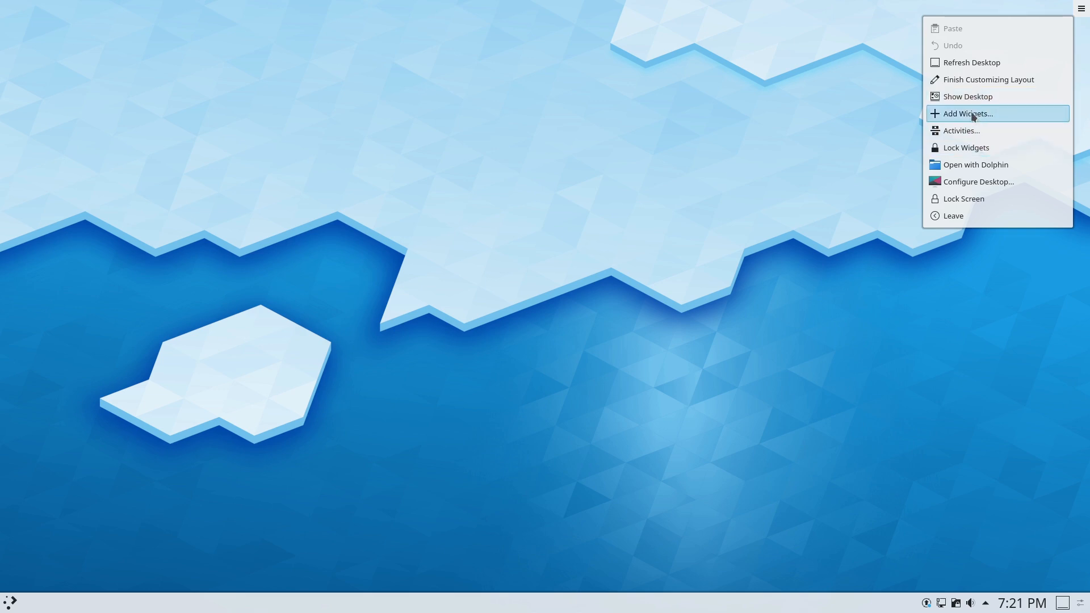
- Browse the Add Widgets catalogue from top to bottom, then close it
click(965, 114)
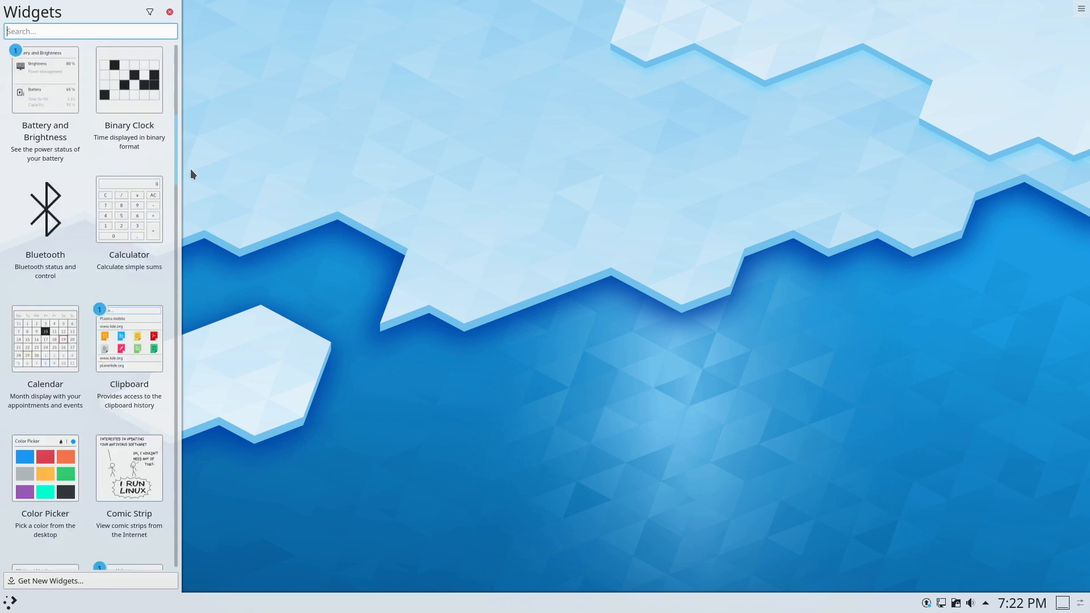
scroll(down, 3)
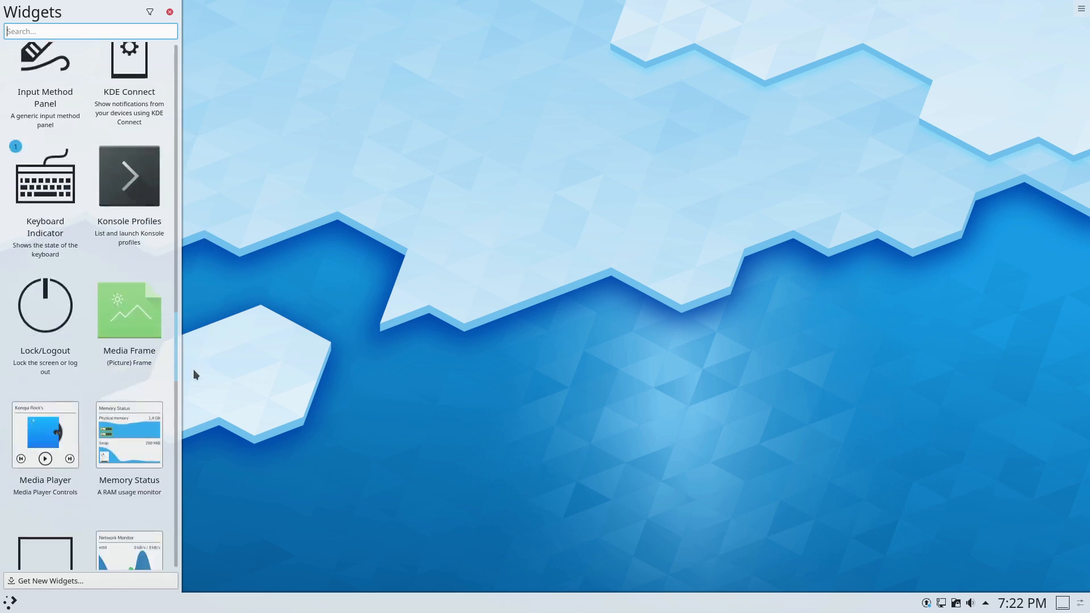
scroll(down, 3)
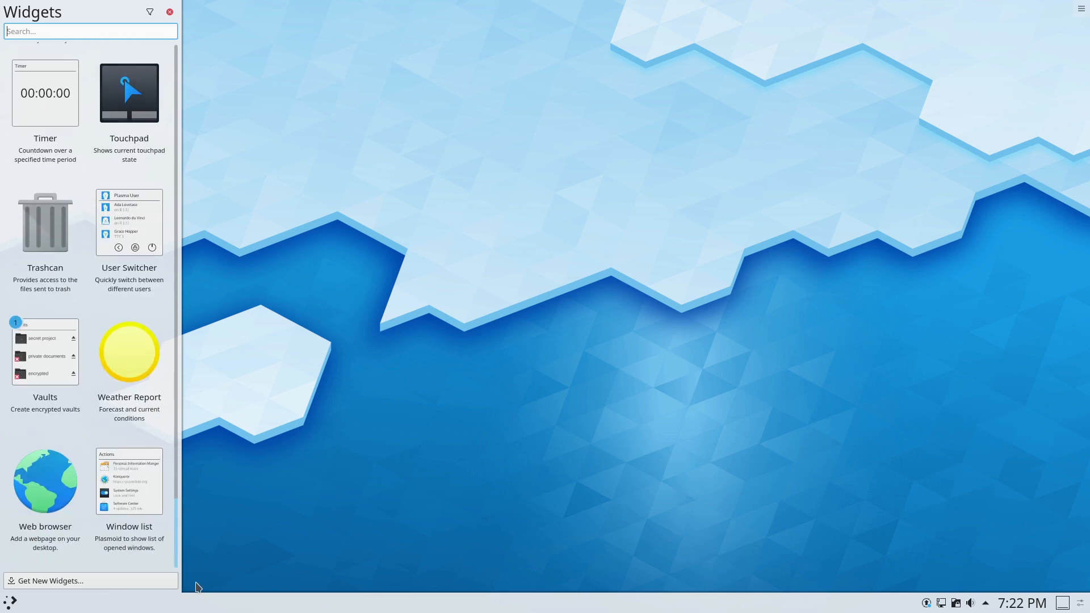
scroll(up, 3)
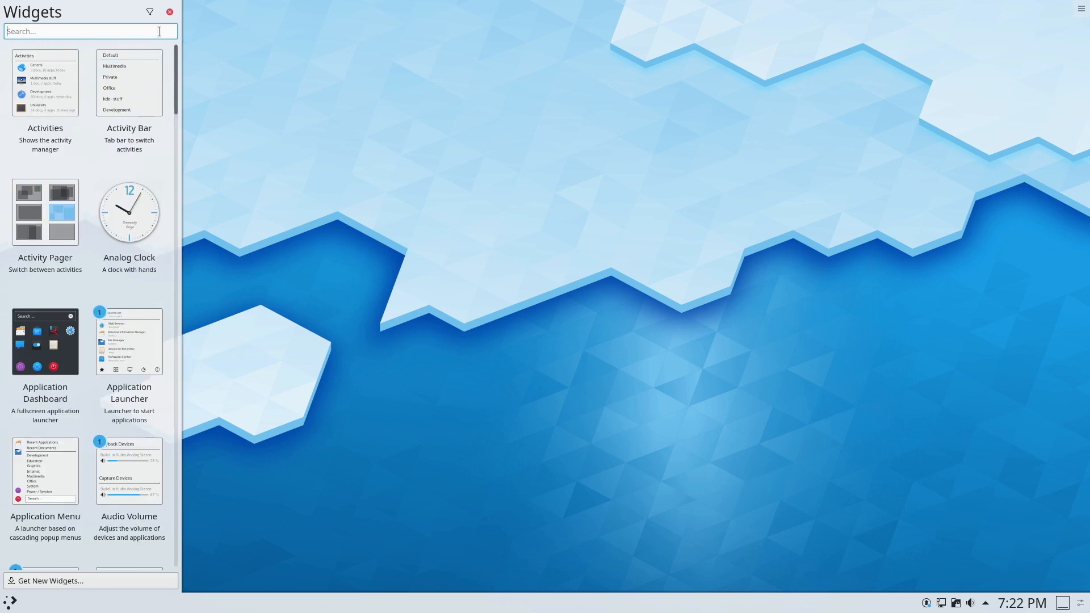
click(169, 11)
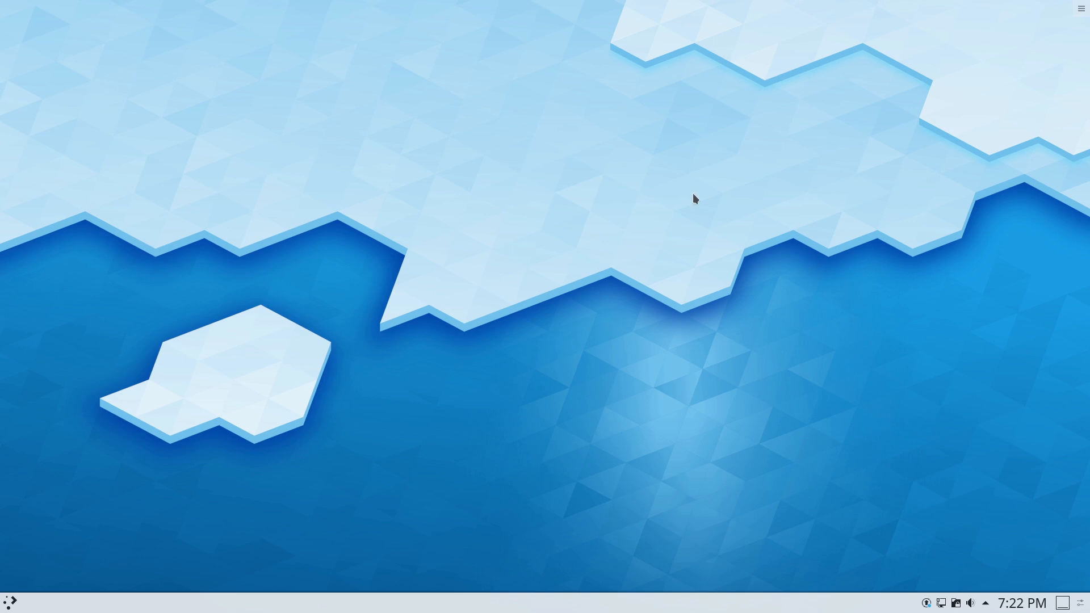
right_click(692, 200)
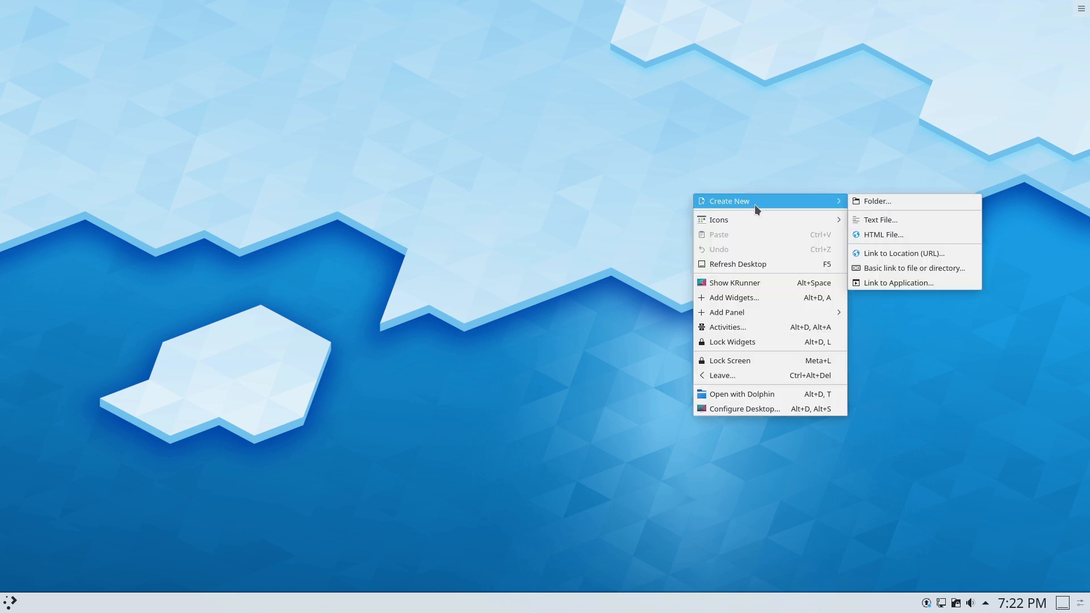
mouse_move(805, 213)
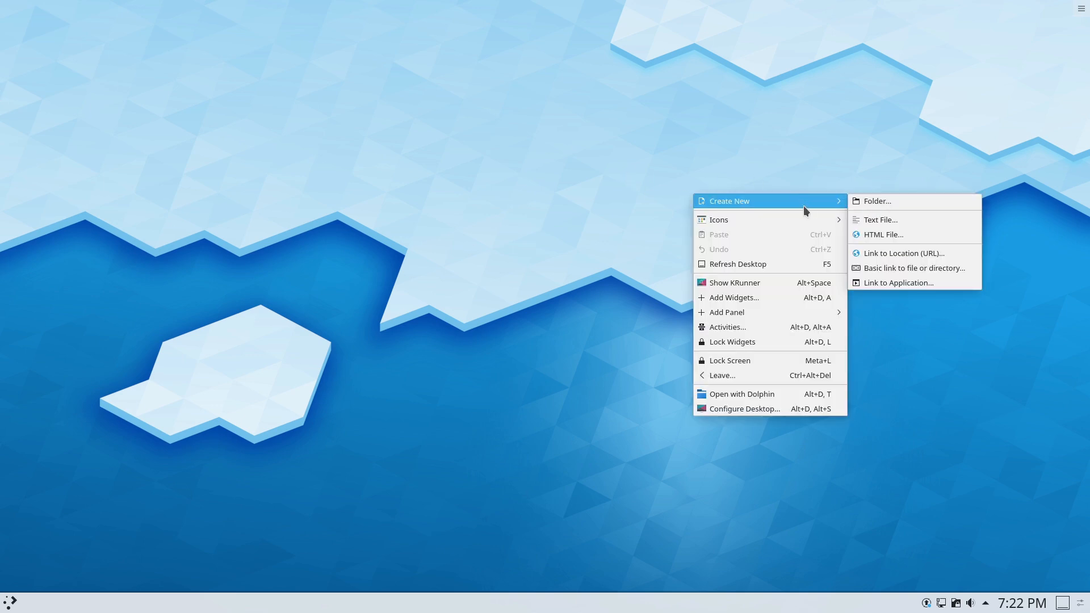
mouse_move(742, 408)
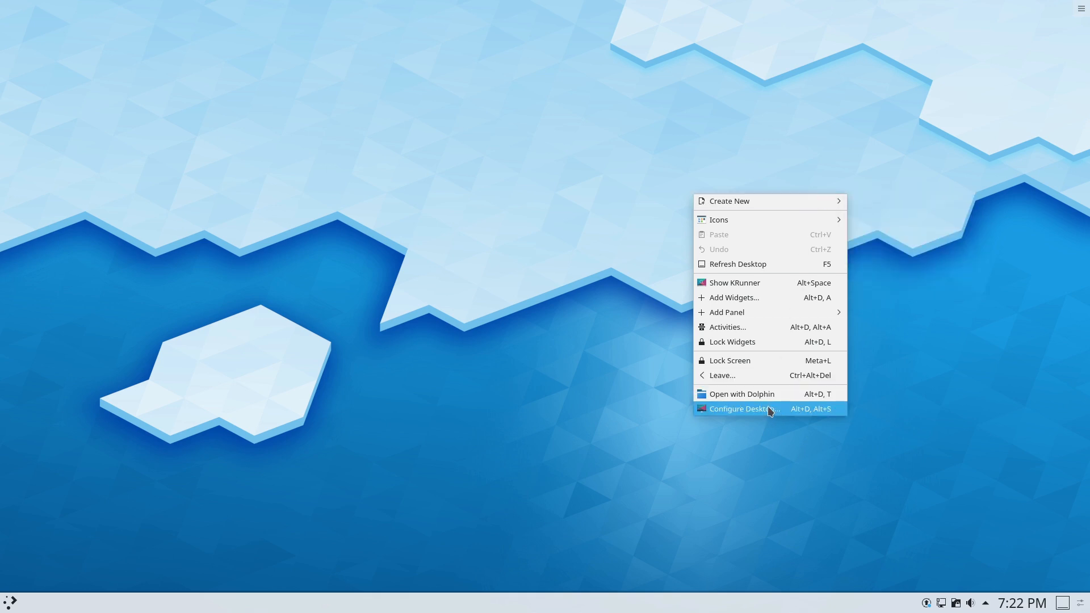
click(744, 409)
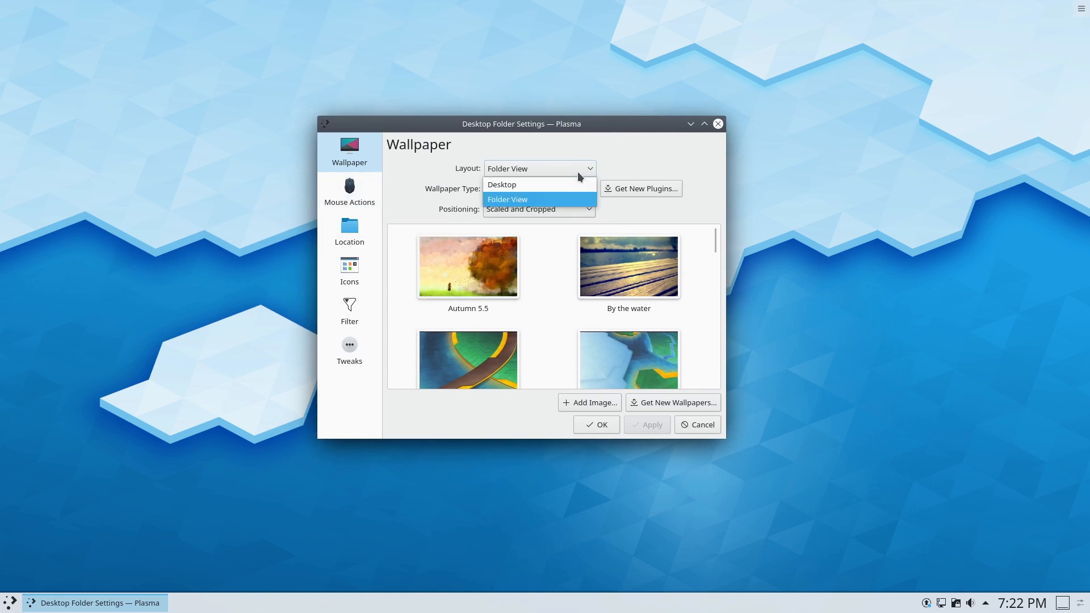
click(500, 184)
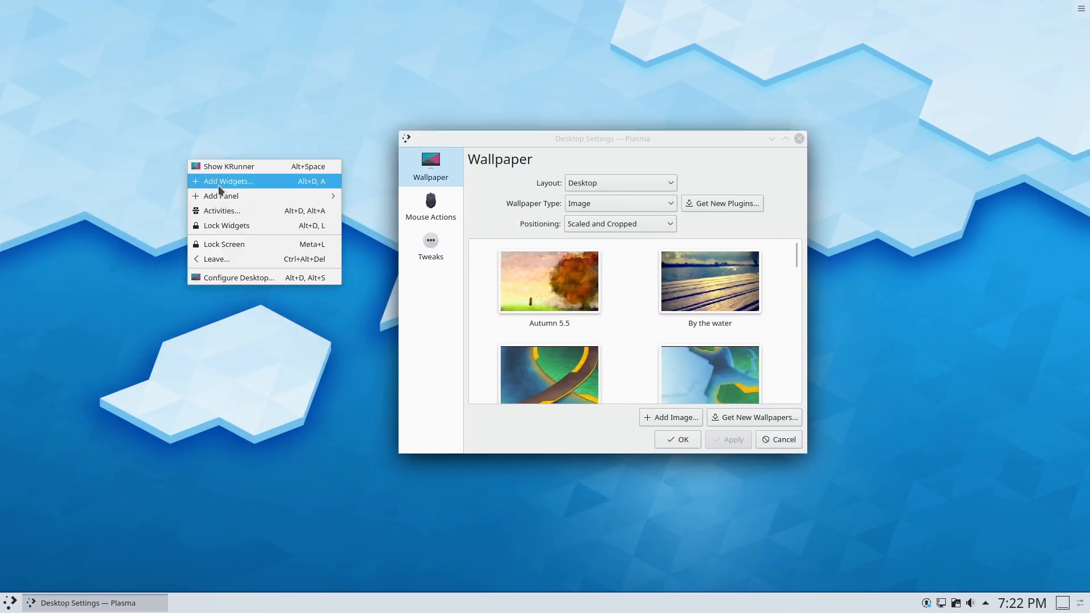
click(639, 191)
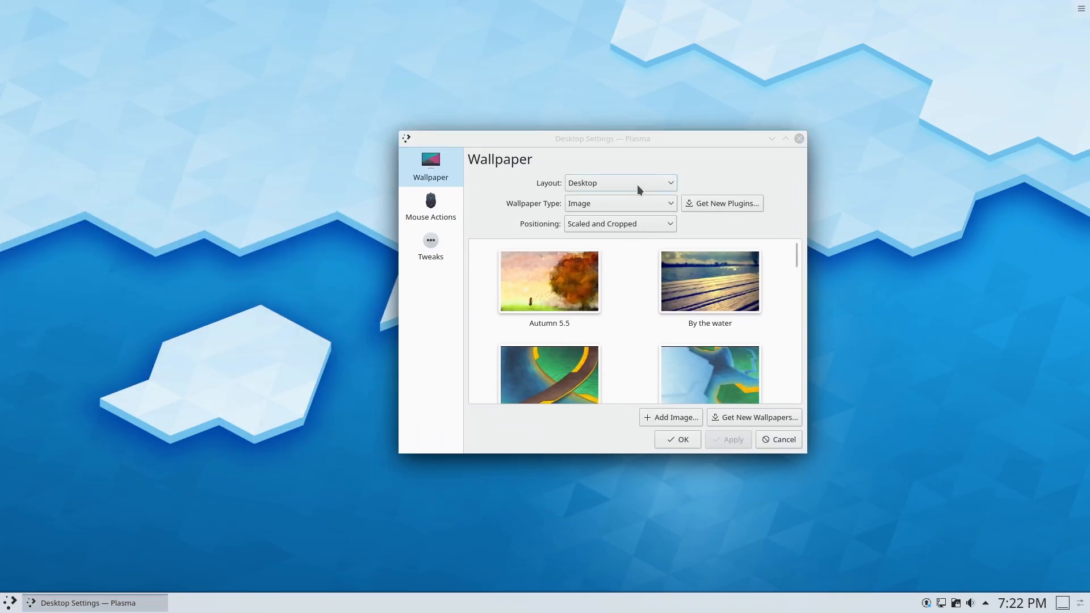
click(619, 182)
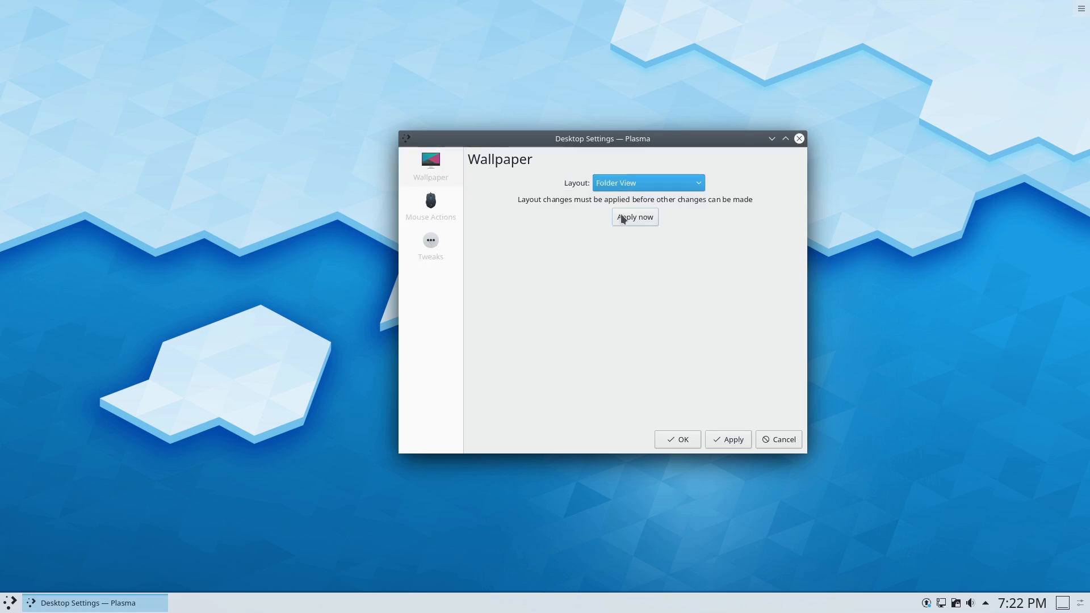
click(633, 217)
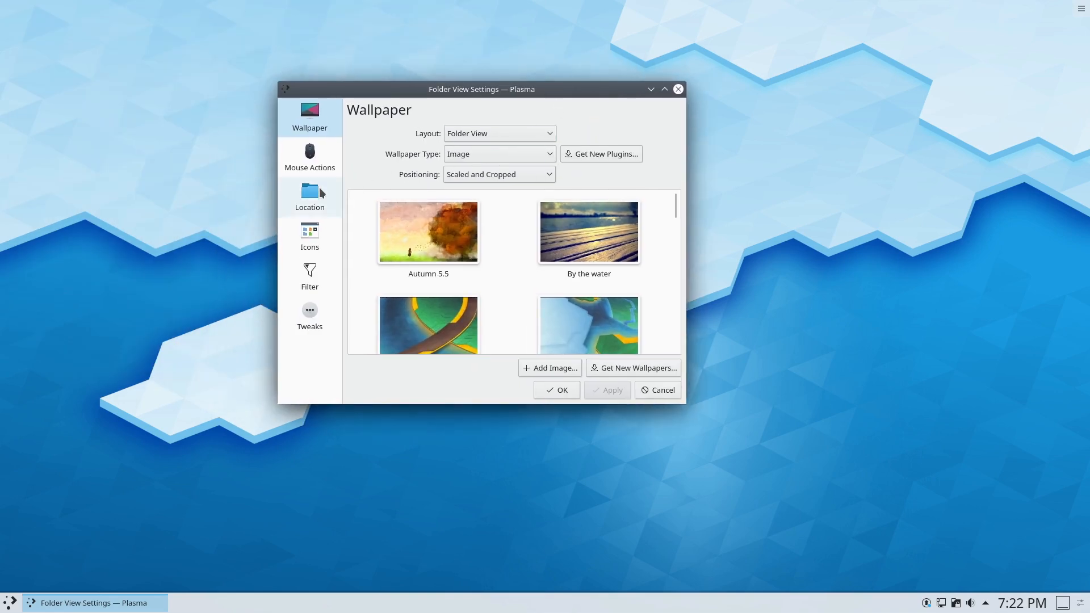
click(308, 197)
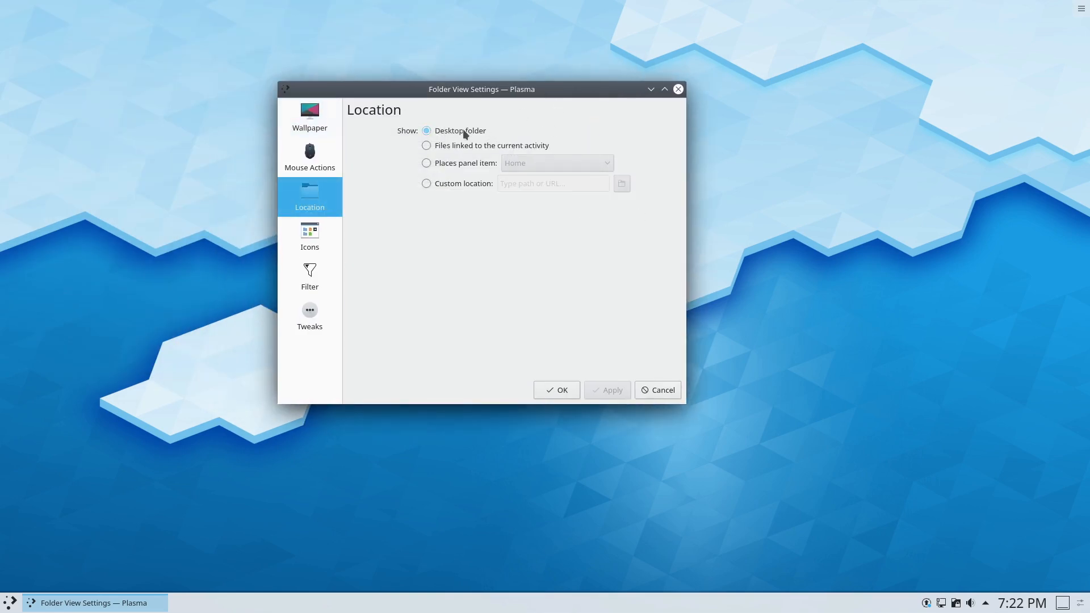
mouse_move(454, 171)
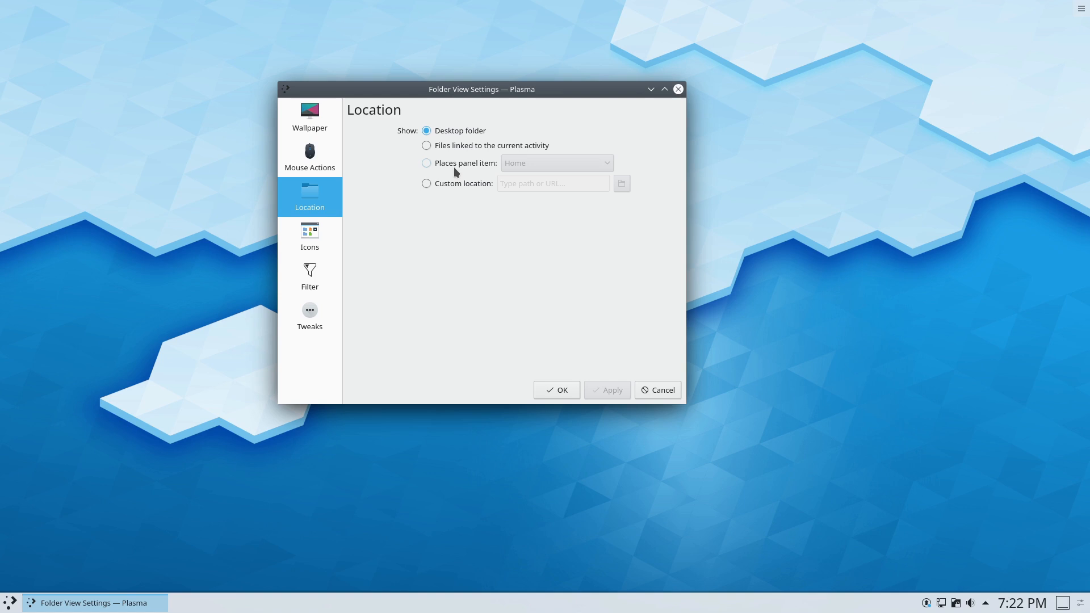
mouse_move(293, 200)
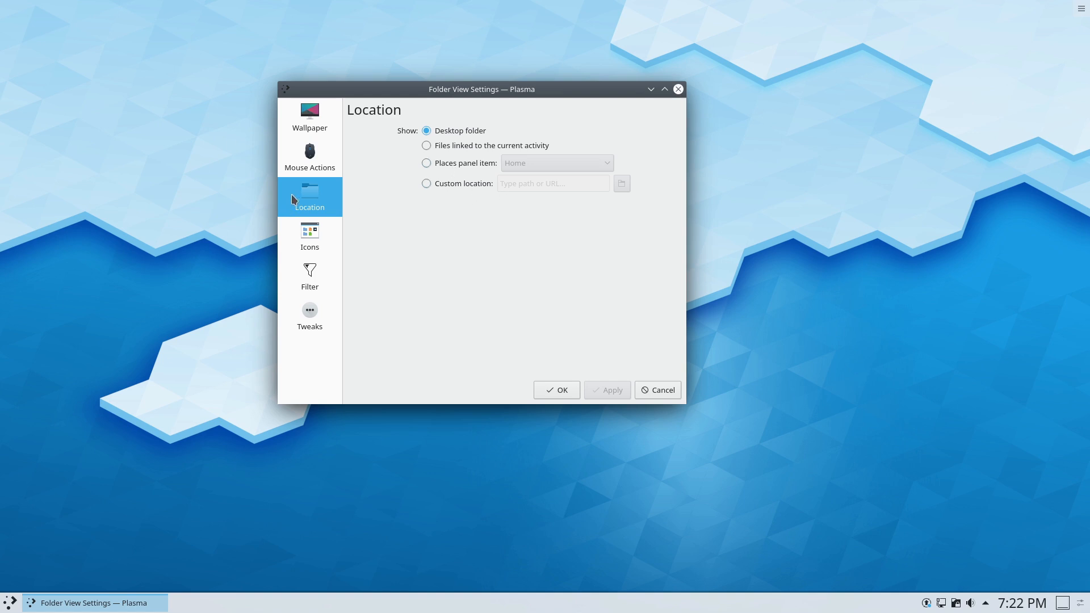
mouse_move(546, 356)
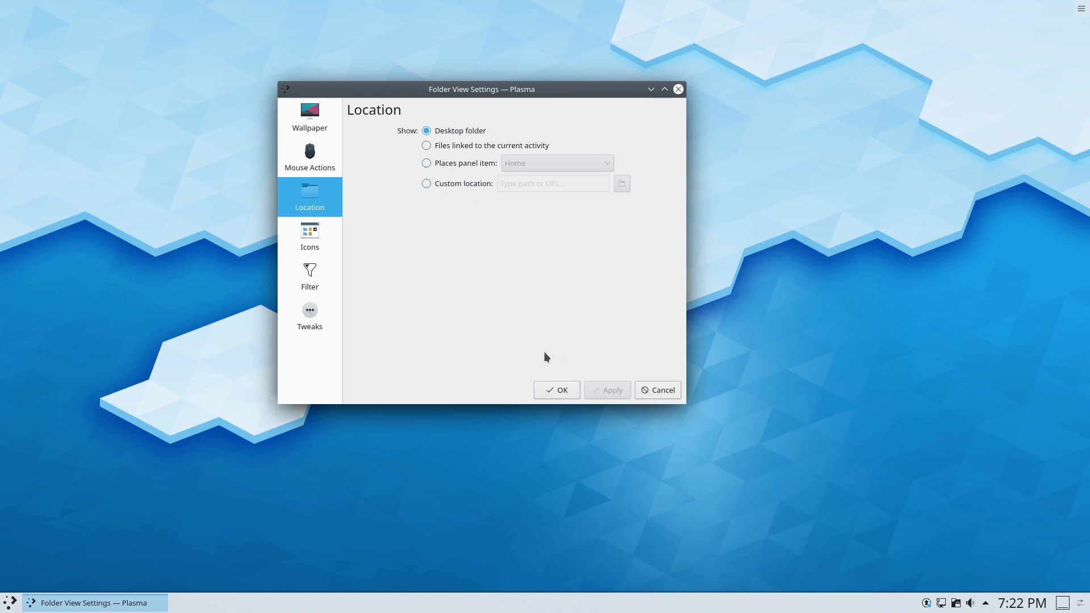
mouse_move(786, 206)
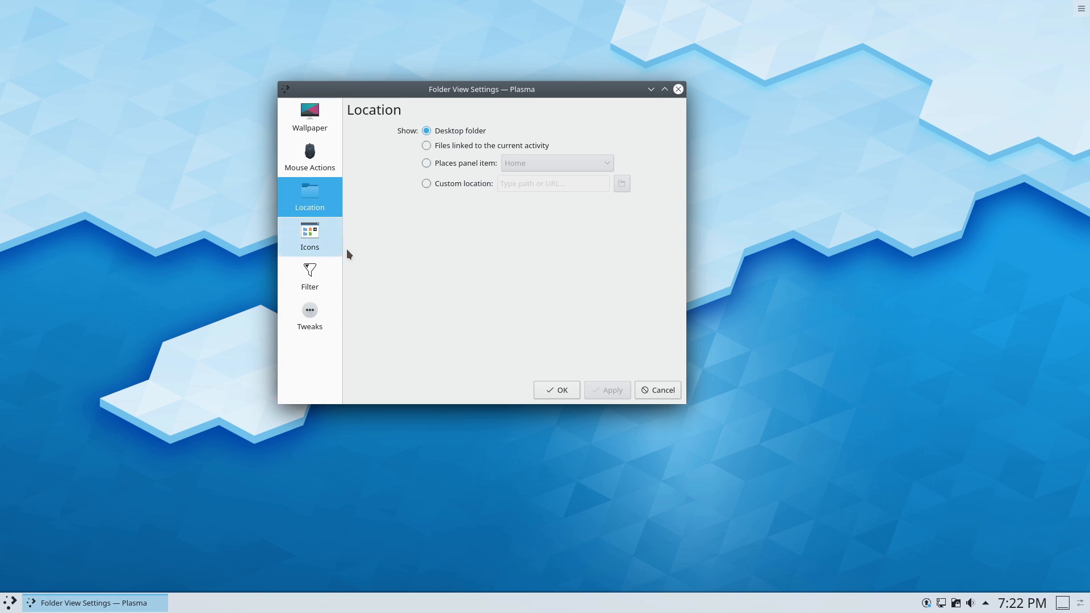
click(308, 237)
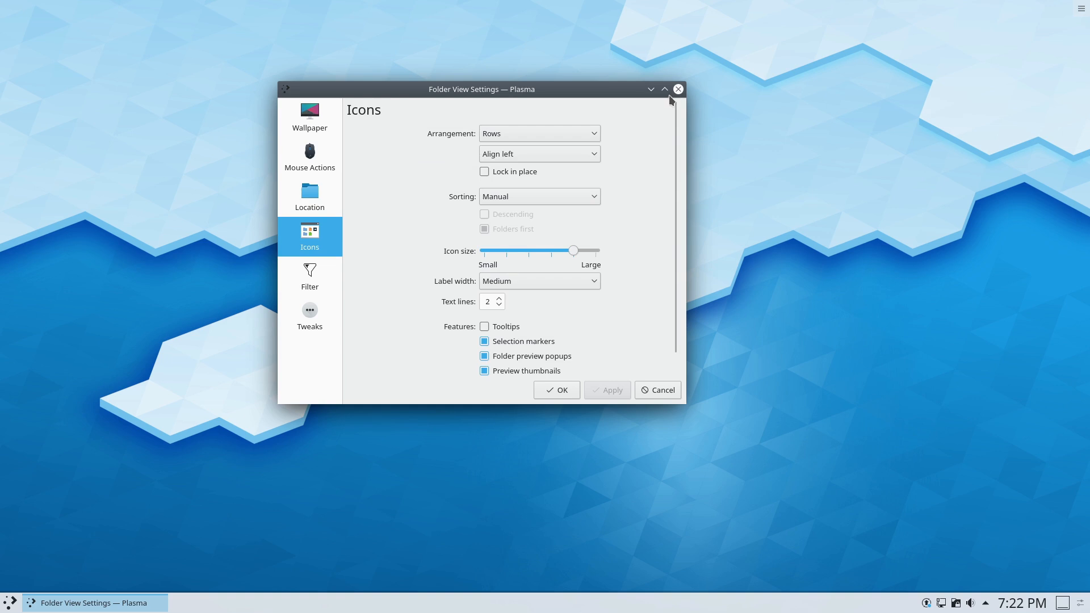
click(677, 89)
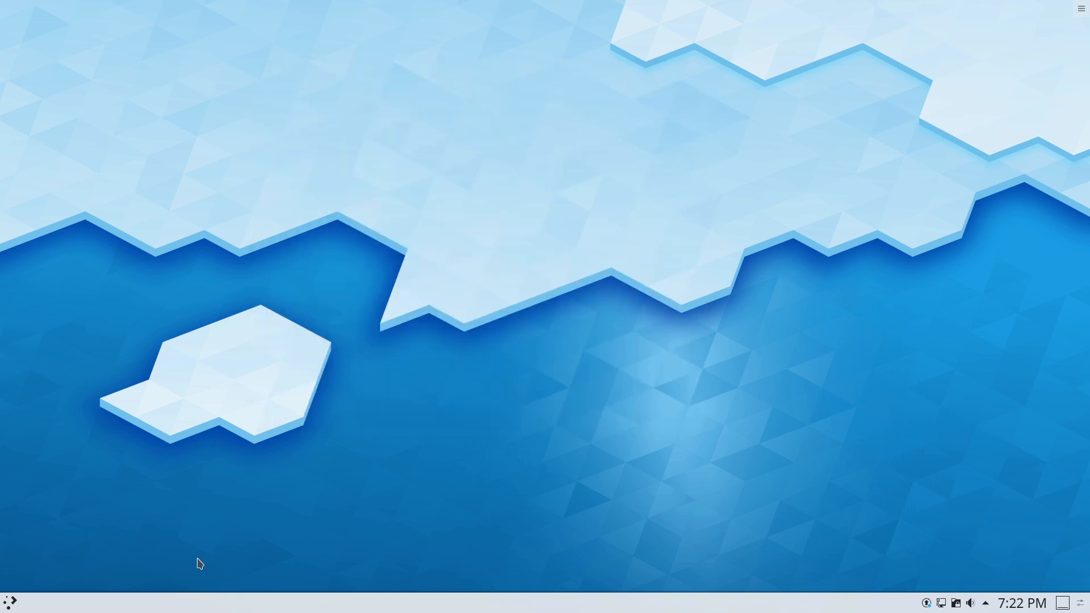
mouse_move(7, 604)
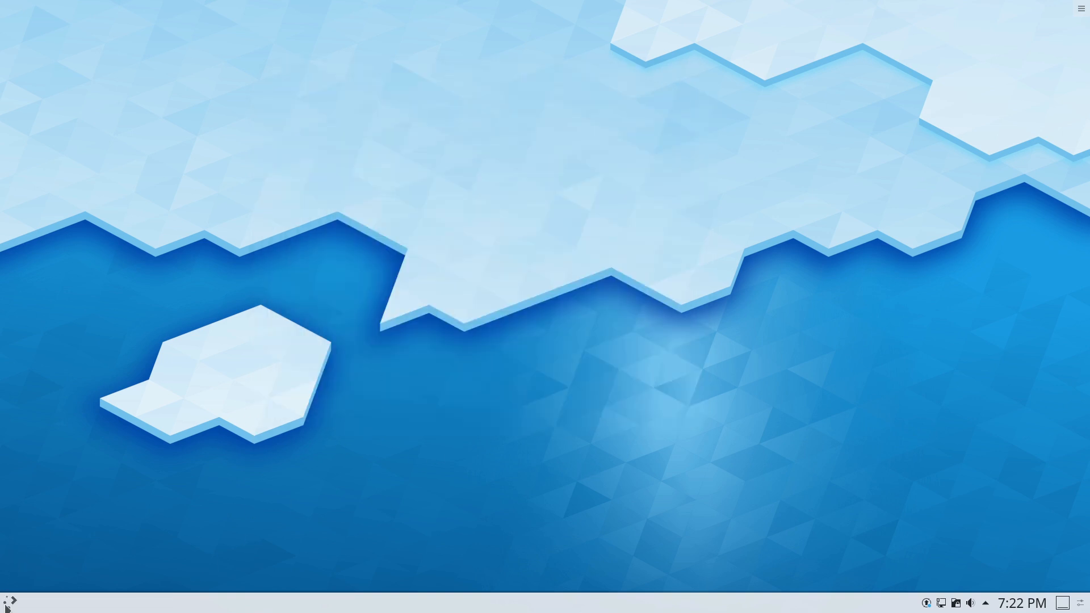
- Launch the terminal from the launcher, then end the session with exit
click(9, 601)
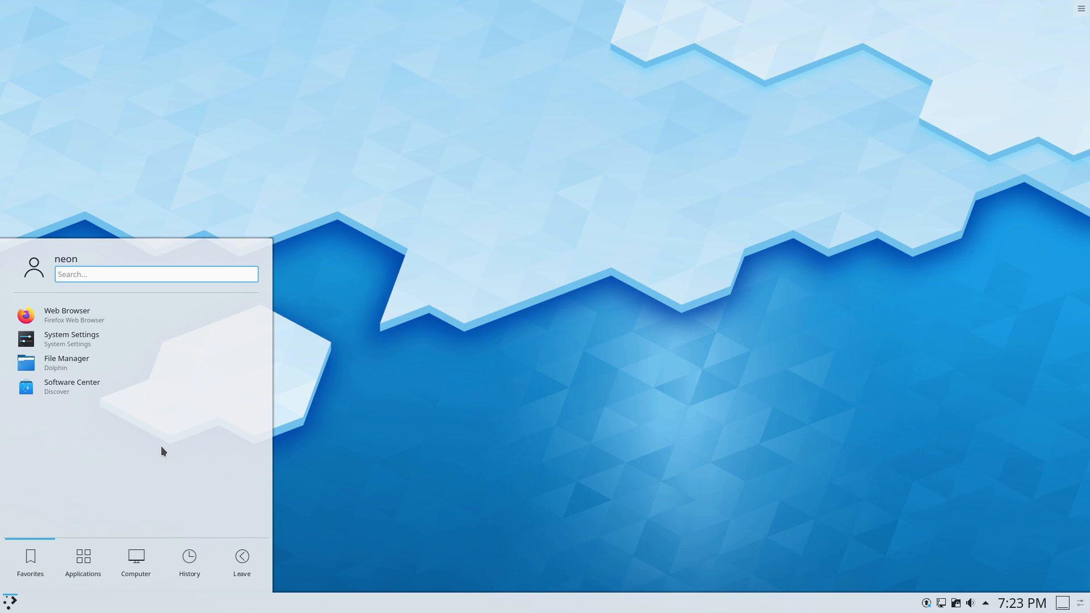
text(te)
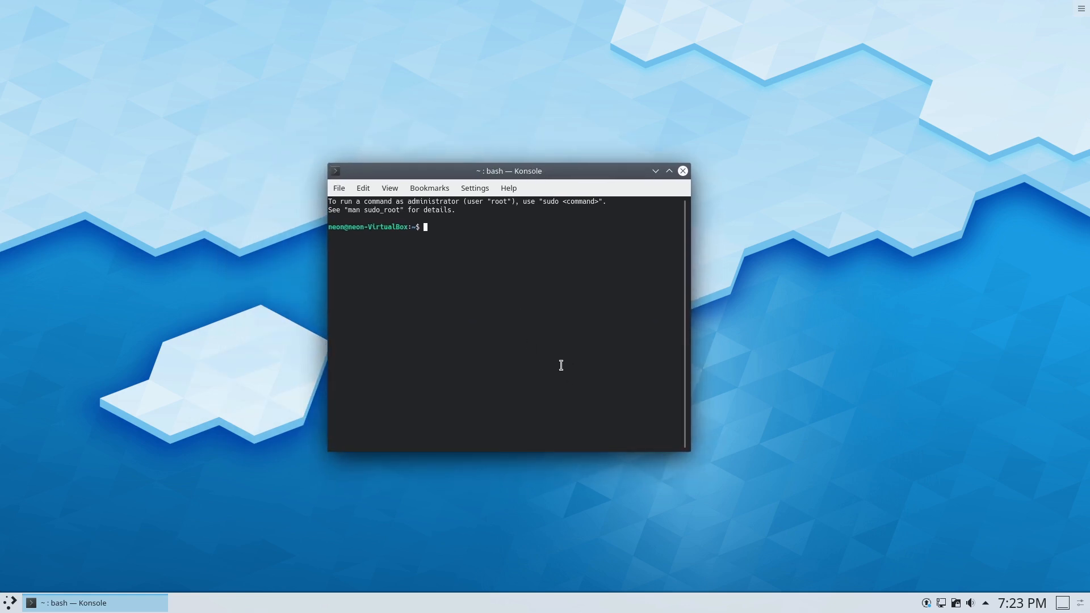
mouse_move(561, 366)
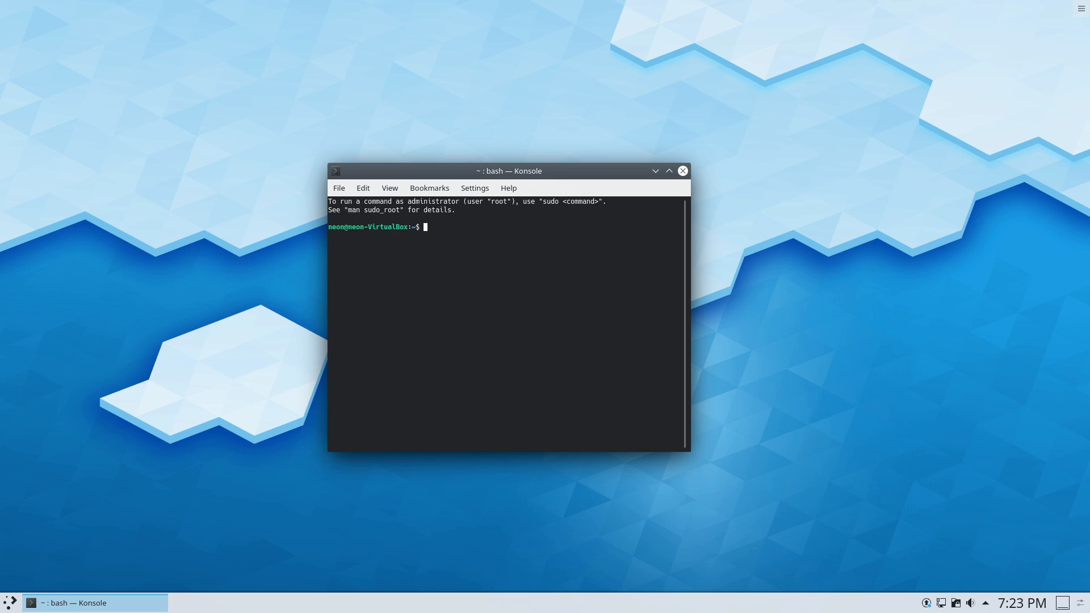
text(ex)
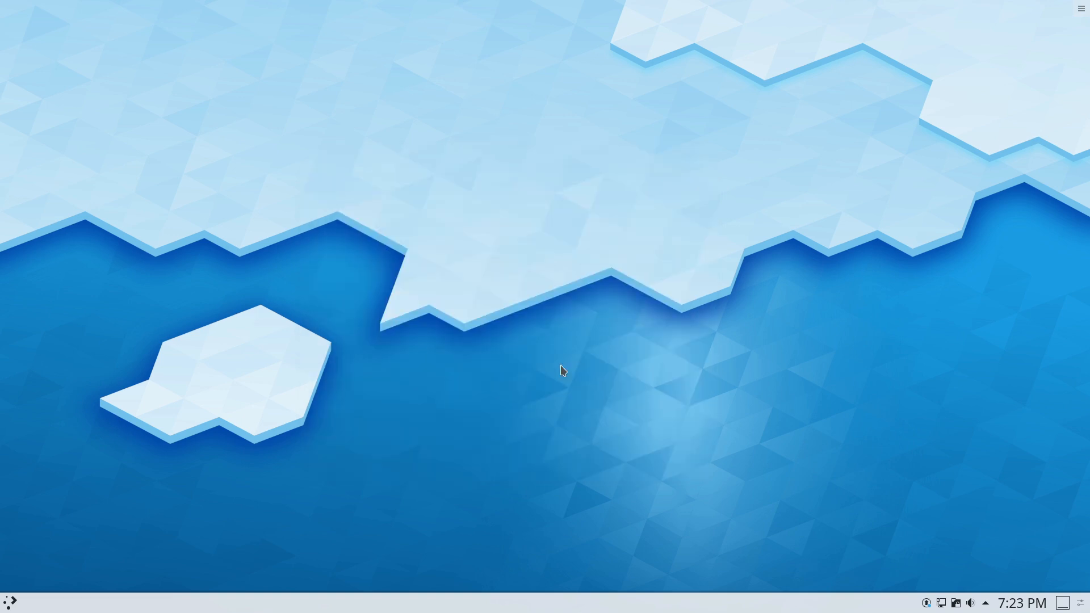
mouse_move(688, 408)
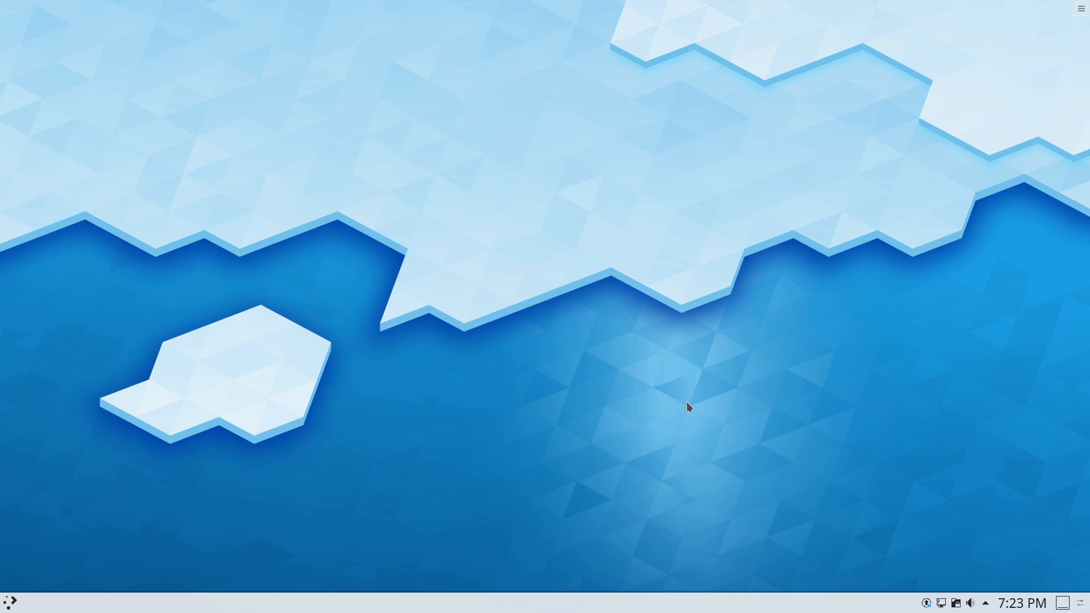
mouse_move(801, 348)
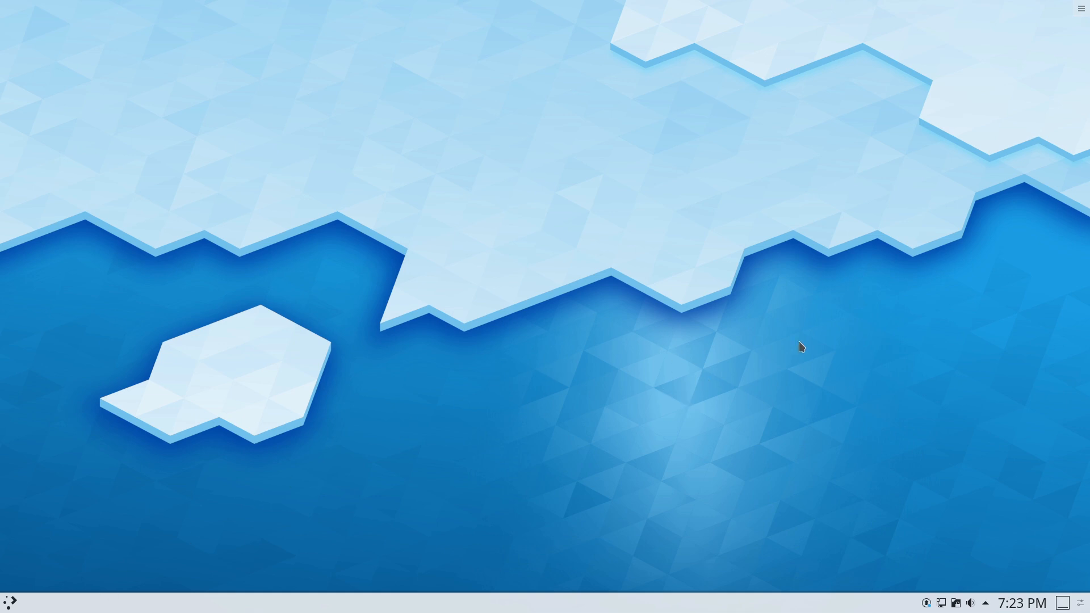
mouse_move(736, 340)
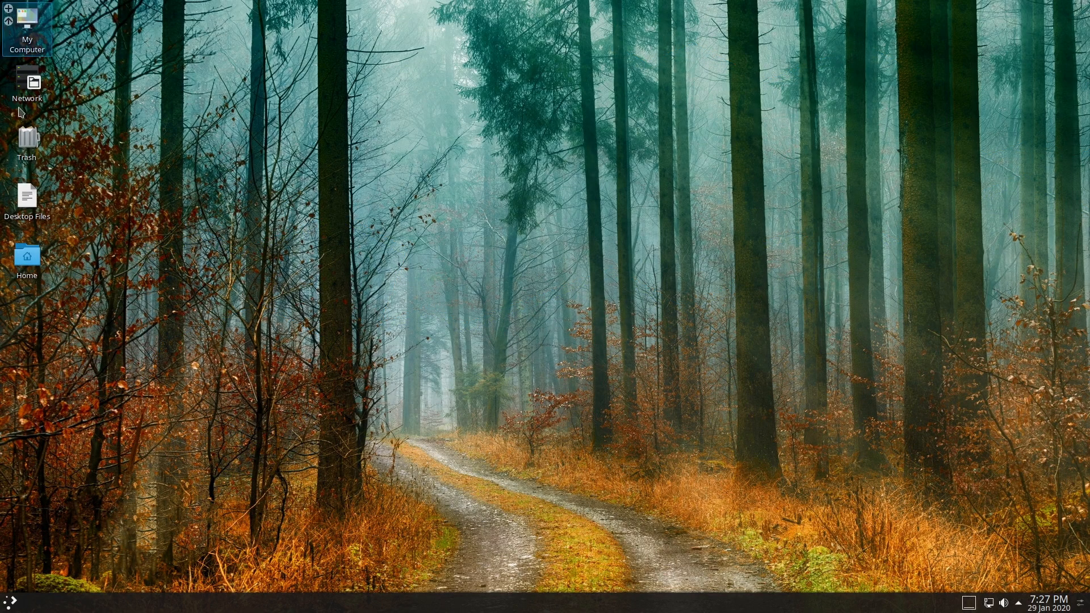
mouse_move(122, 309)
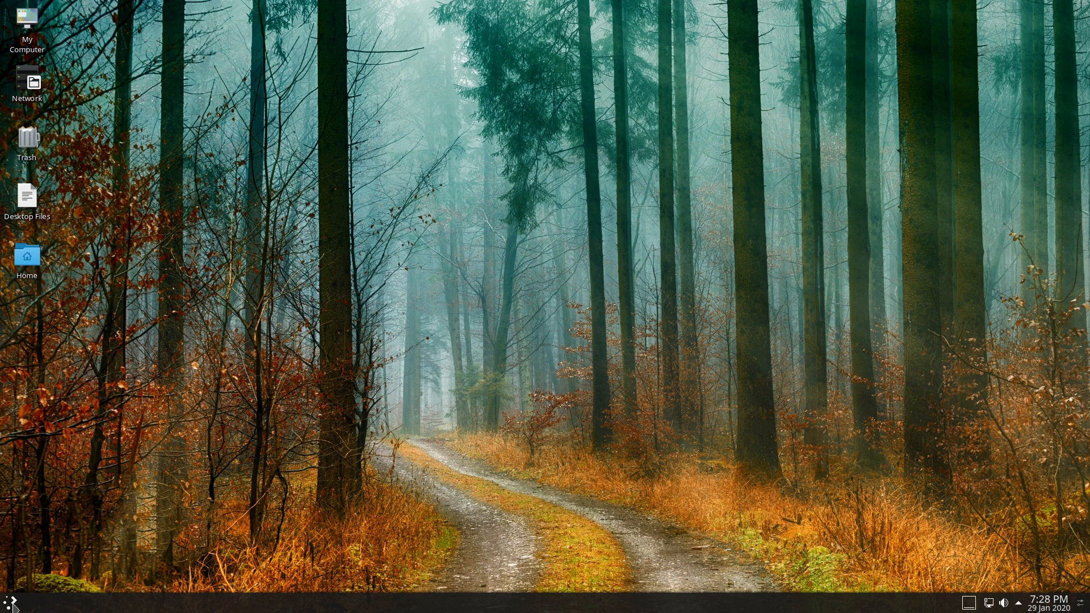
click(9, 600)
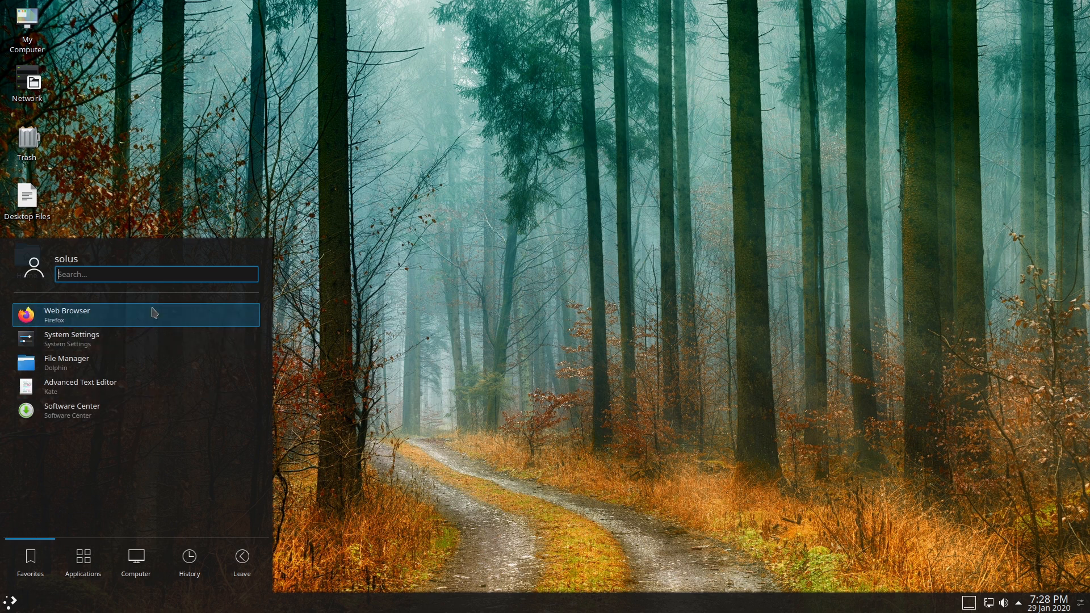
text(sy)
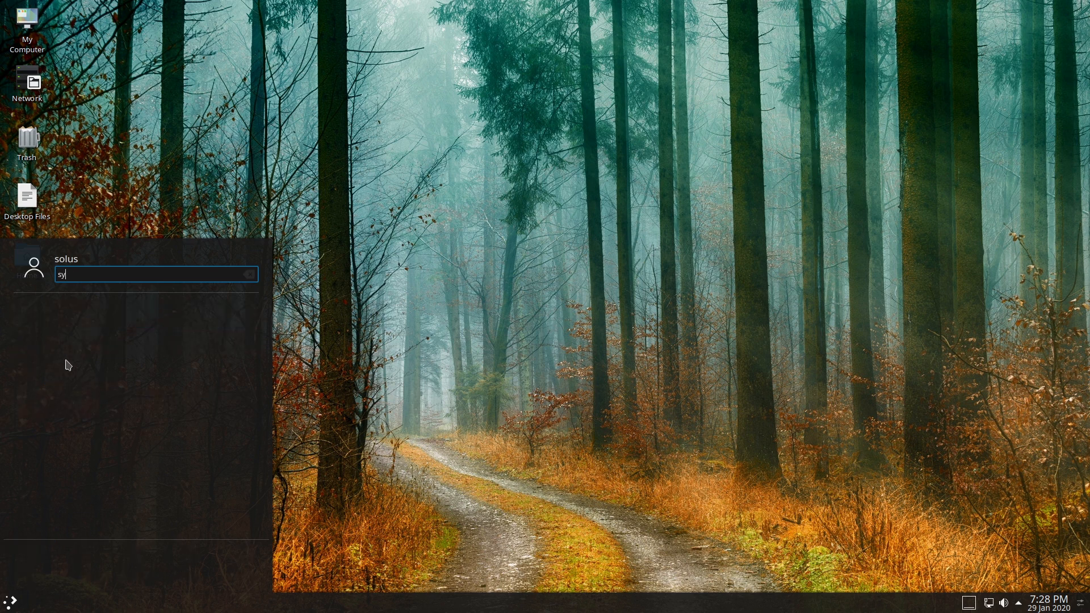
key(Return)
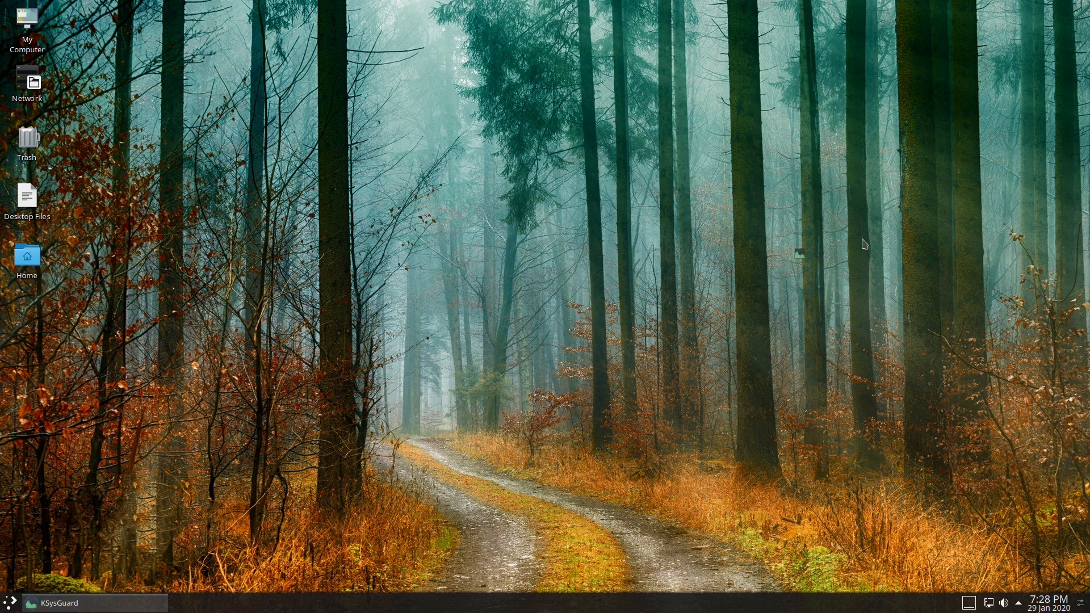
click(59, 603)
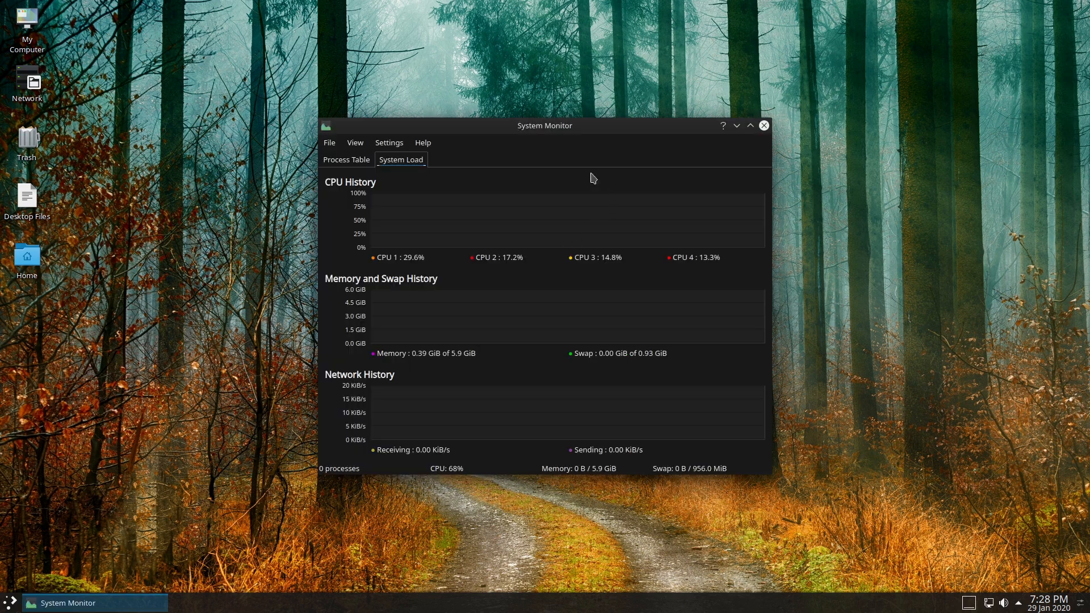
mouse_move(419, 210)
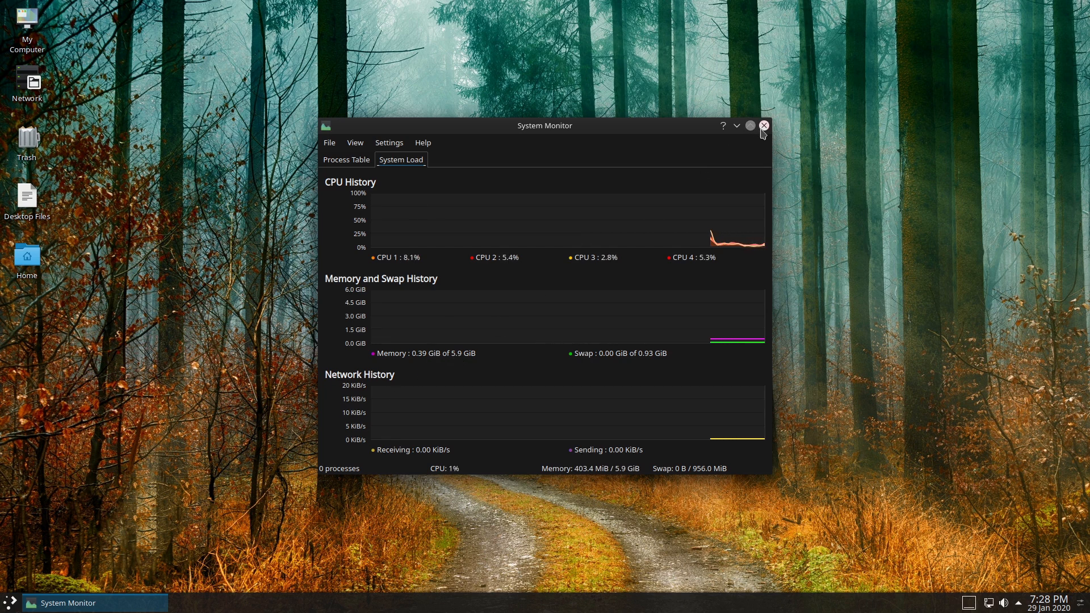
click(763, 126)
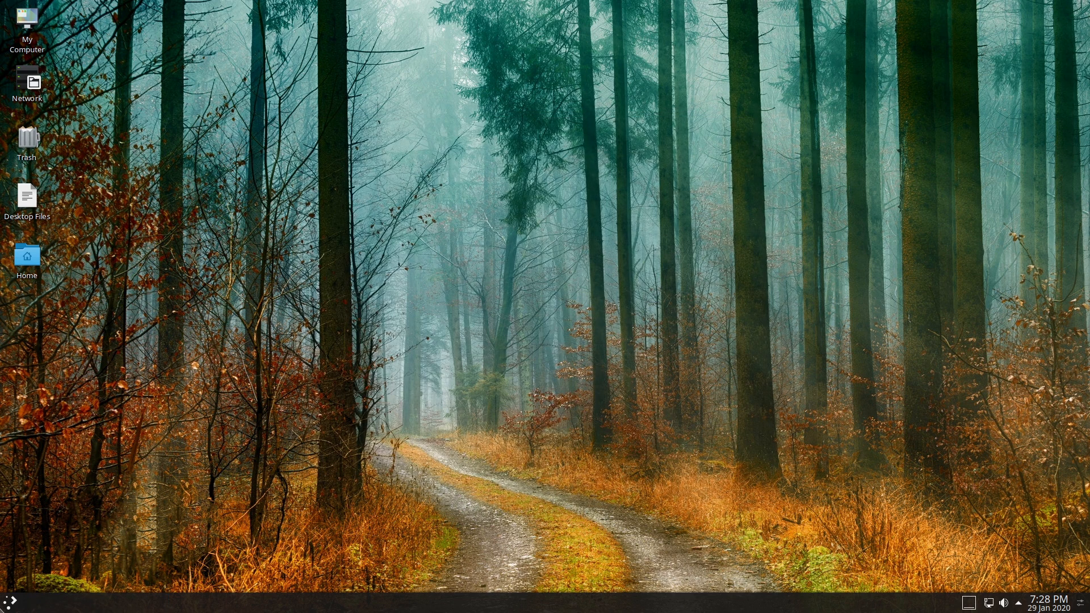
- Browse the Solus launcher's Graphics and Office categories, returning to the full list
click(11, 602)
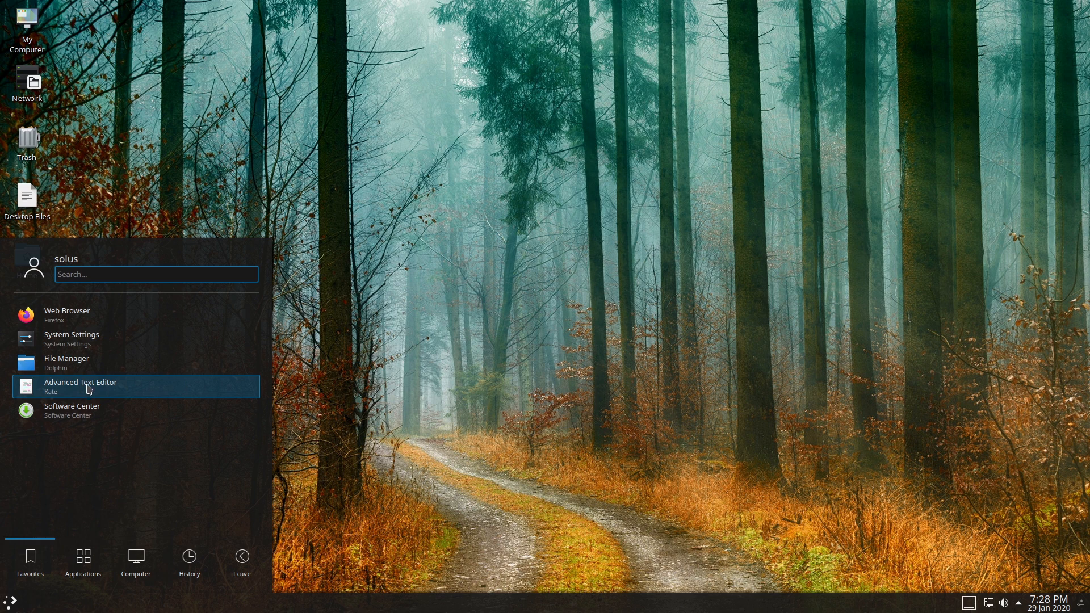
mouse_move(122, 322)
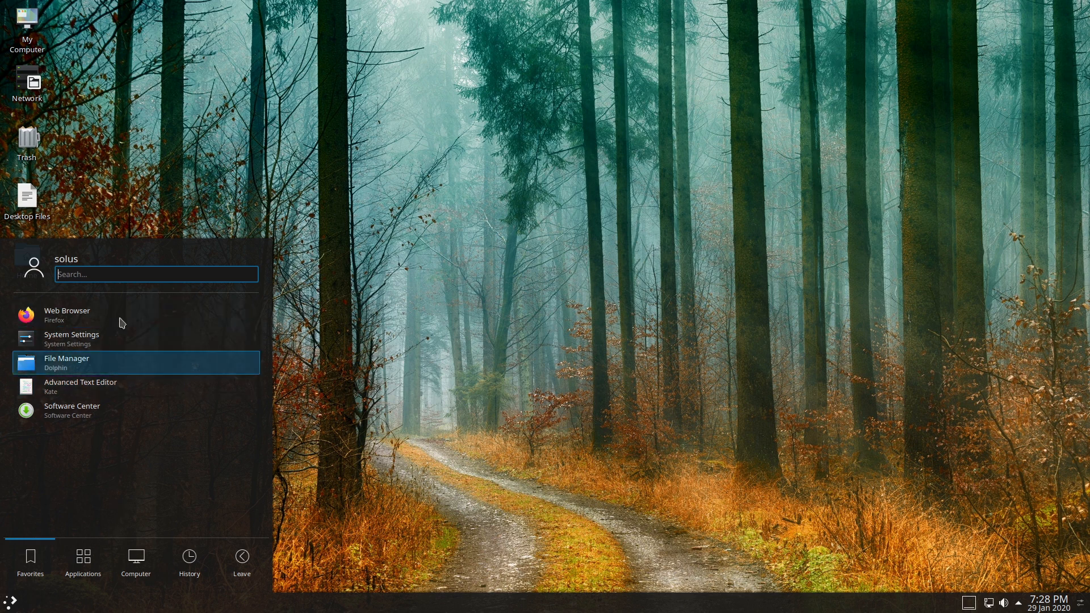
click(82, 560)
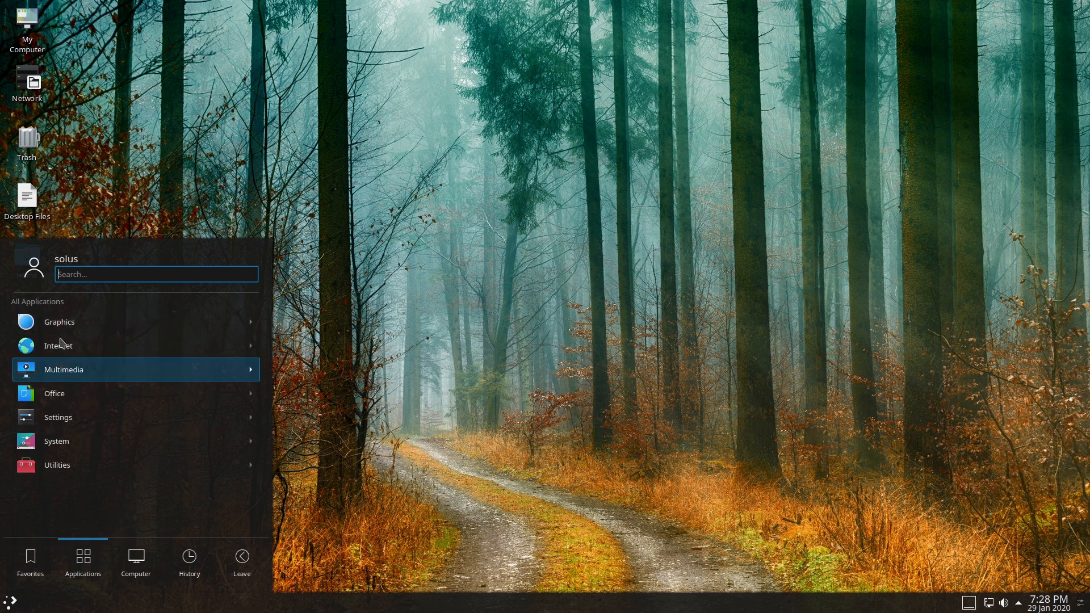
mouse_move(124, 322)
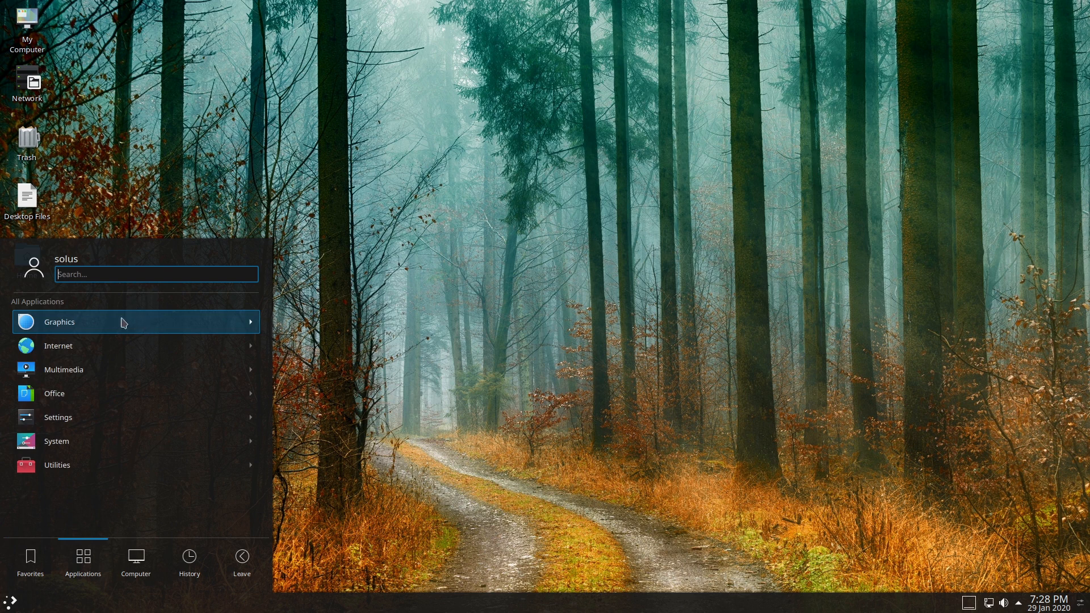
mouse_move(66, 331)
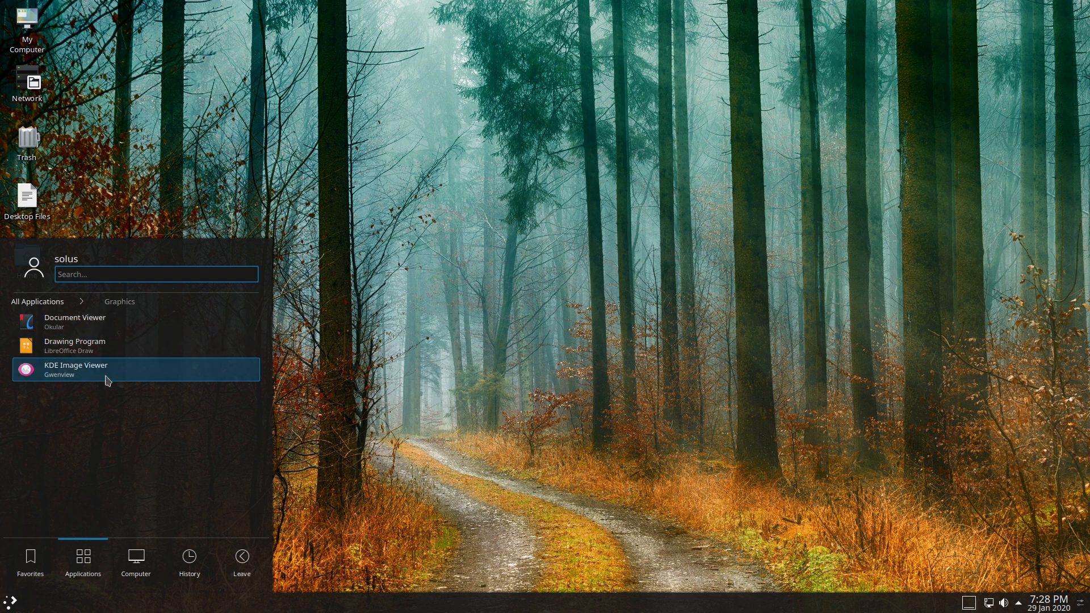
click(36, 301)
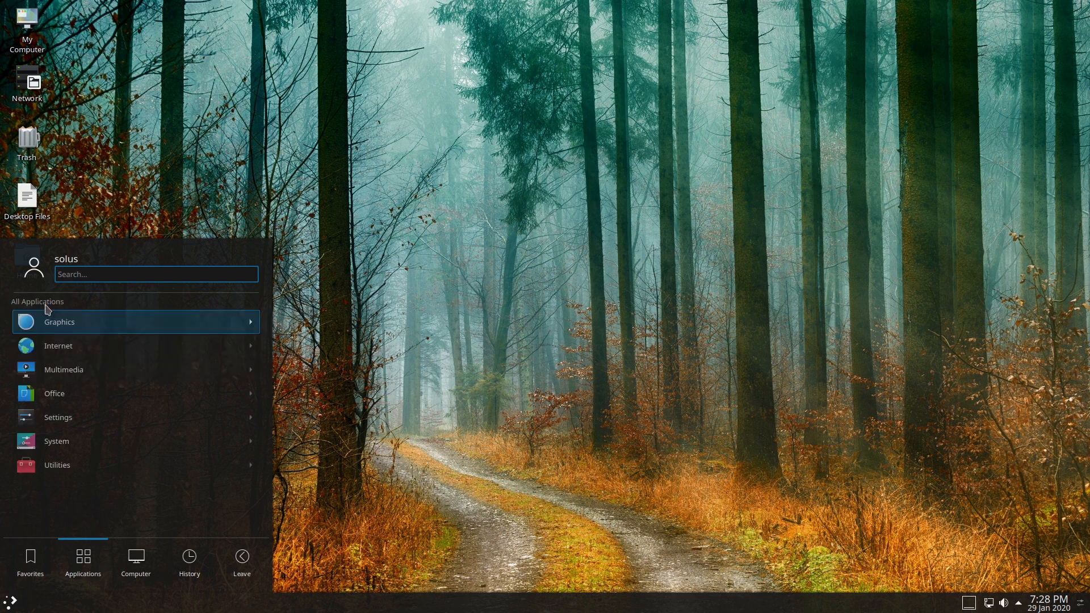
click(58, 345)
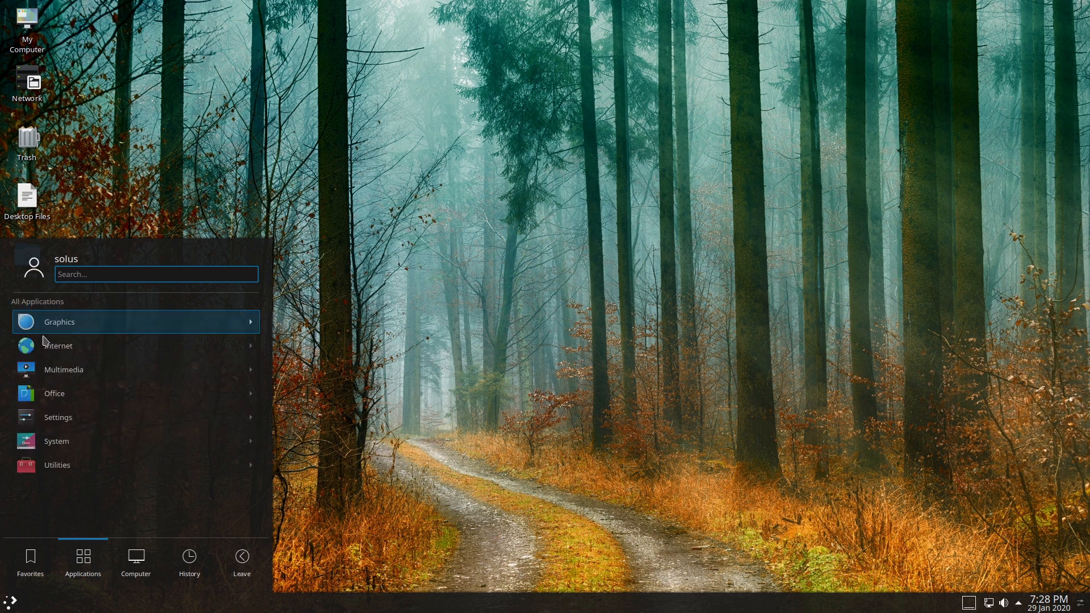
click(63, 369)
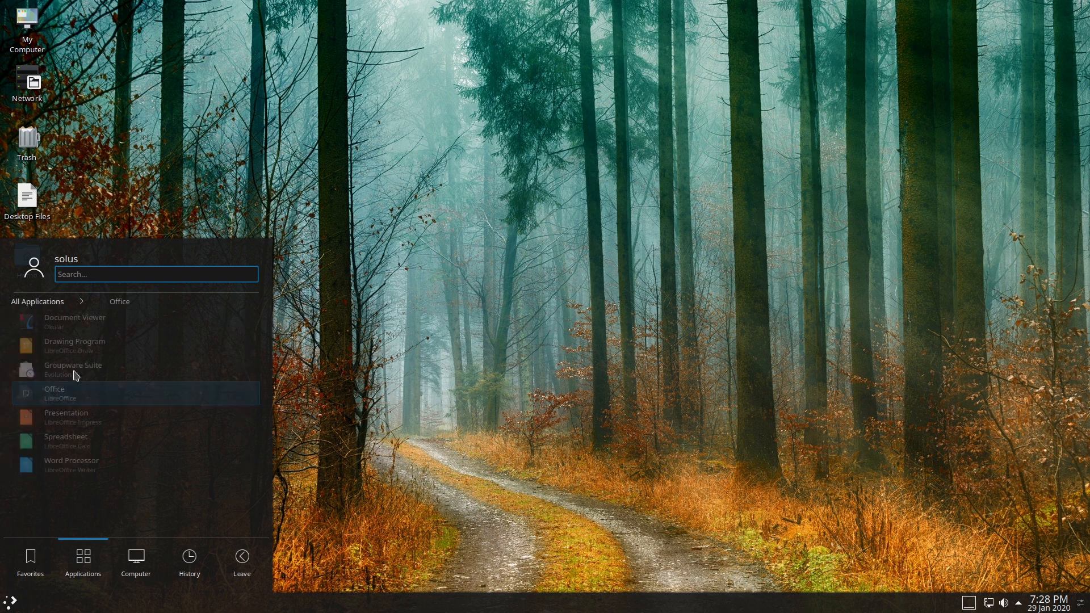
mouse_move(72, 370)
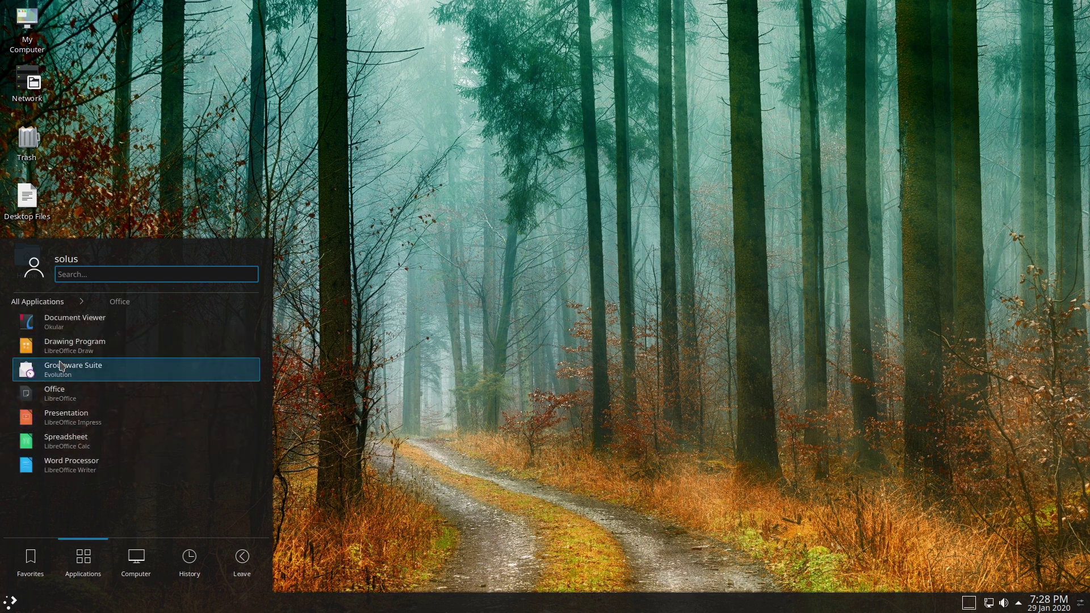
mouse_move(94, 423)
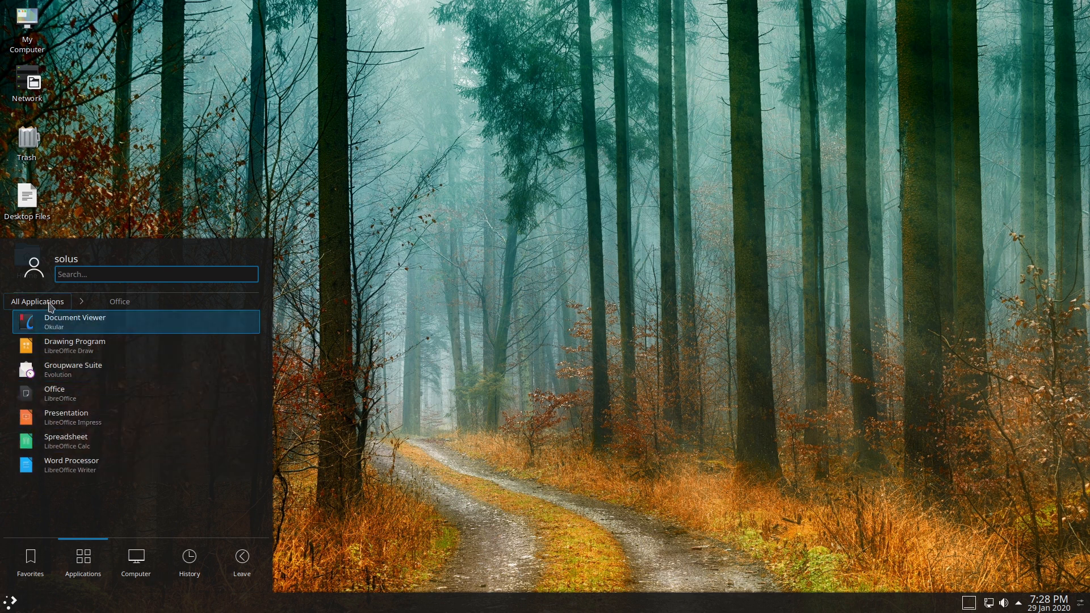
click(36, 301)
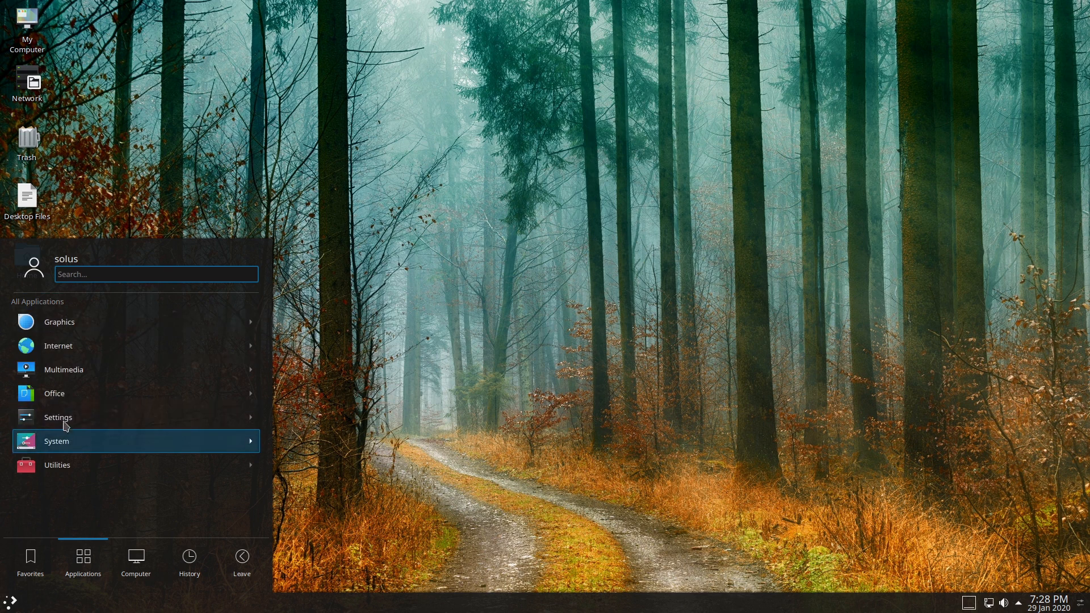
mouse_move(70, 417)
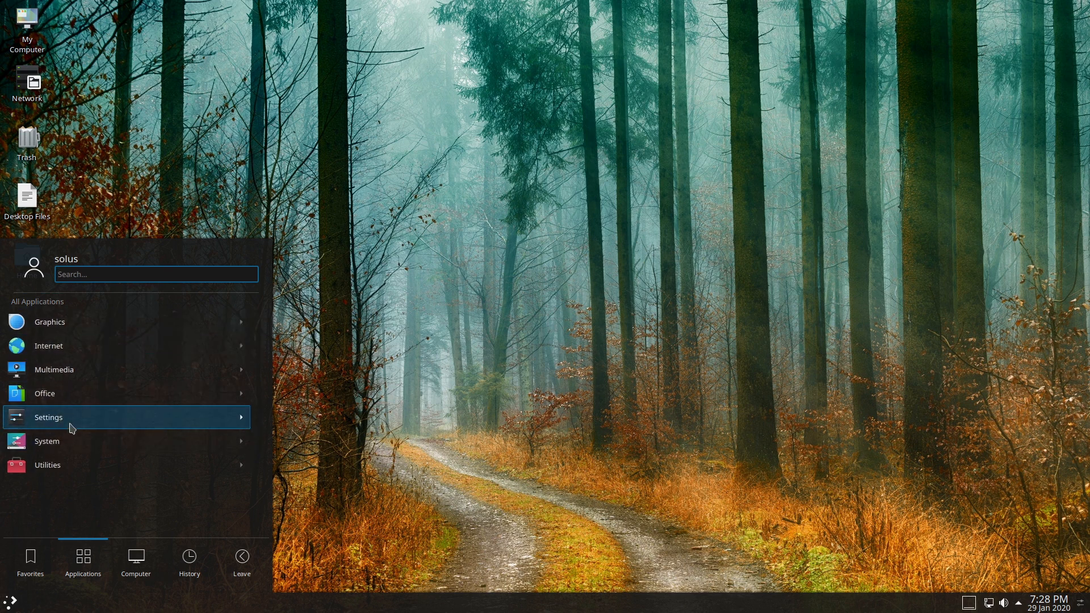
mouse_move(59, 322)
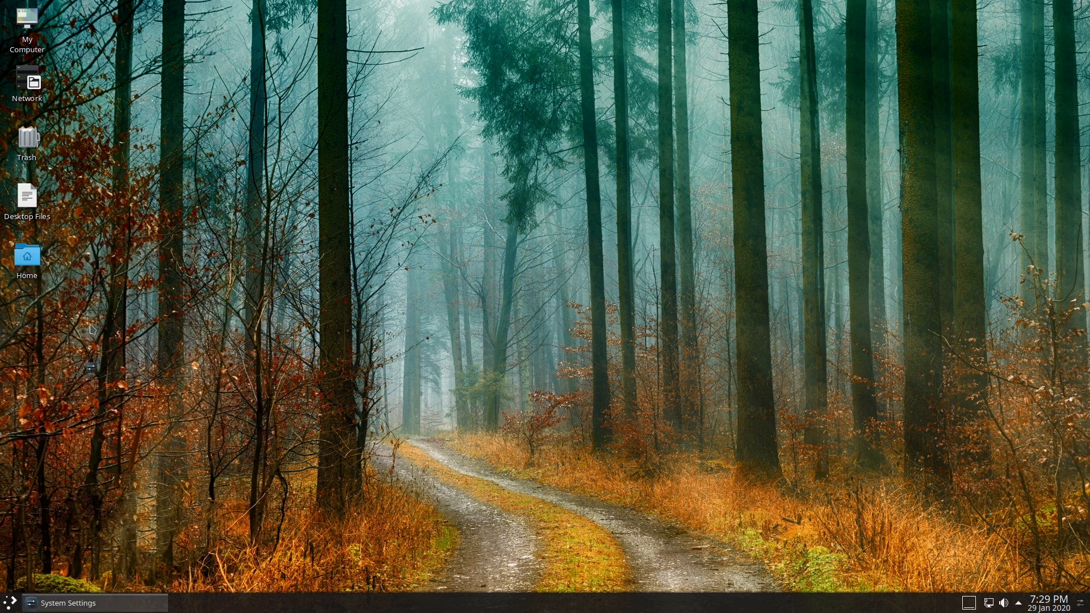
- Search 'onlin' in System Settings and then clear the search text
click(69, 603)
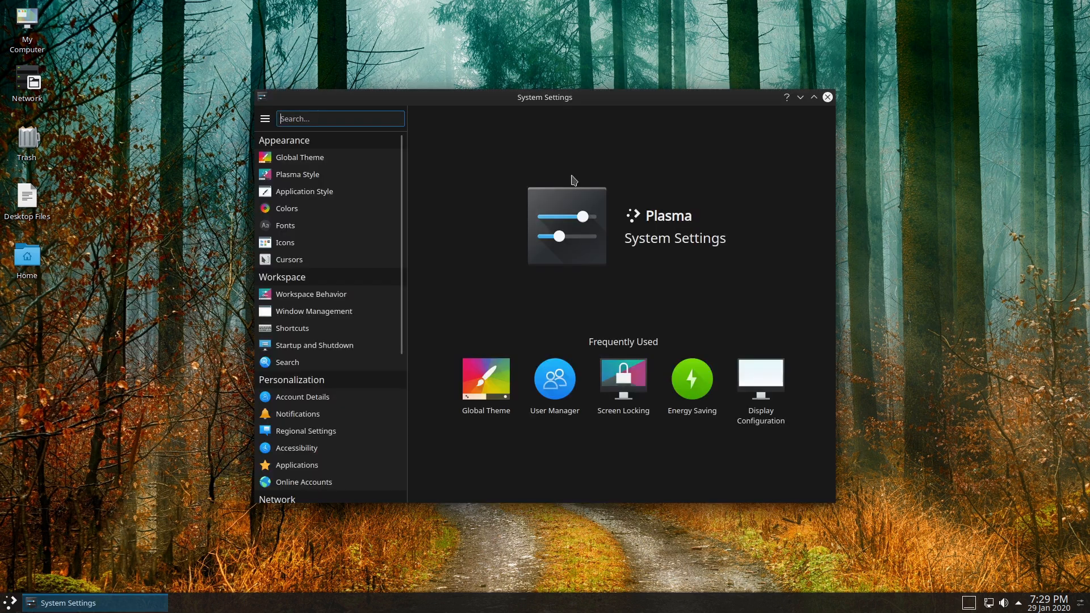
text(onlin)
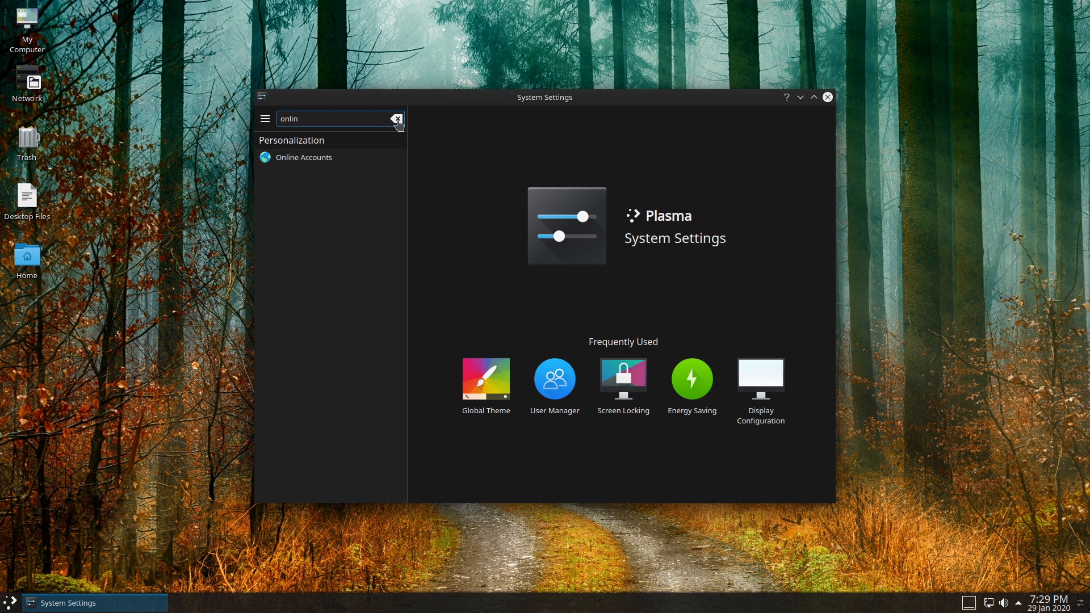
click(397, 118)
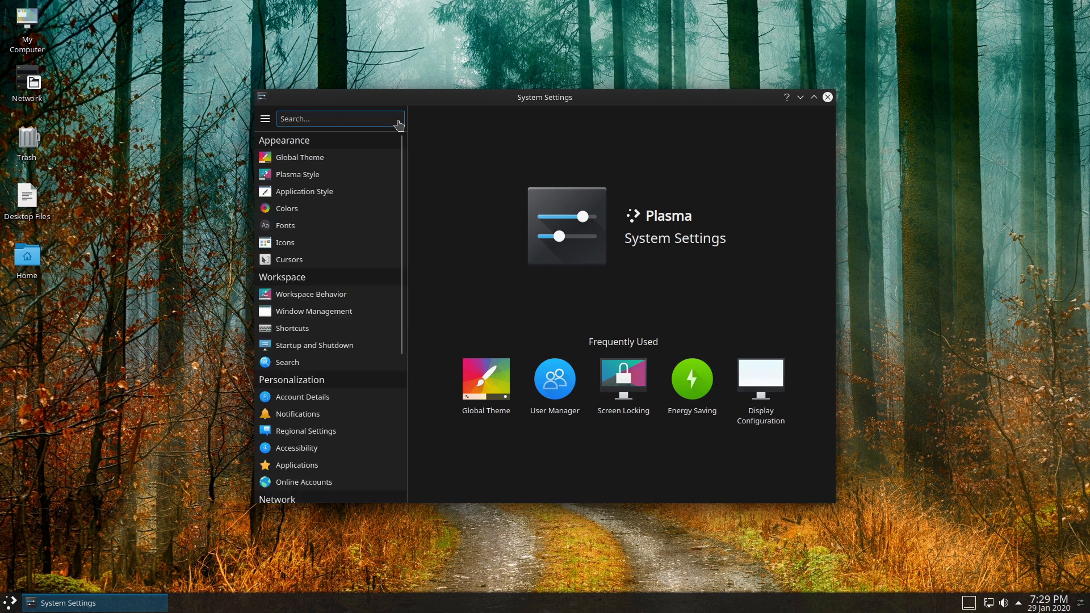
mouse_move(320, 209)
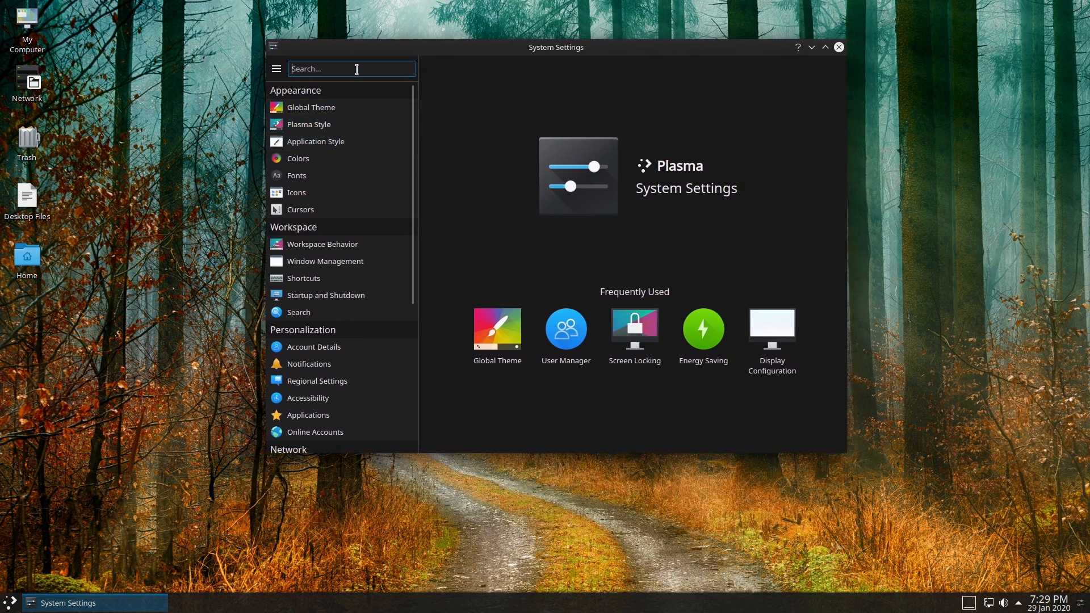
- View the Global Theme and Plasma Style pages (Air, Breeze, Oxygen, SolusDark), then close System Settings
click(311, 106)
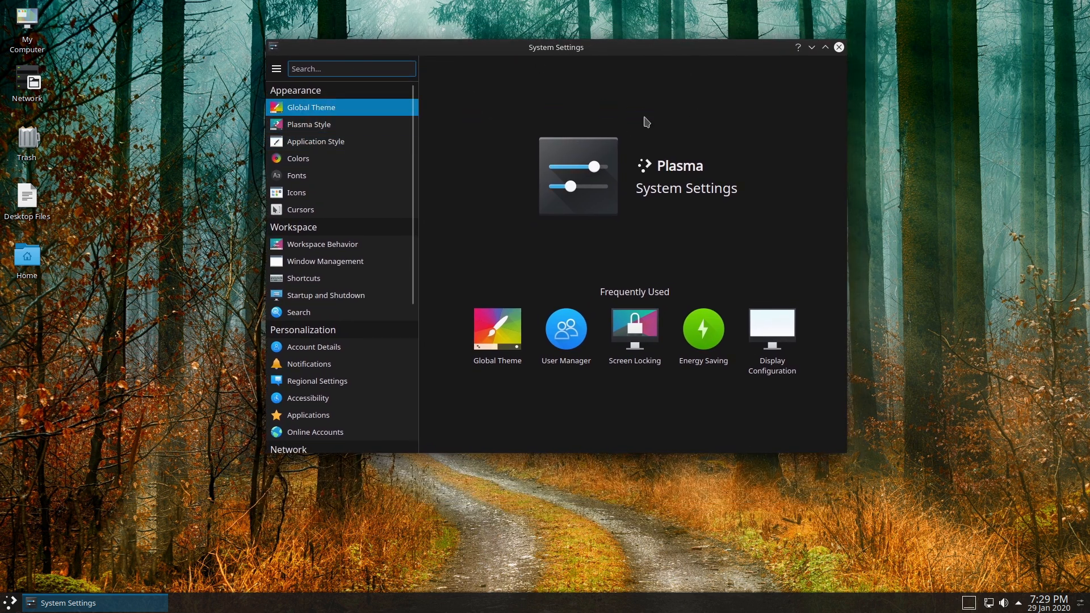
click(311, 107)
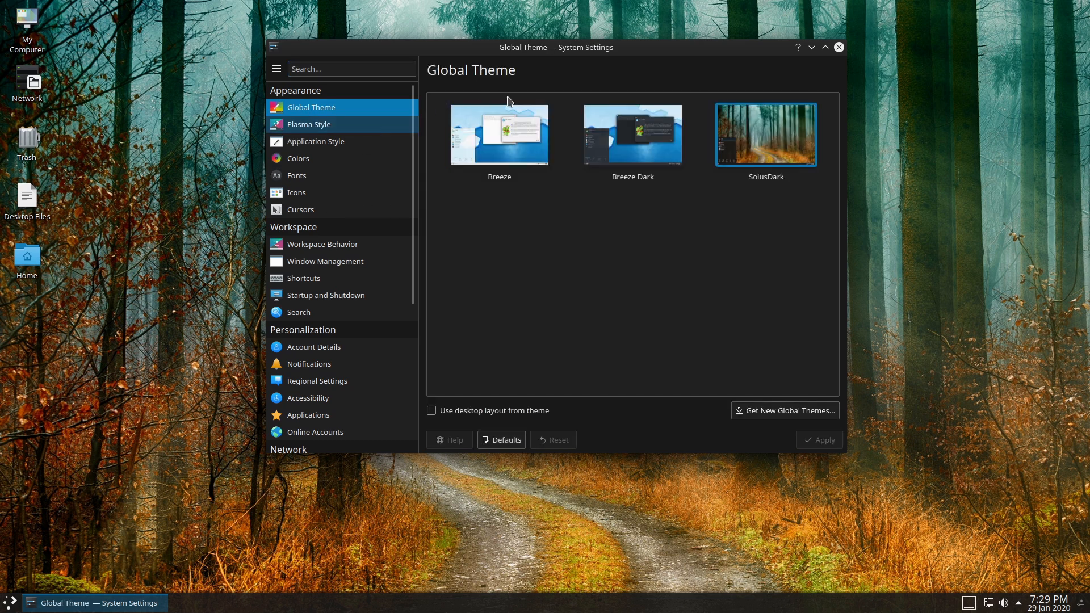
mouse_move(318, 126)
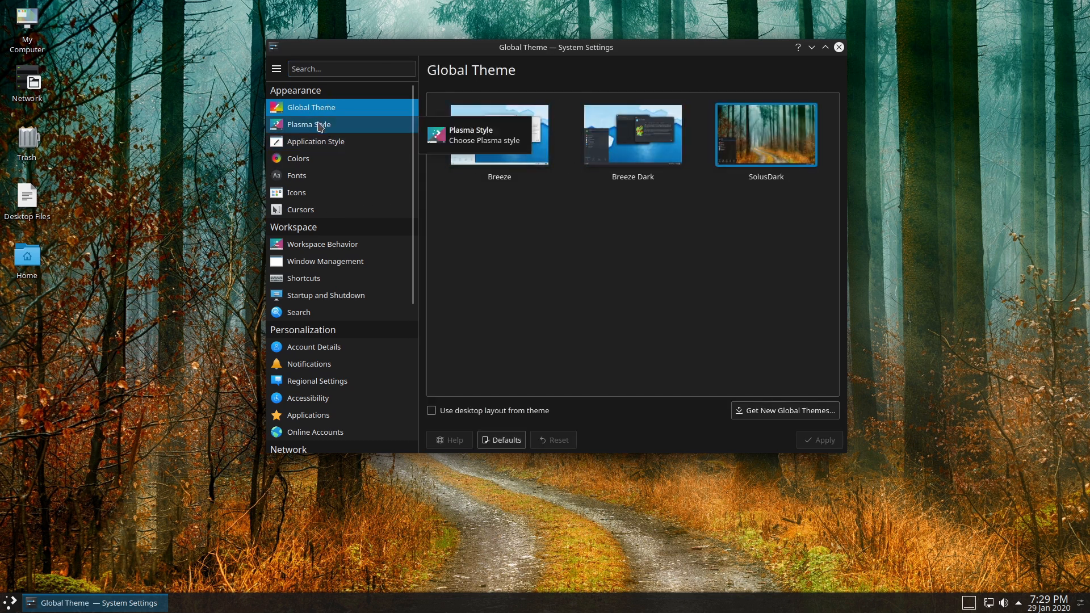
click(308, 124)
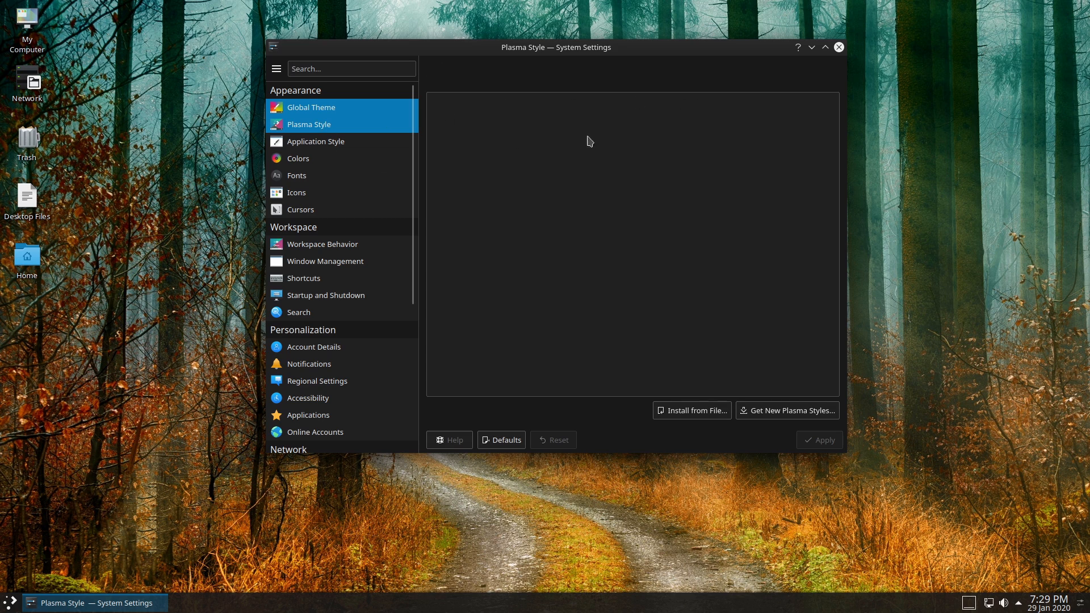
click(308, 123)
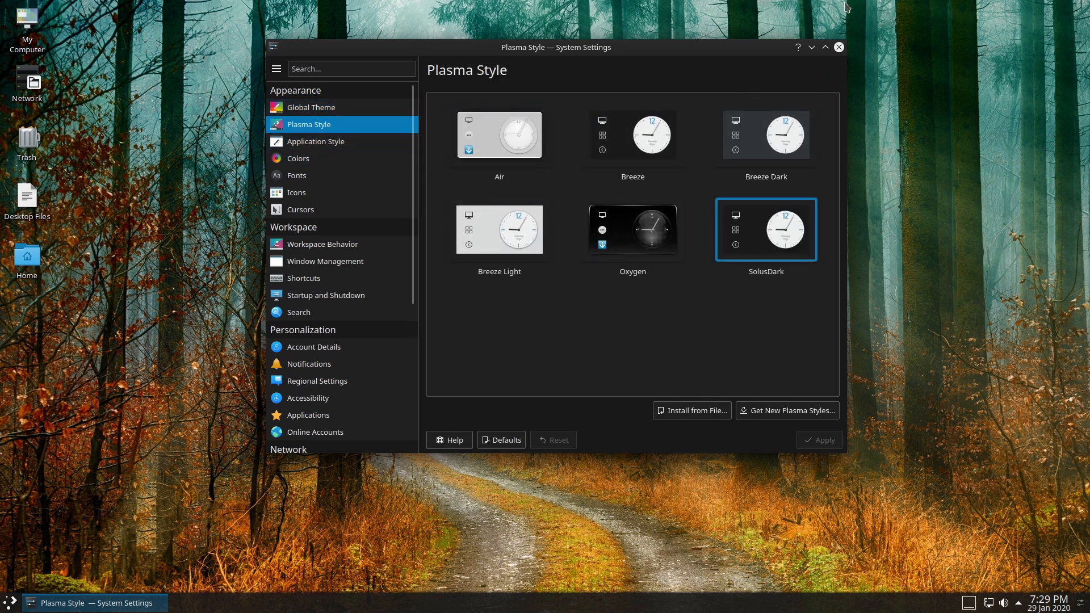
click(838, 48)
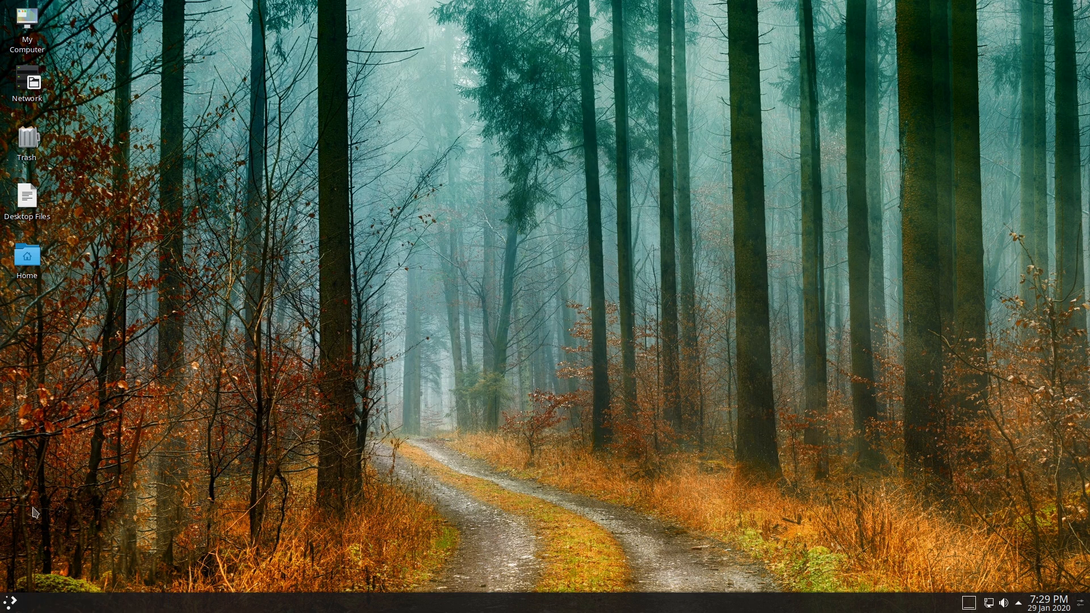
- Find 'about' in the launcher, show the Solus 4.1 System Information, then close it
click(8, 601)
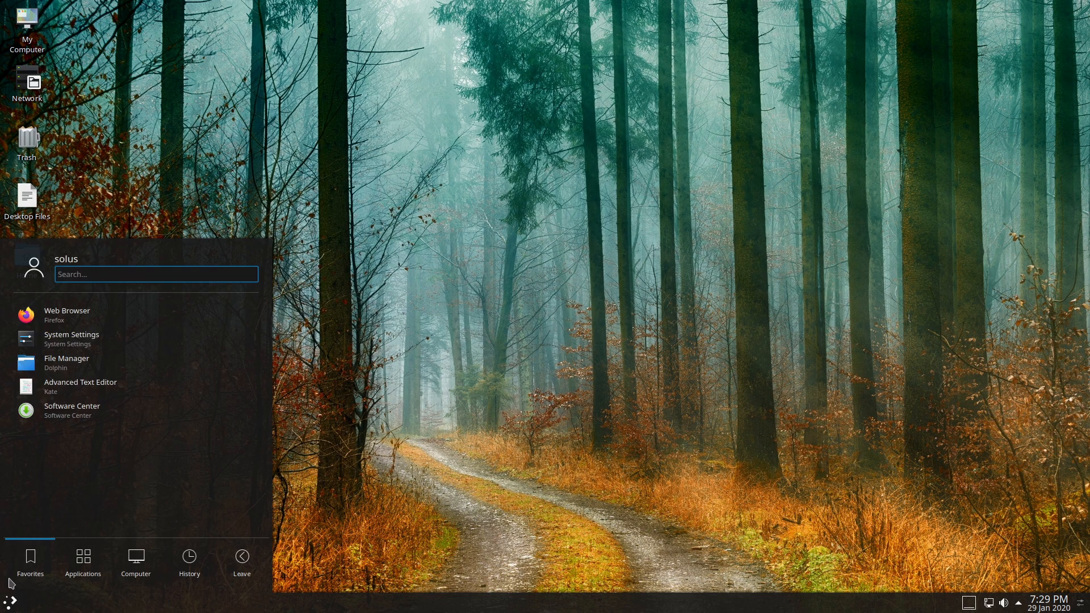
text(about)
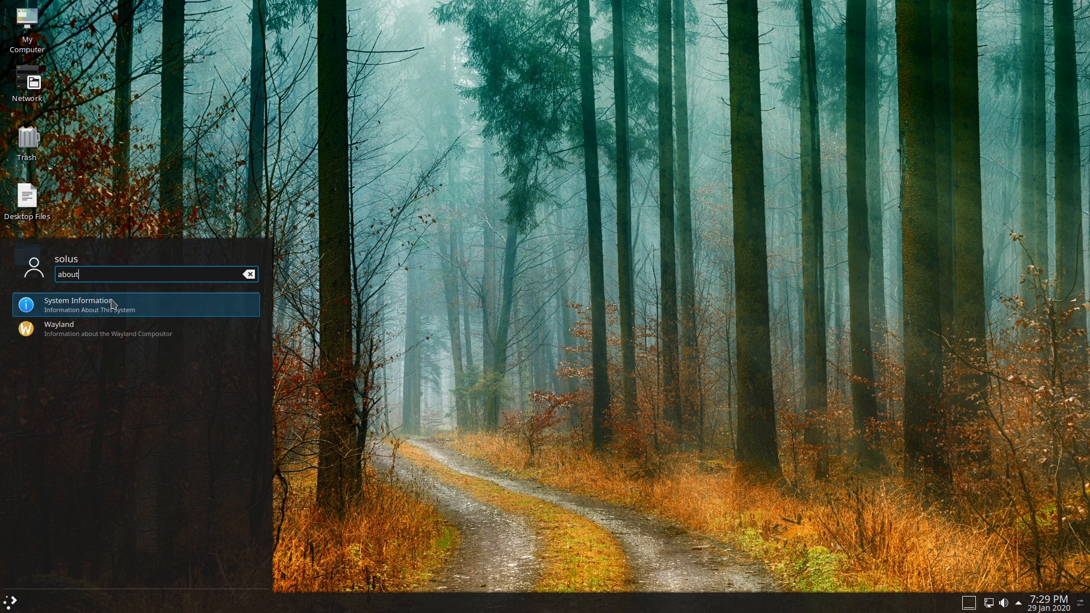
click(135, 304)
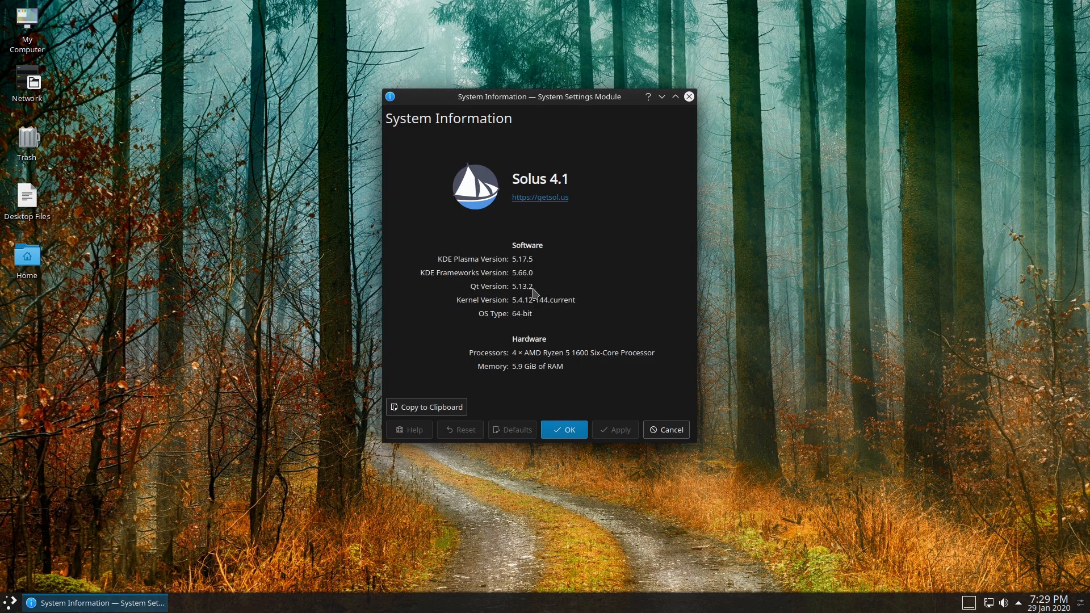
mouse_move(611, 319)
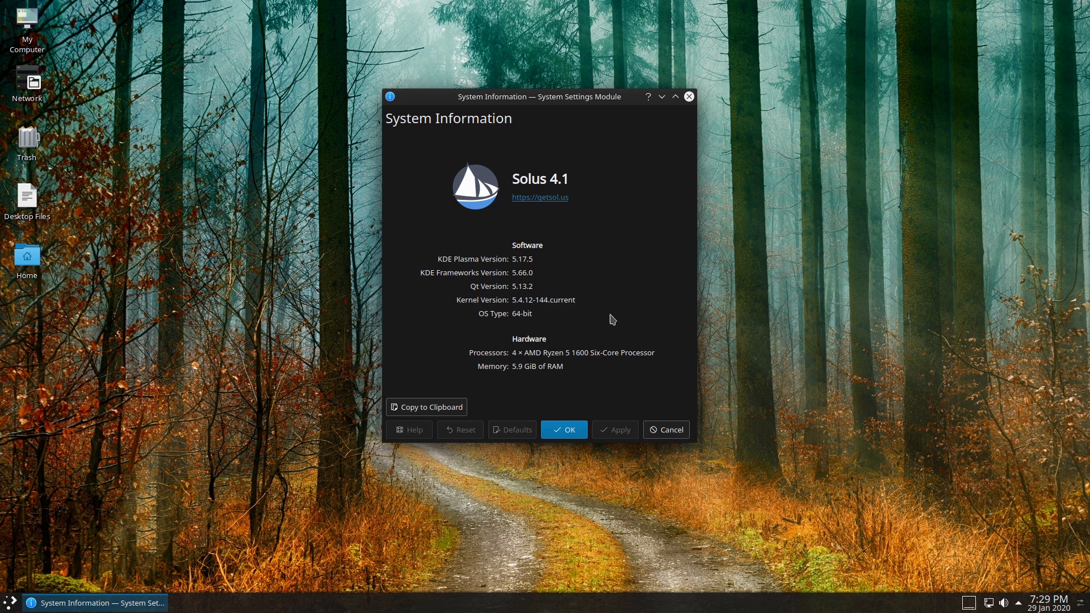
mouse_move(551, 265)
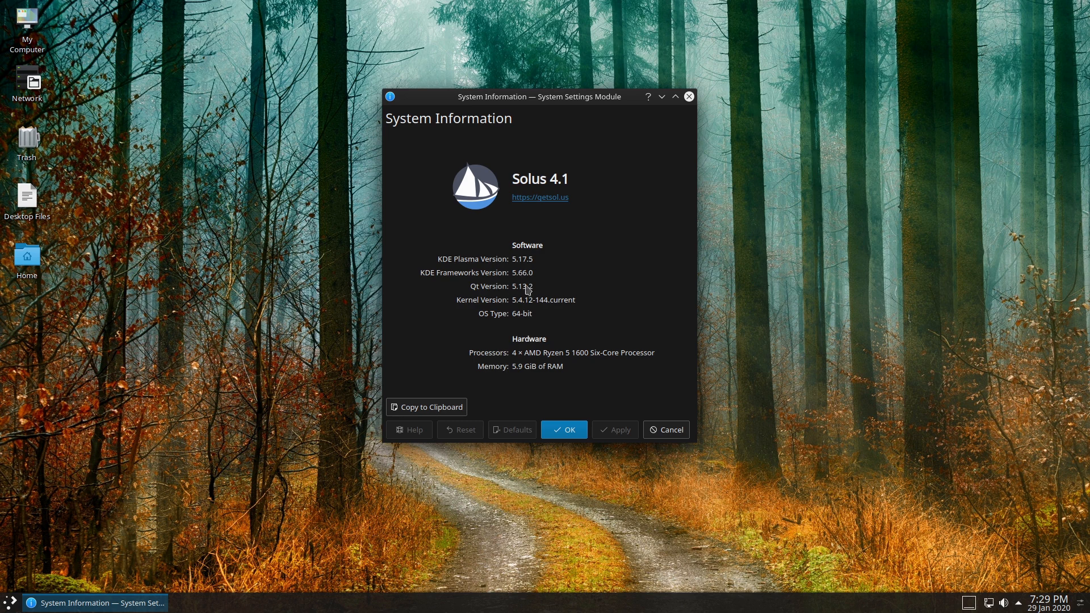
mouse_move(537, 257)
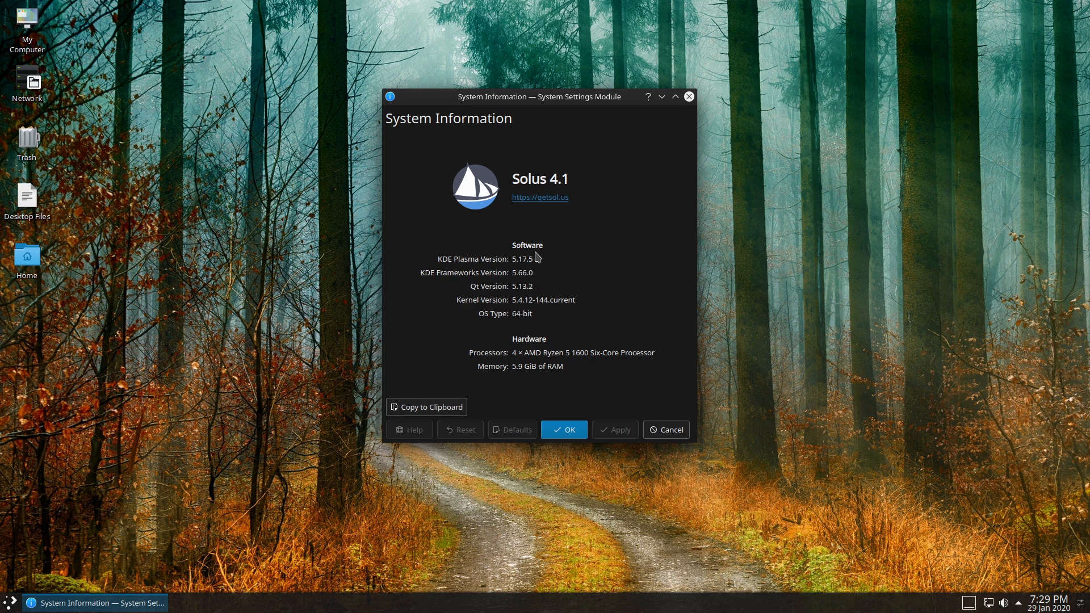
mouse_move(601, 370)
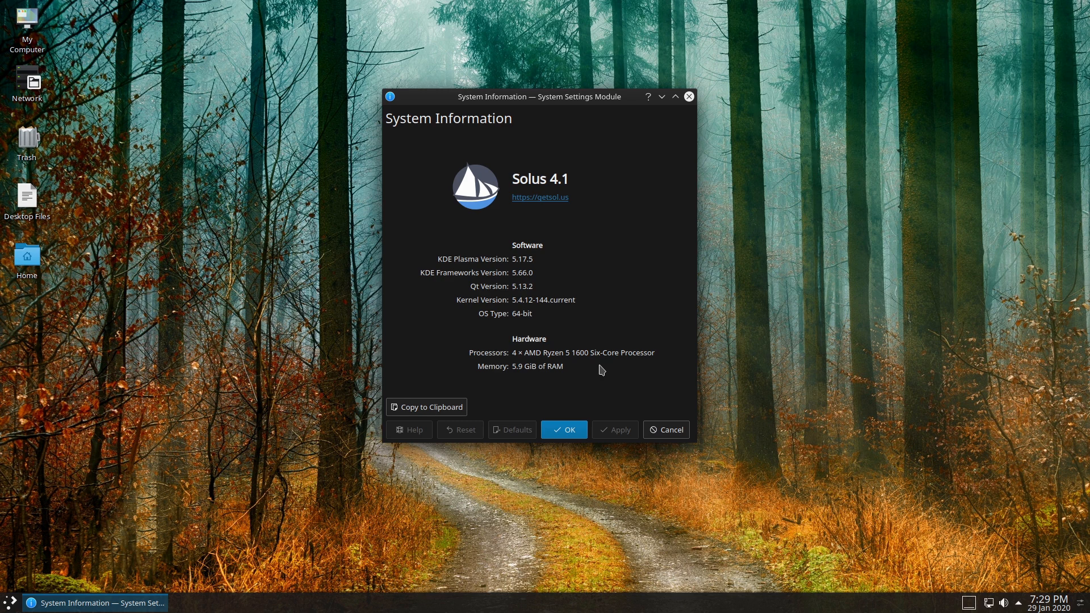
mouse_move(689, 96)
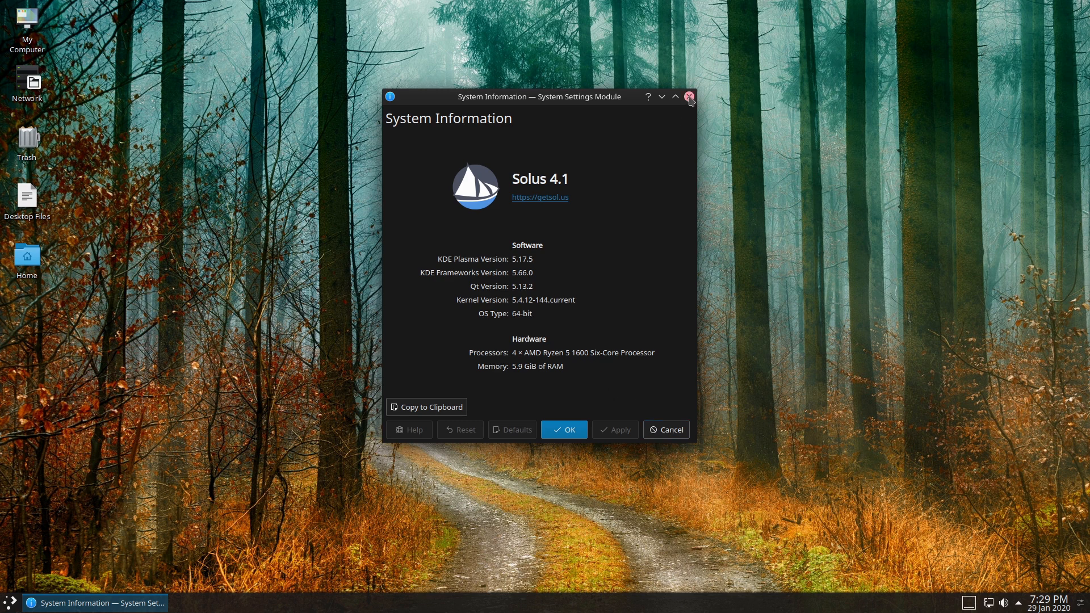
click(689, 97)
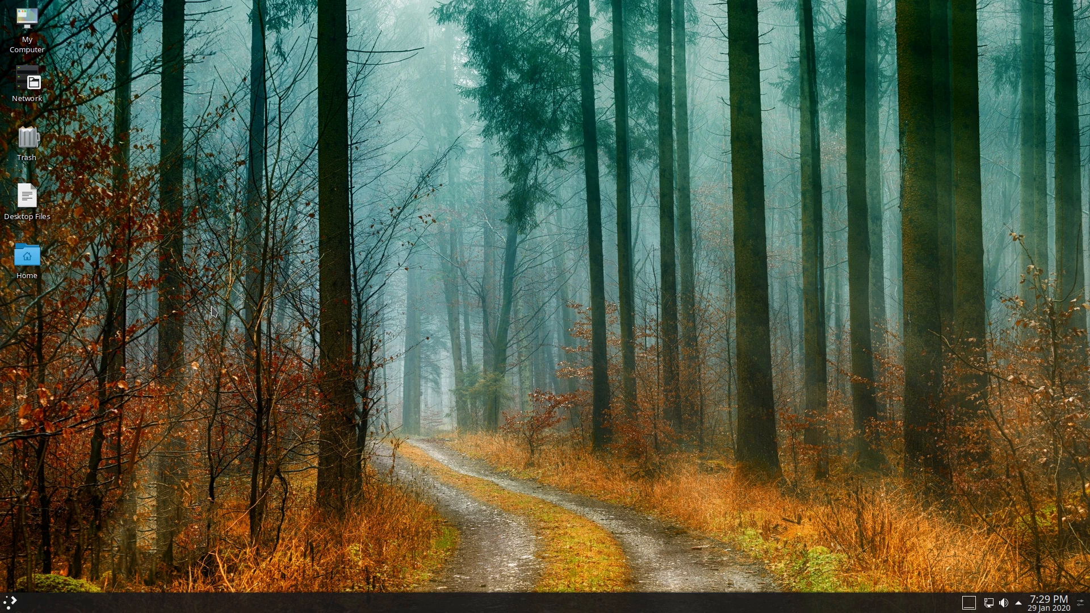
mouse_move(200, 203)
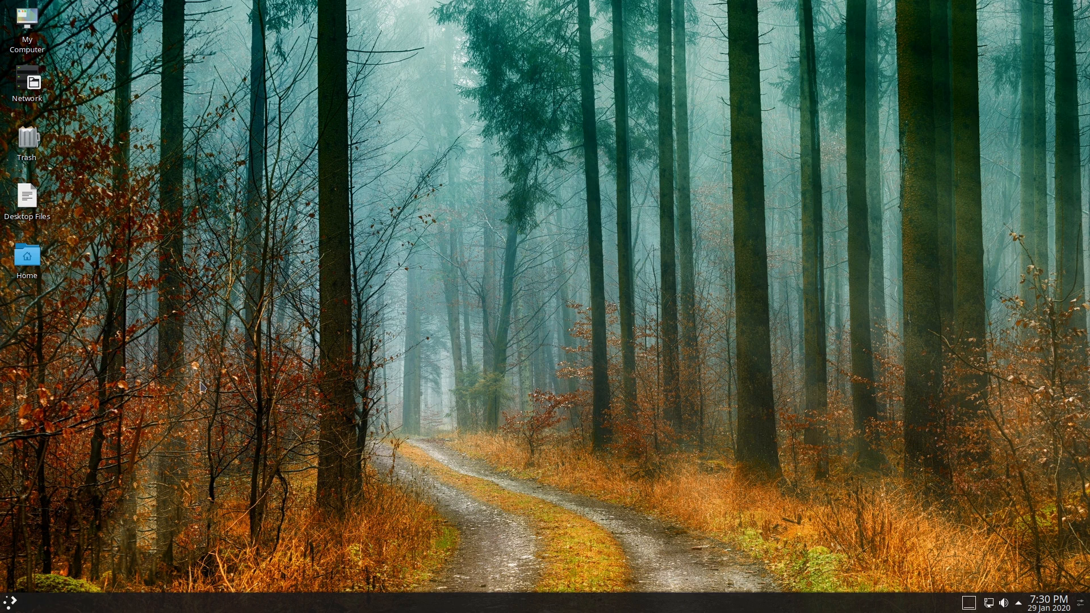
mouse_move(381, 280)
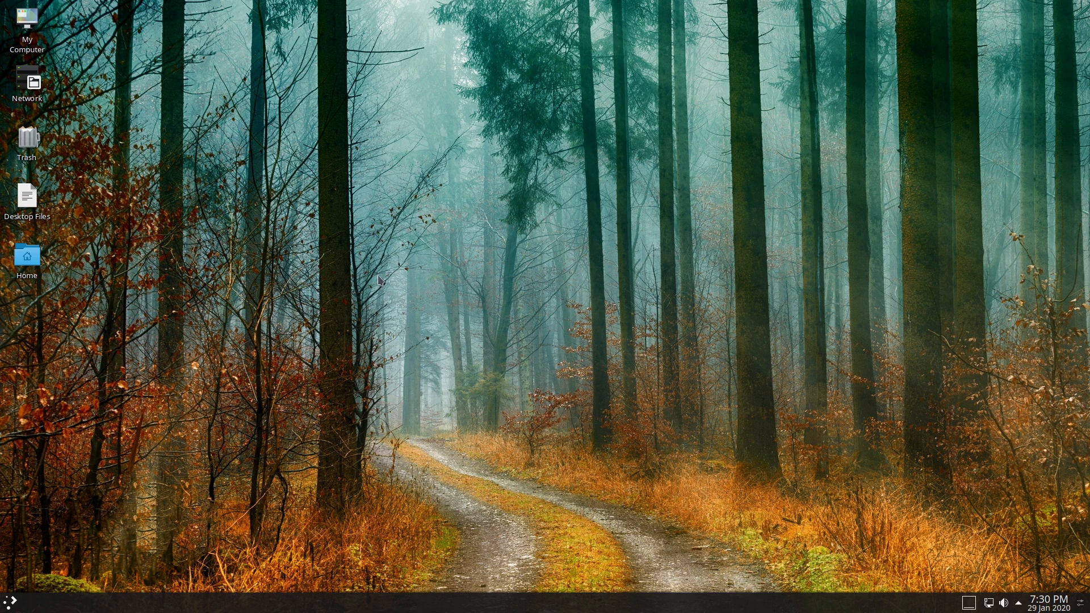
mouse_move(465, 359)
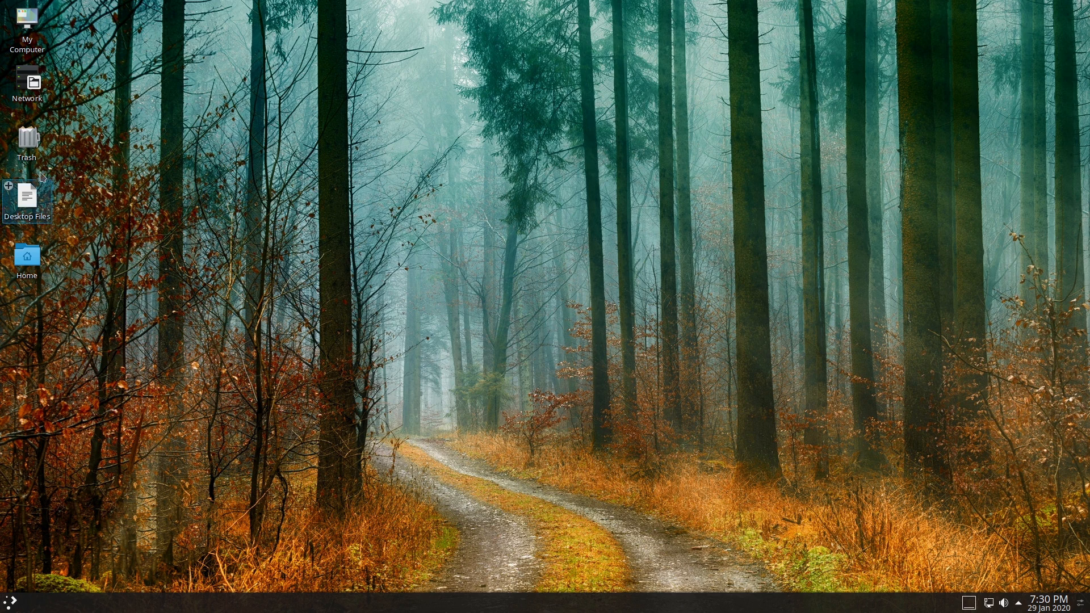
- Reopen the launcher and list all application categories
click(9, 602)
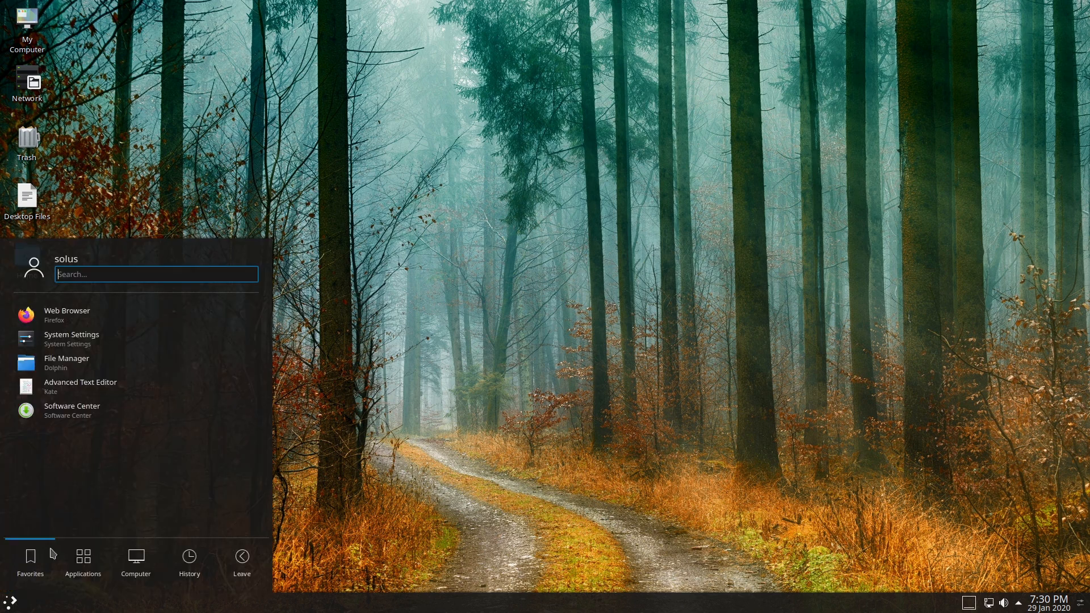
click(82, 561)
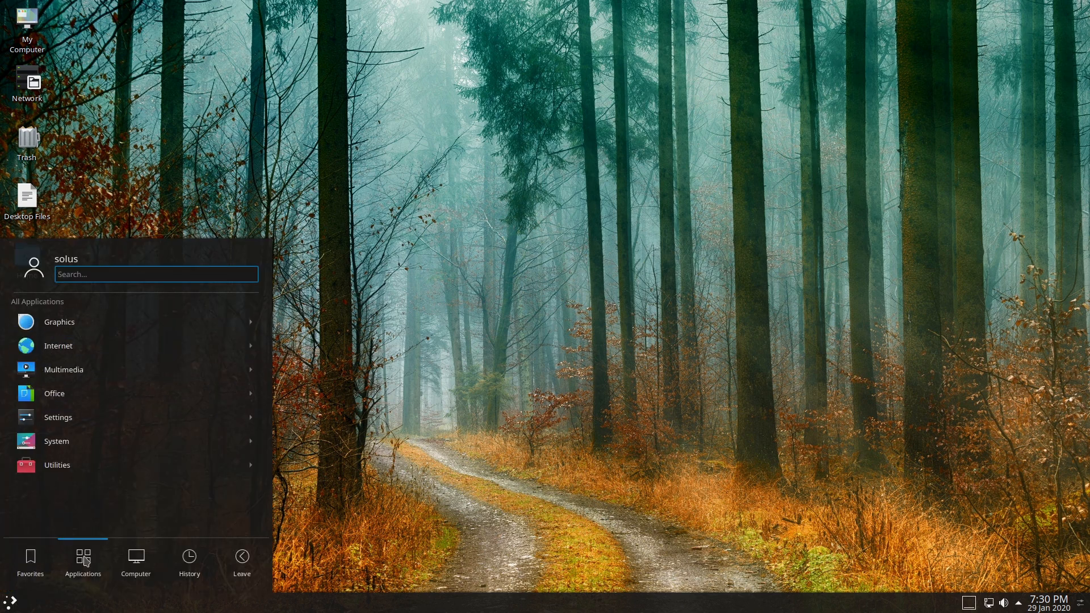
- Browse the Utilities category, return, and show the System category's apps
click(57, 465)
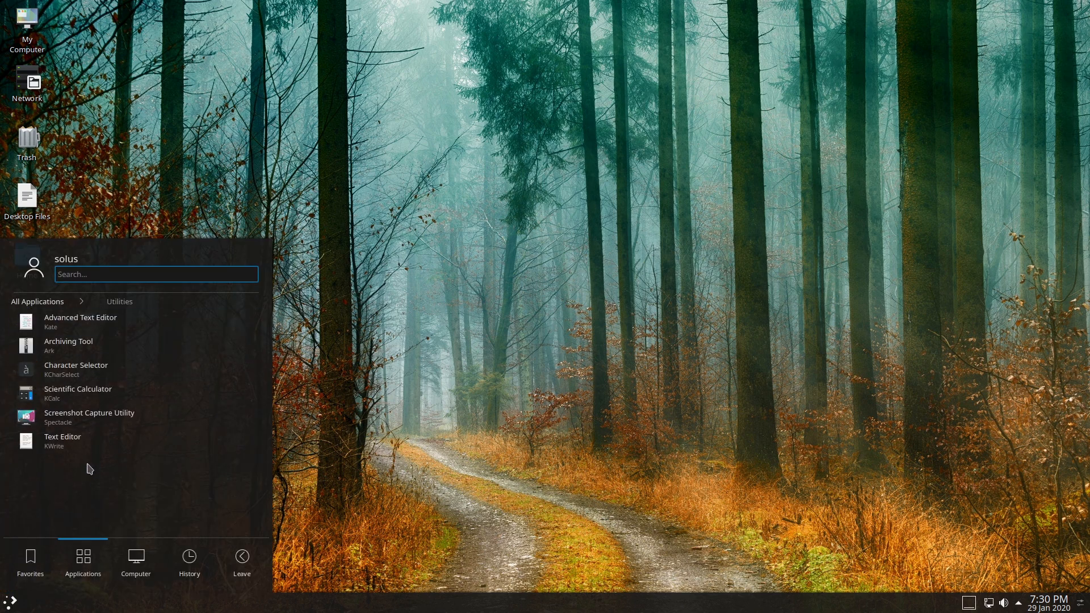
click(37, 301)
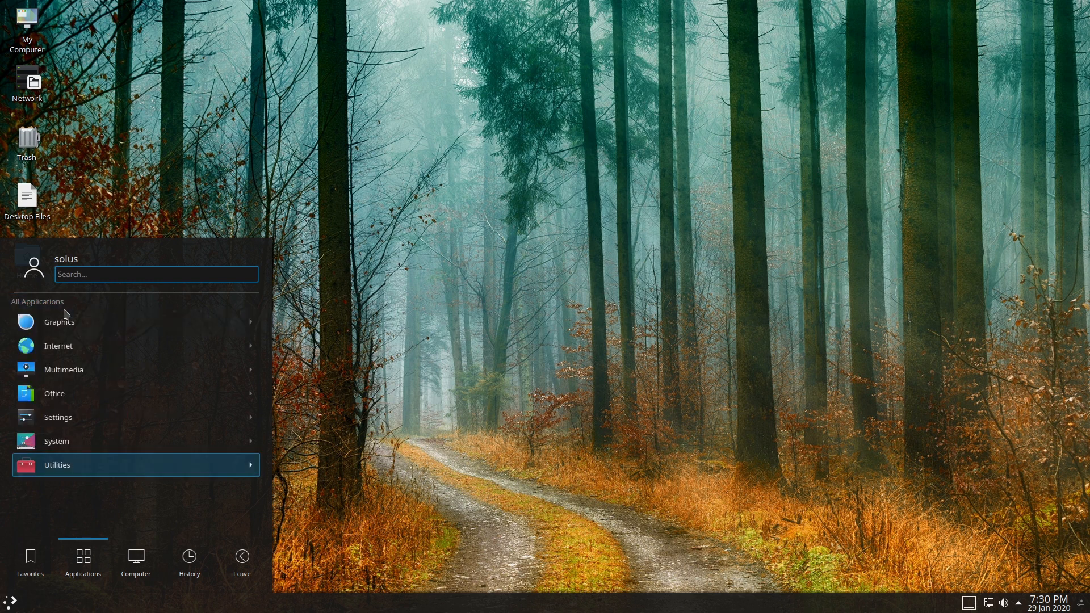
click(57, 440)
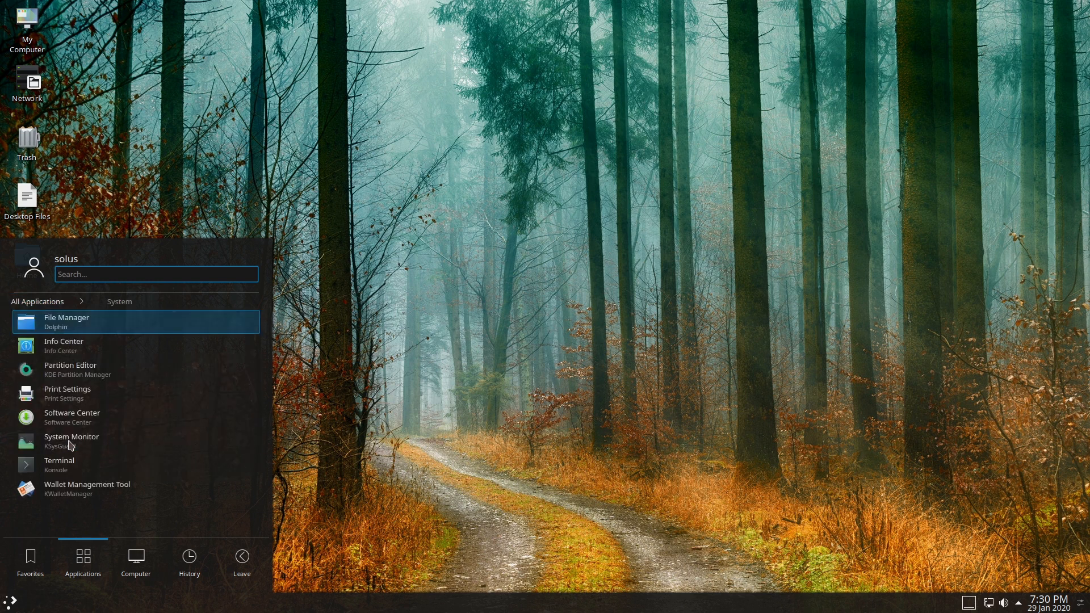
mouse_move(467, 304)
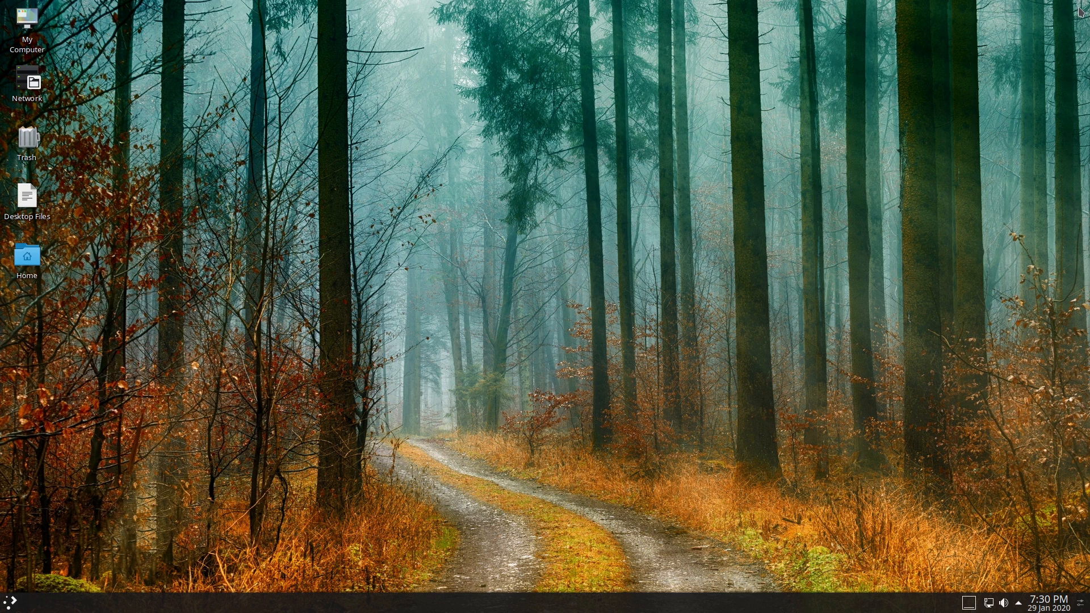
mouse_move(1077, 10)
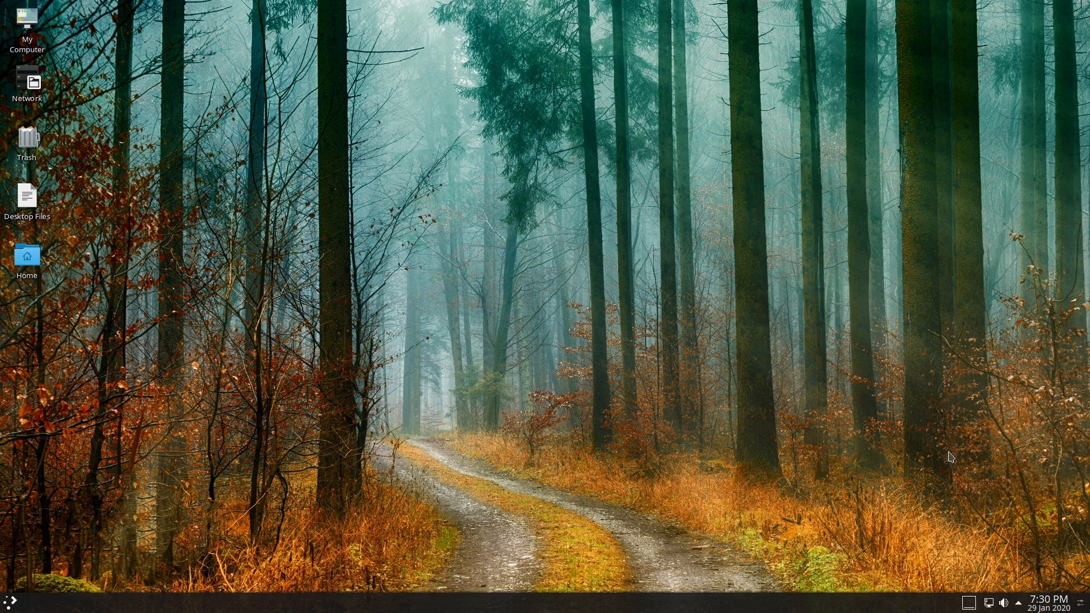
right_click(951, 458)
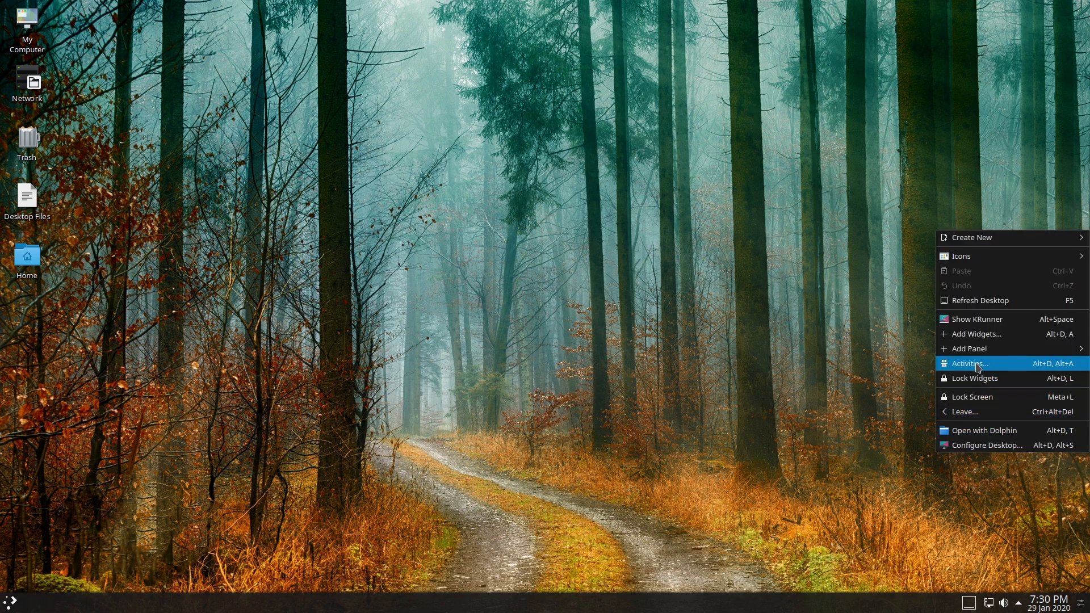
mouse_move(981, 334)
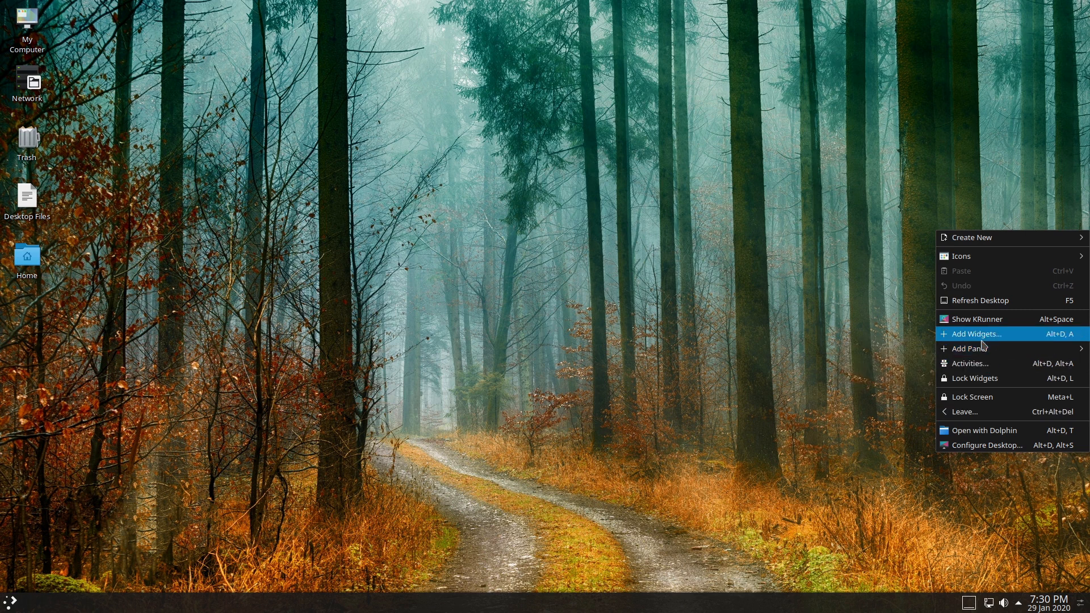
click(976, 334)
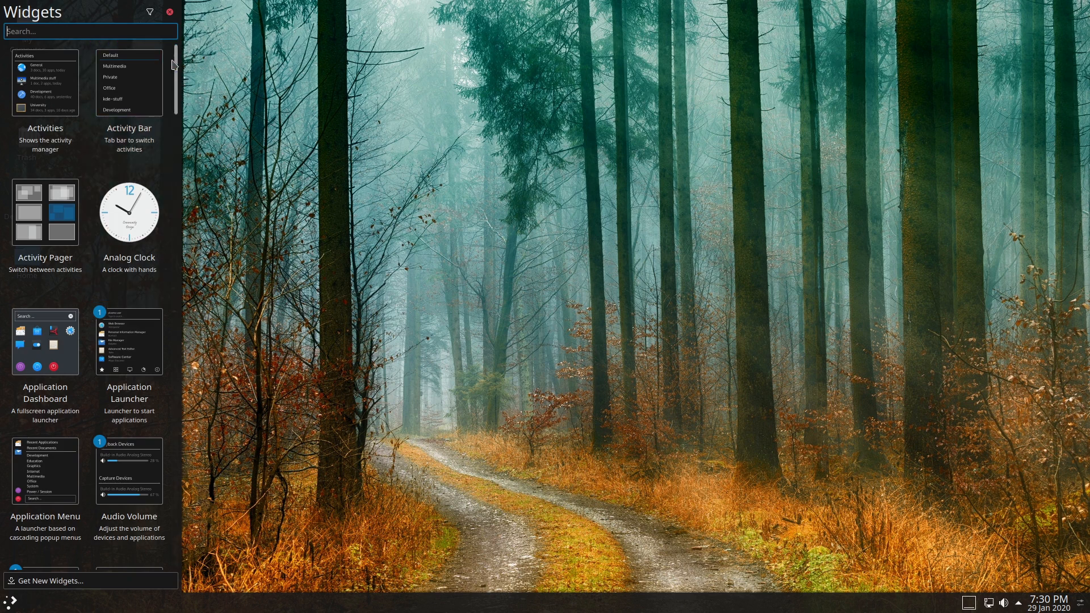
scroll(down, 3)
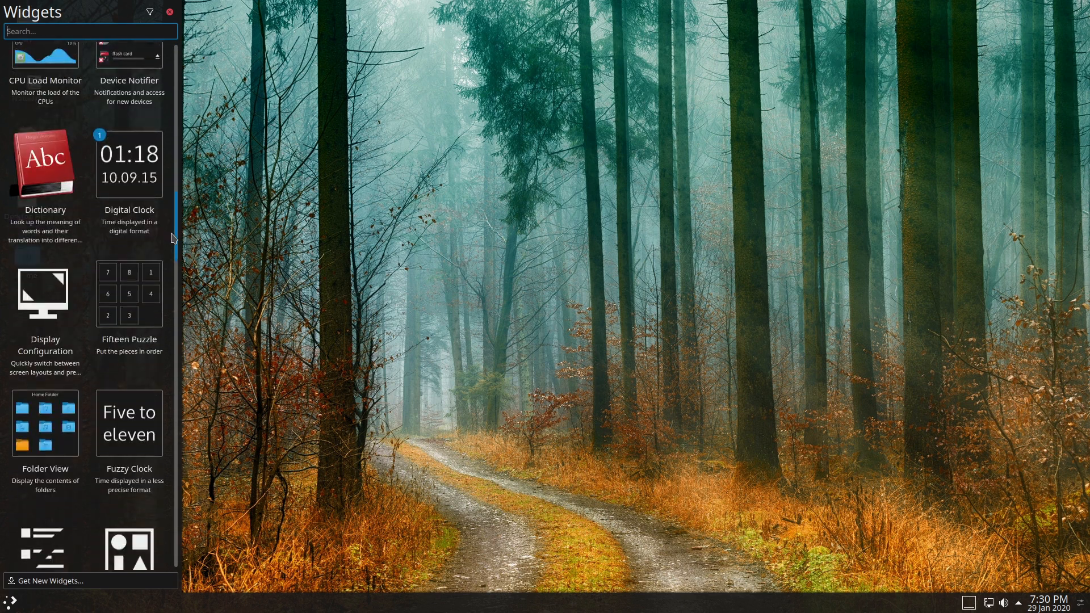
scroll(down, 3)
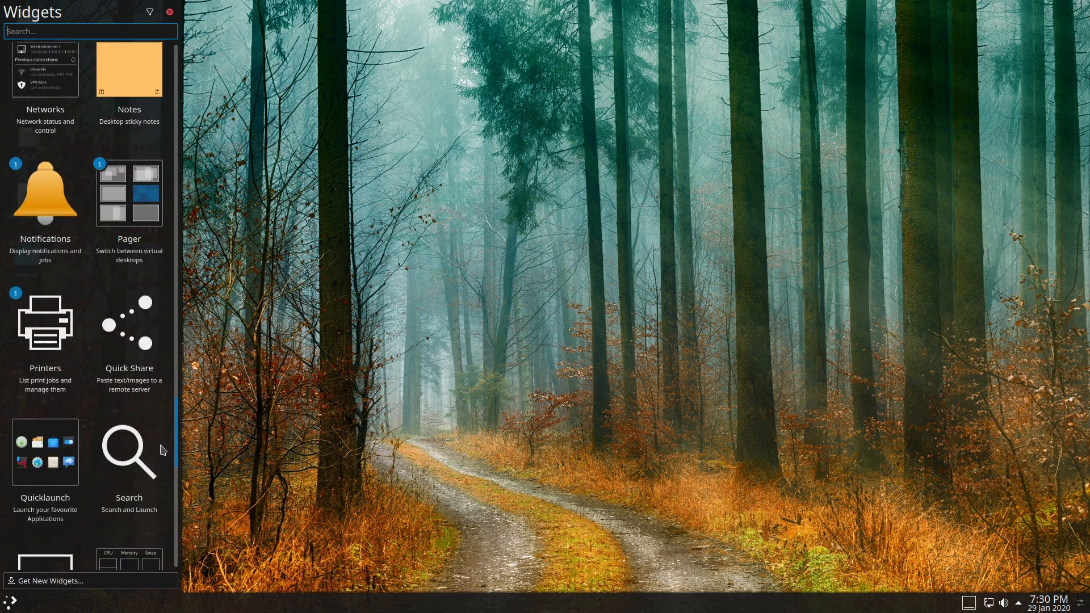
scroll(up, 3)
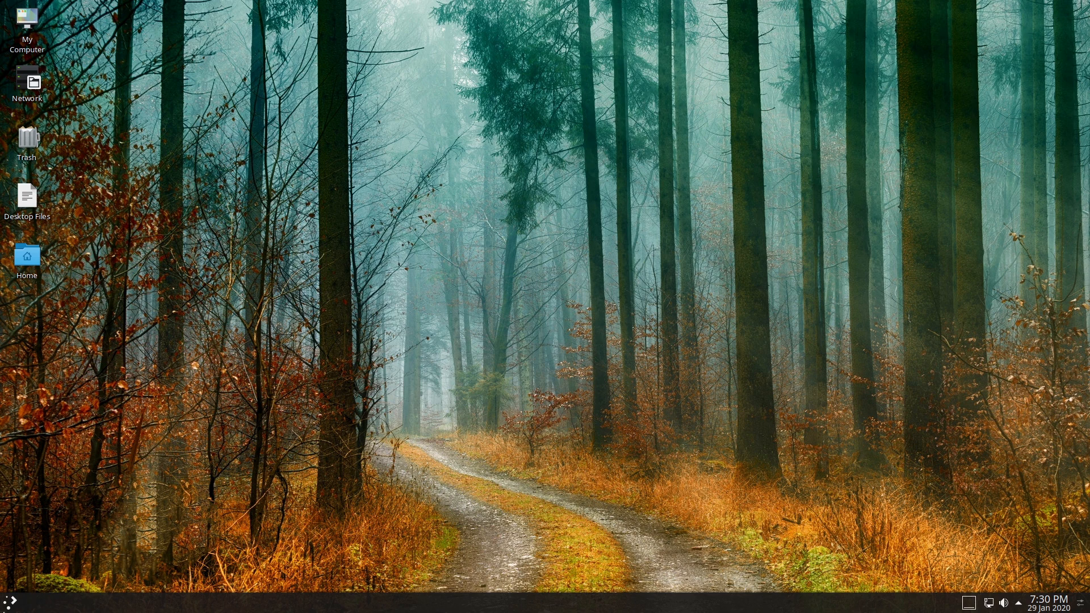
- Show the launcher's alternative styles without switching, then reopen the application launcher
right_click(8, 601)
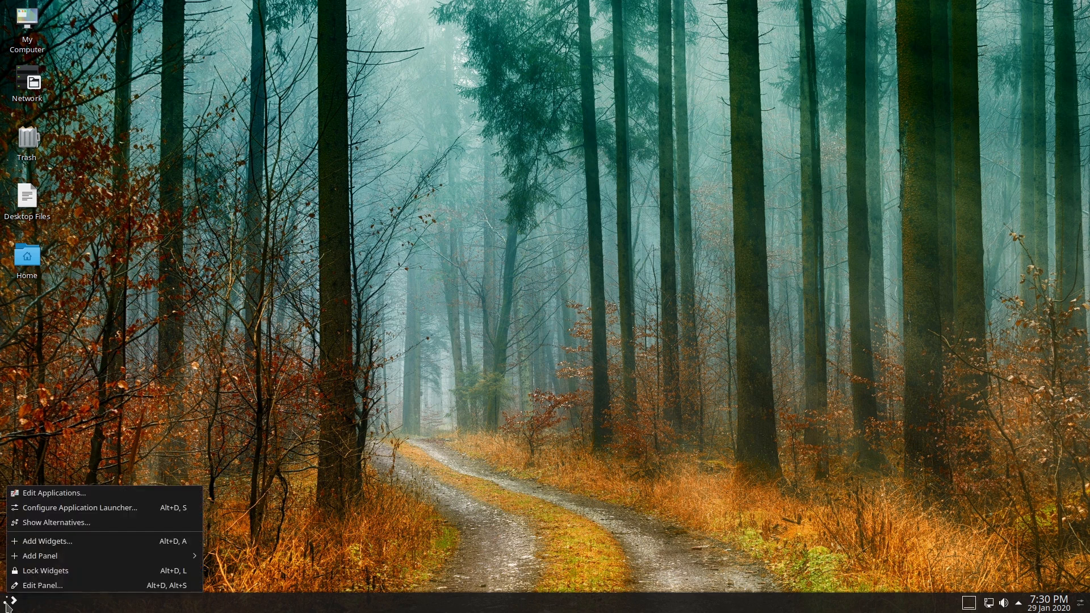
click(469, 364)
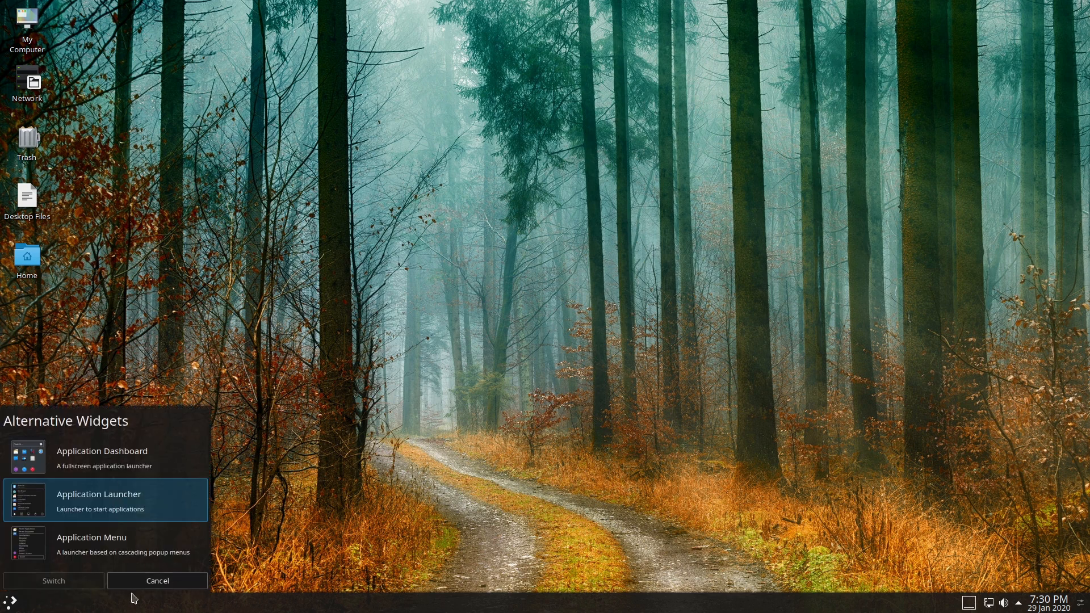
click(157, 580)
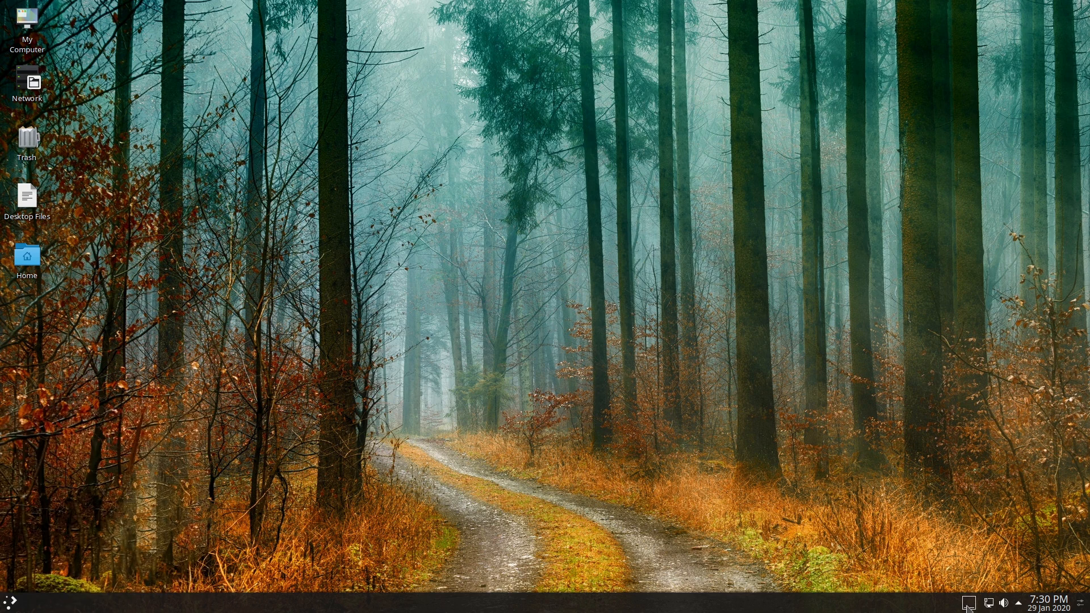
mouse_move(967, 602)
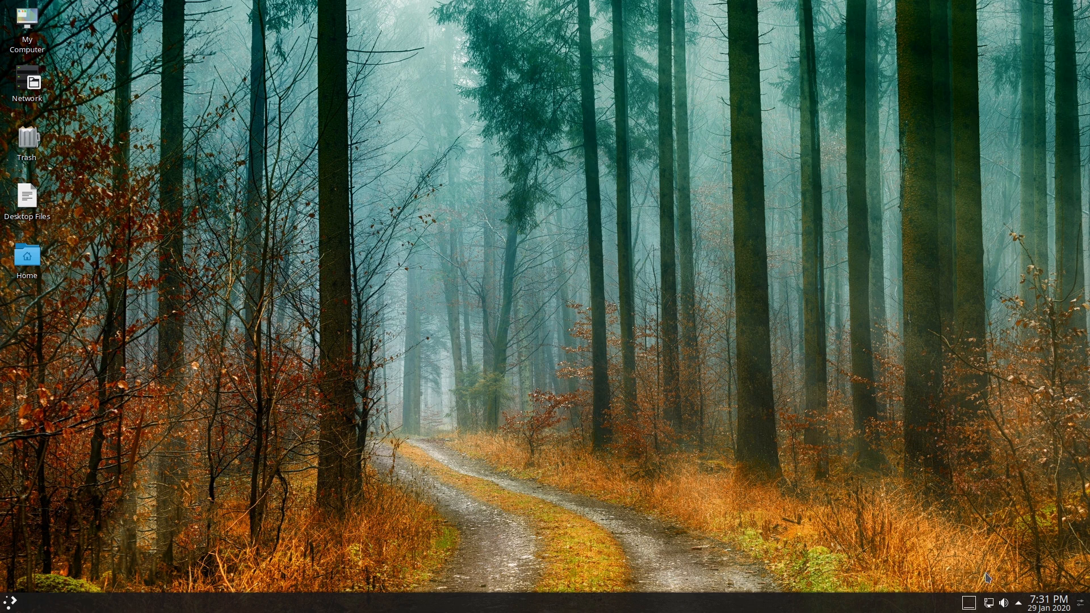
mouse_move(916, 596)
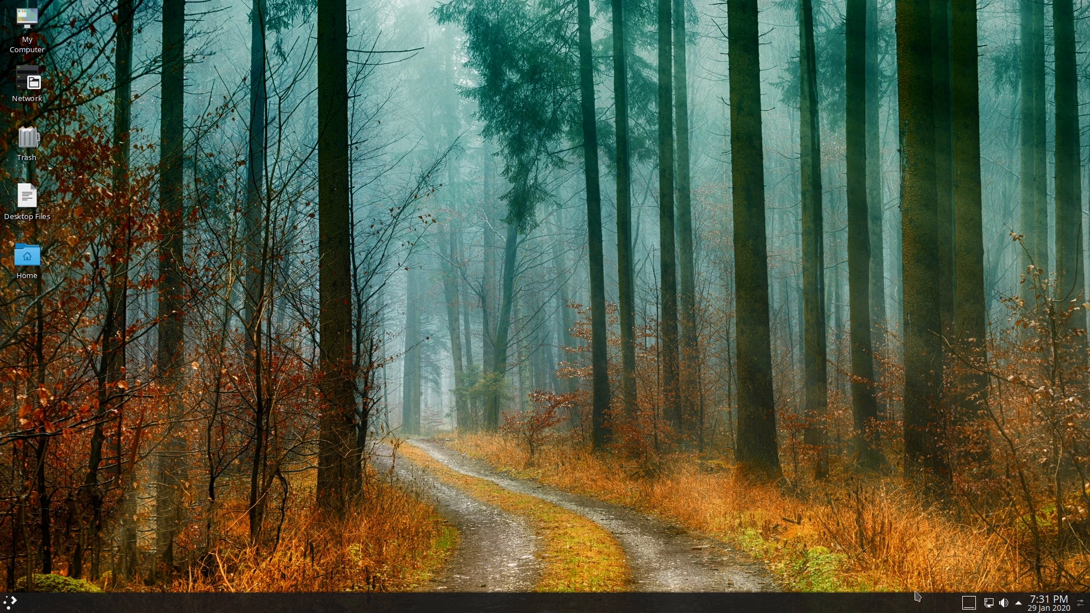
mouse_move(702, 376)
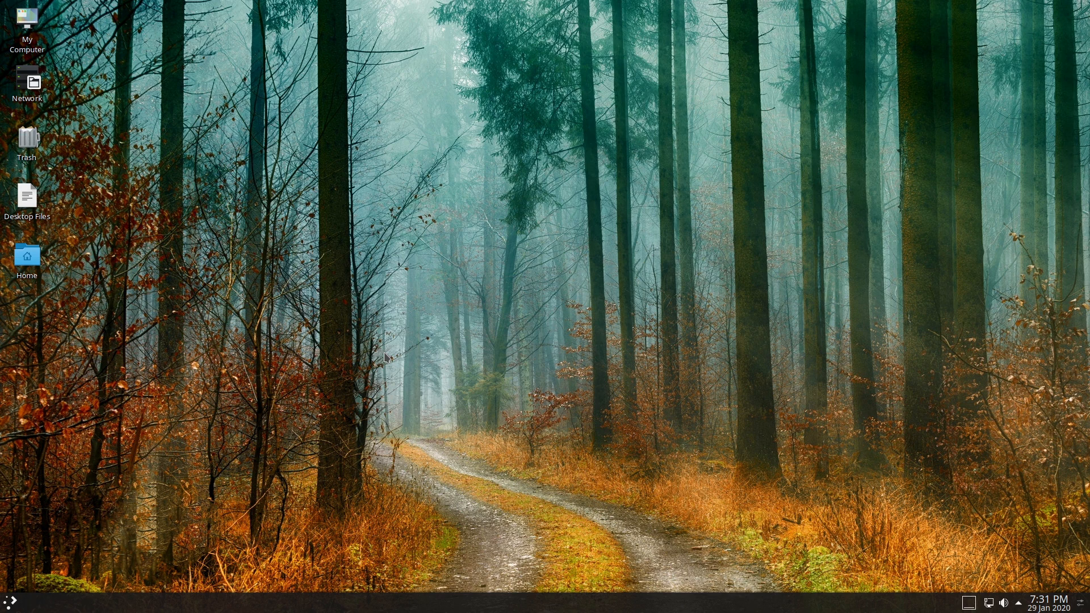
mouse_move(338, 230)
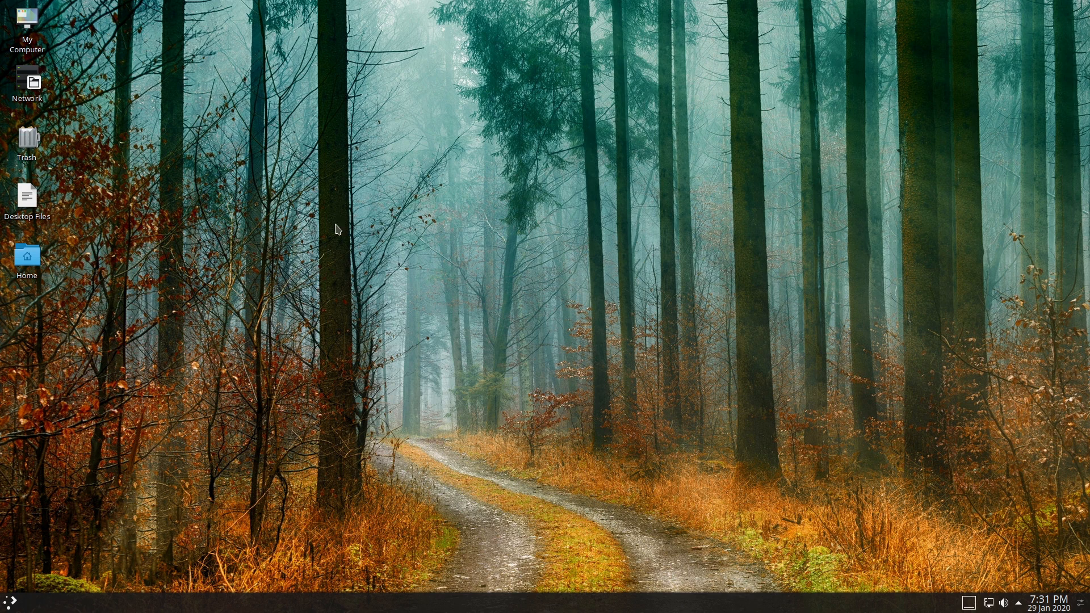
mouse_move(602, 227)
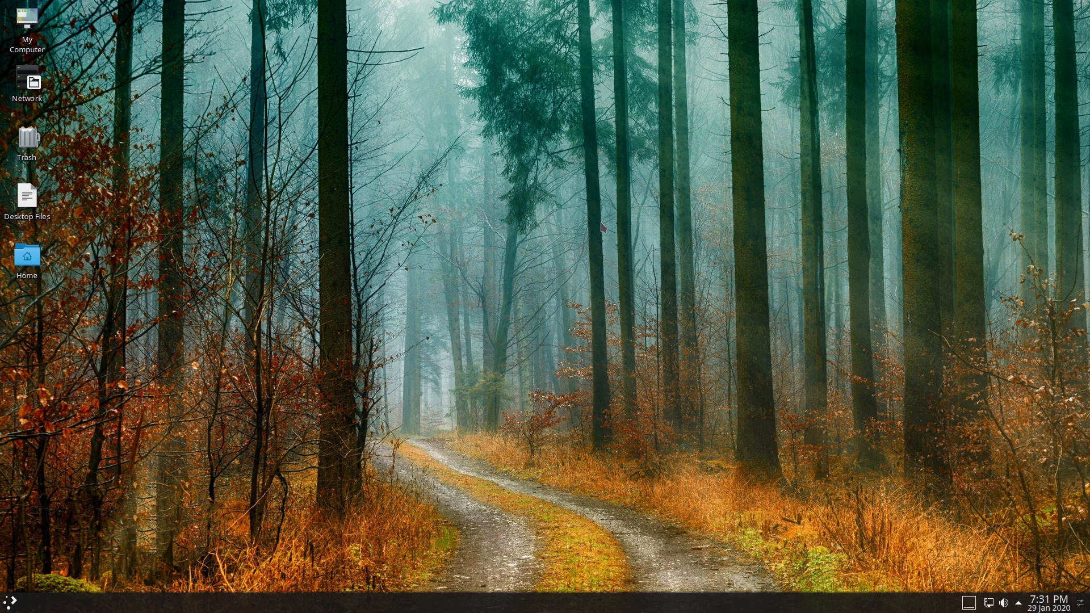
mouse_move(4, 459)
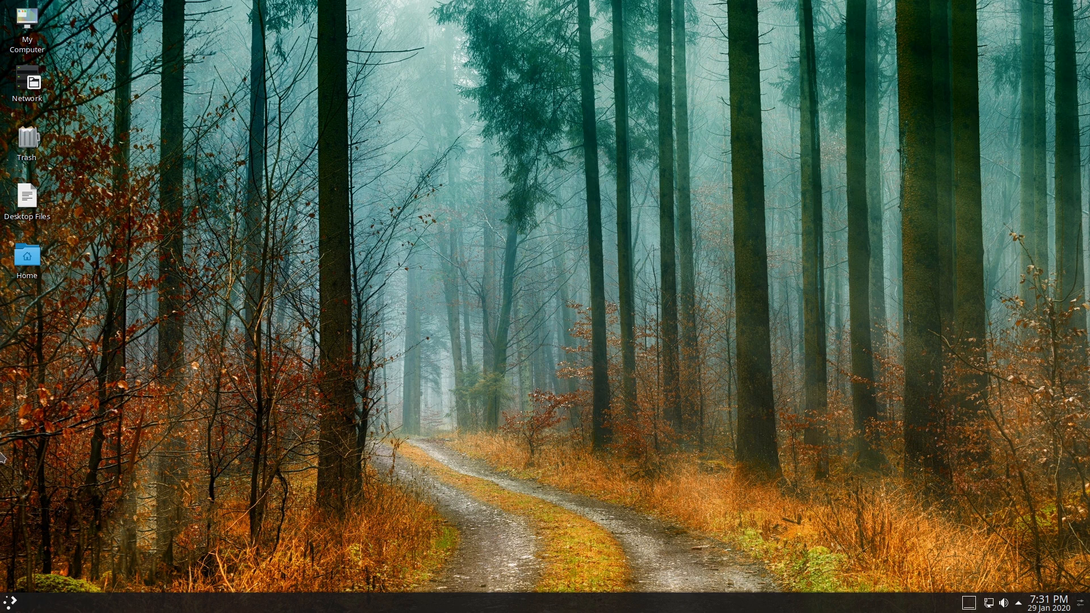
click(10, 603)
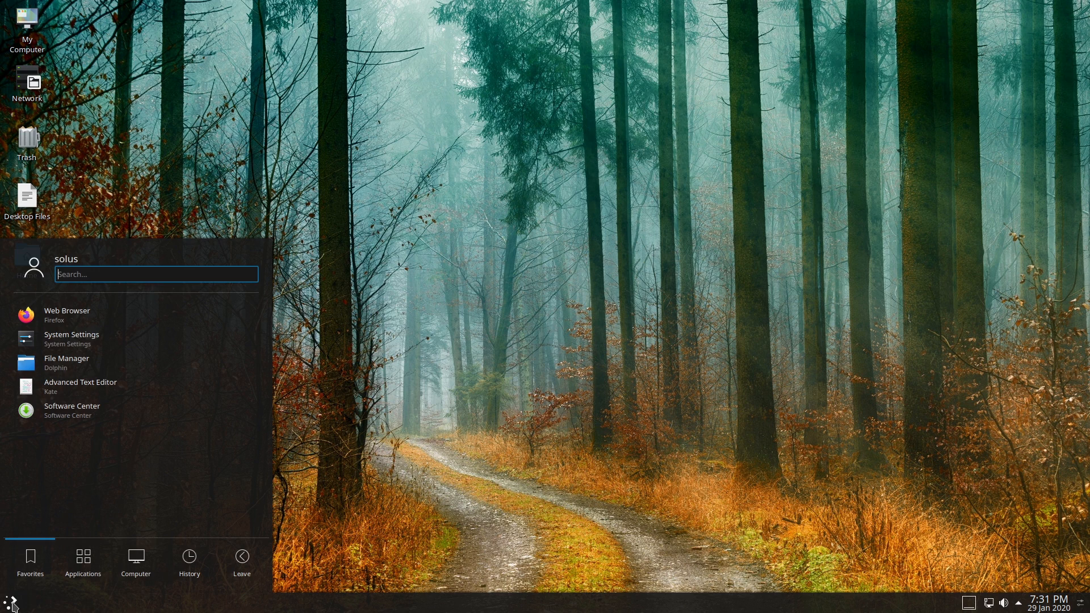
text(ter)
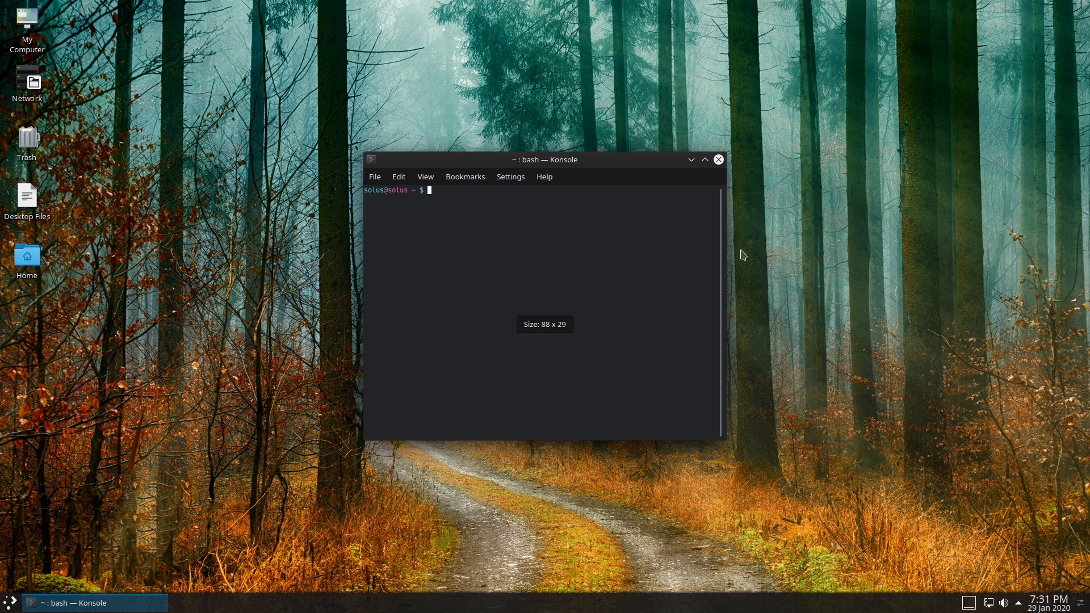
mouse_move(724, 280)
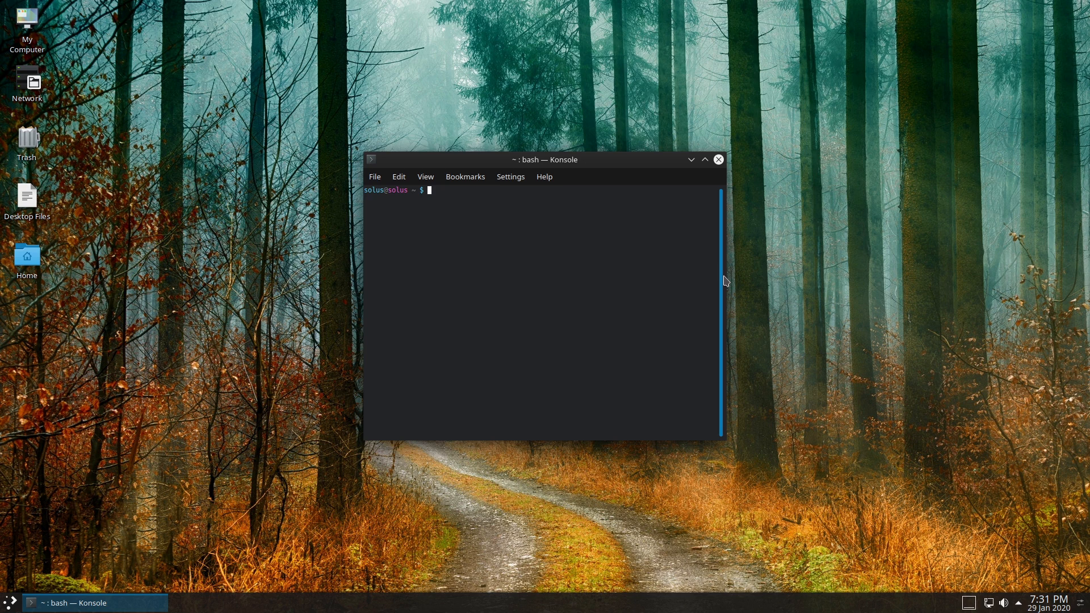
text(ex)
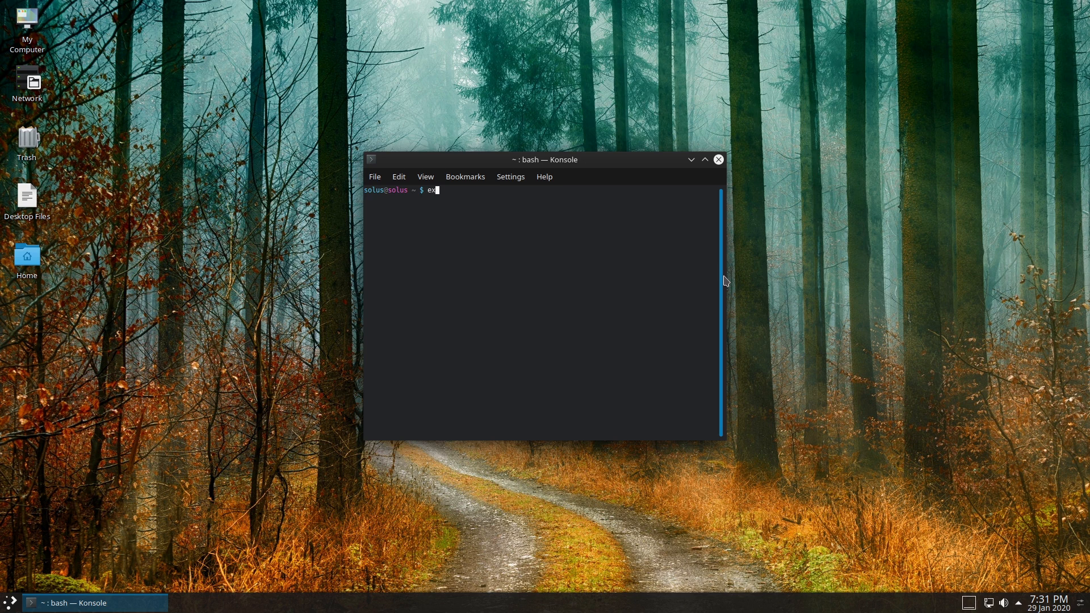
key(Return)
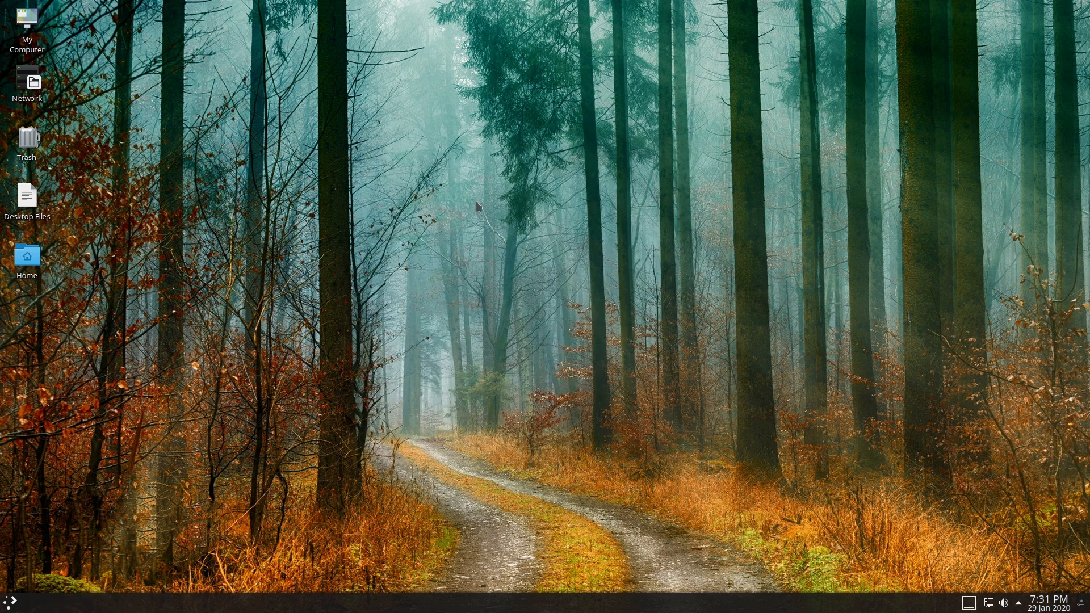
click(8, 600)
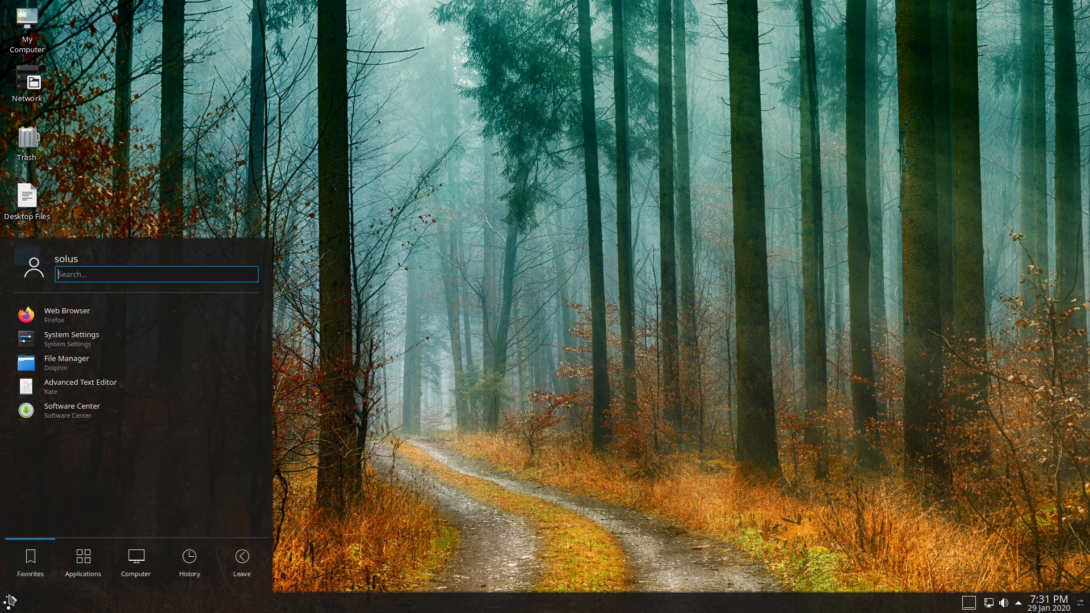
- Launch the Software Center from a 'soft' launcher search
text(soft)
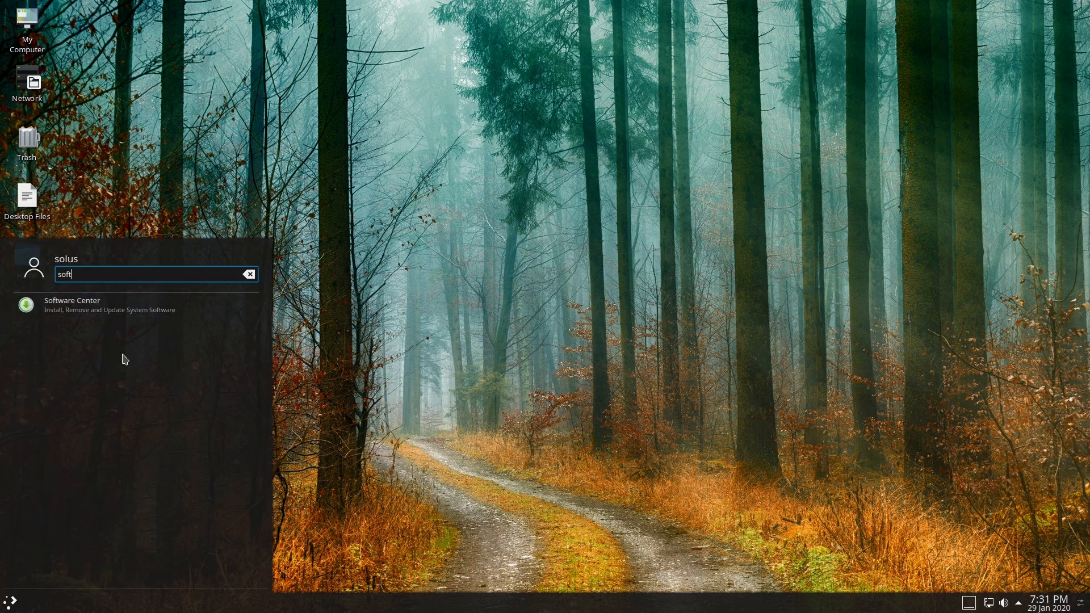
click(73, 304)
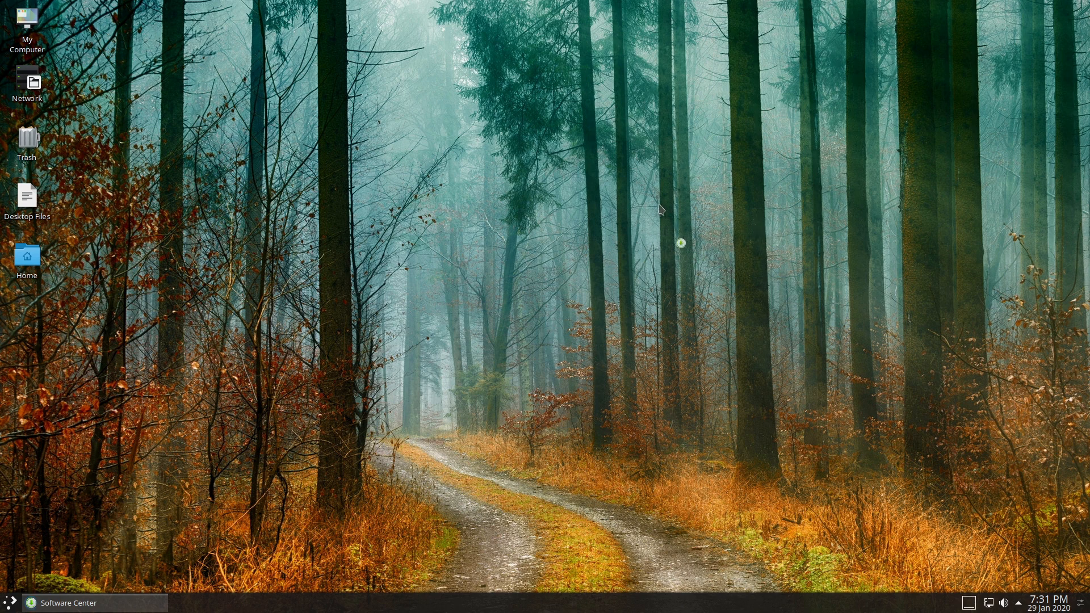
click(67, 603)
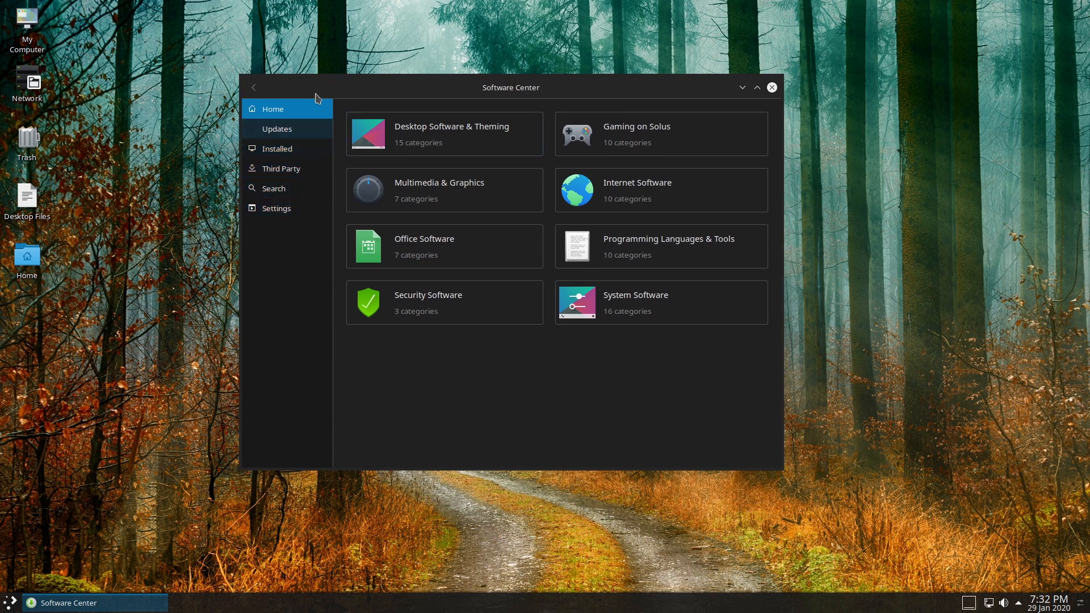
- Browse the Updates and Installed pages, then show the Third Party catalogue (Android Studio, Bitwig Studio, Enpass)
click(277, 129)
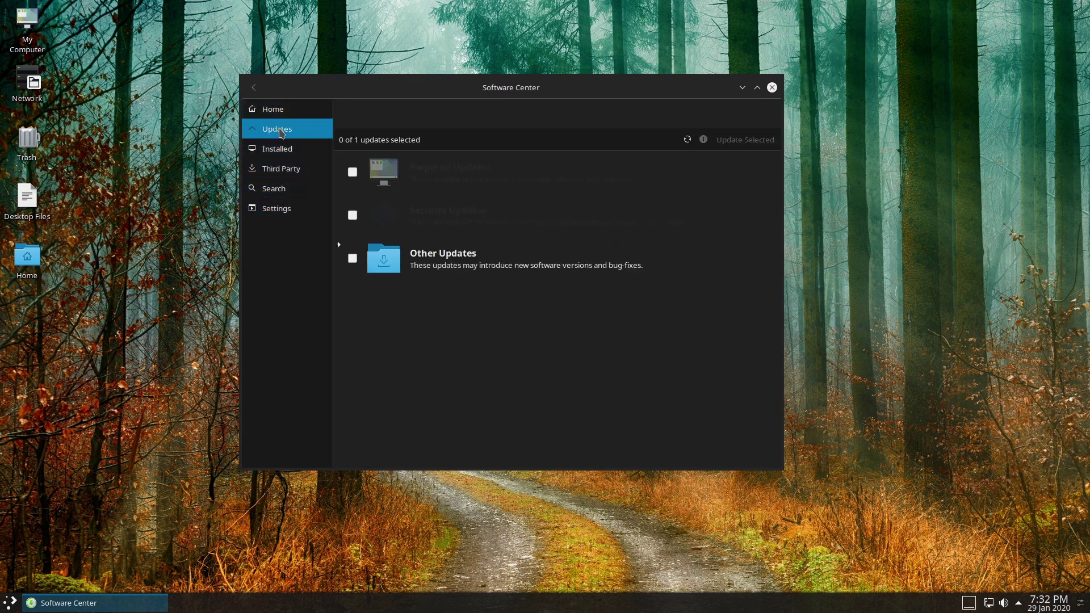
click(277, 148)
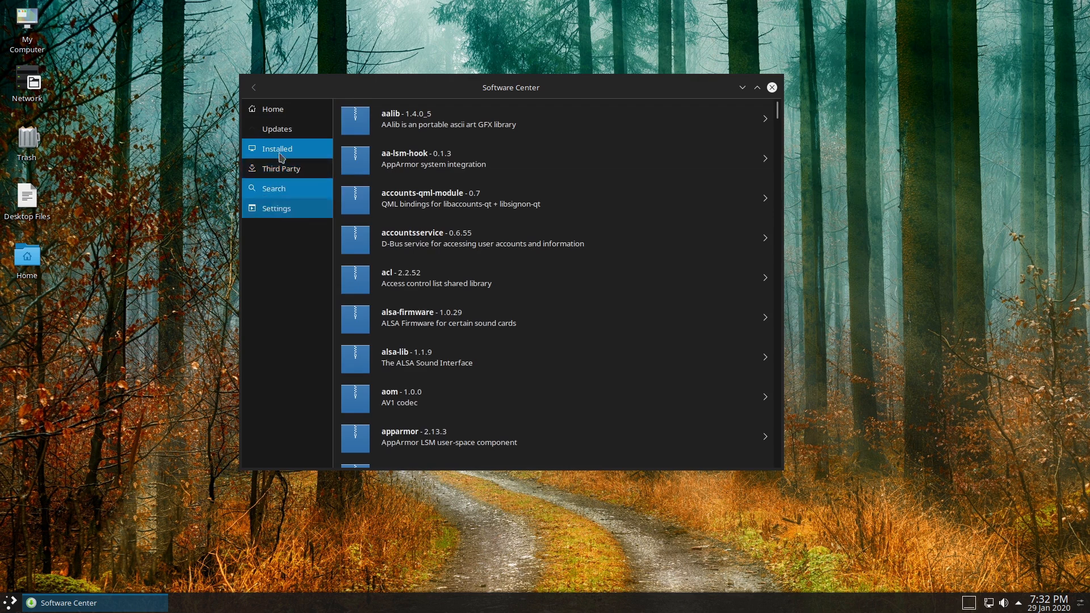
click(278, 128)
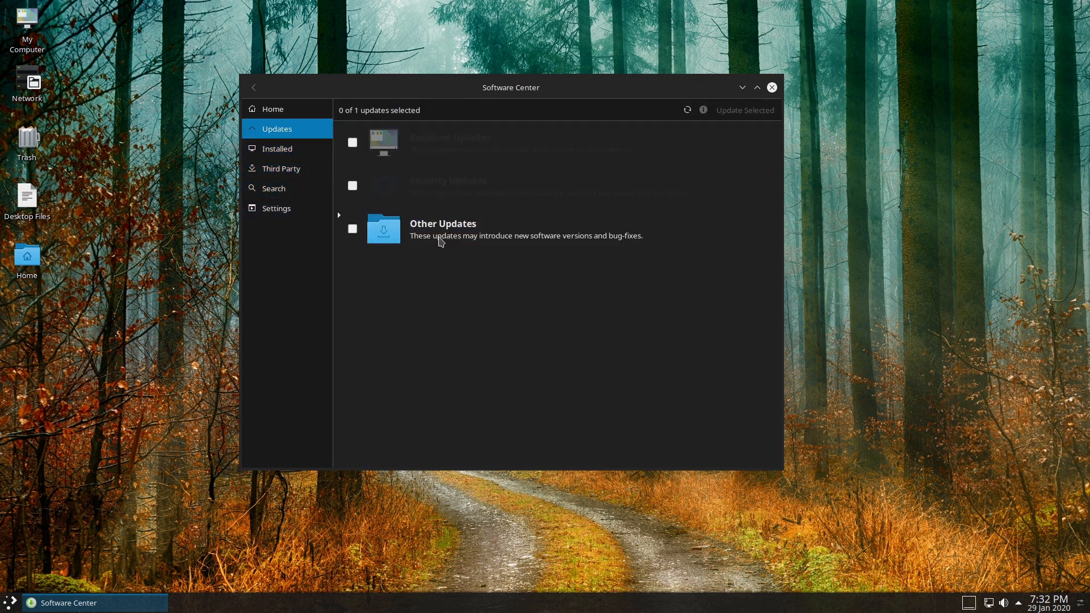
mouse_move(281, 168)
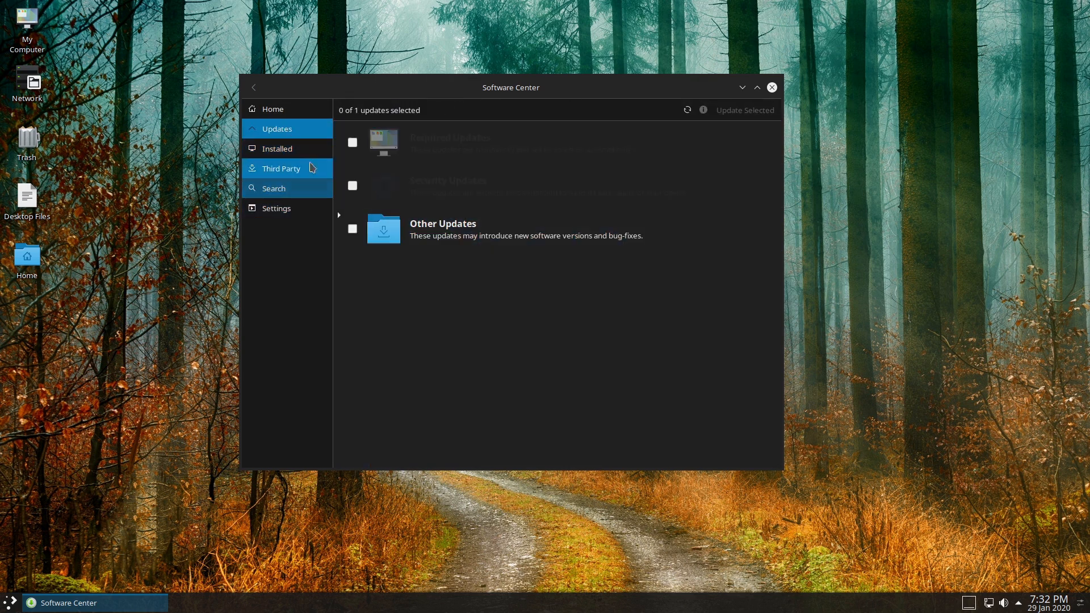
mouse_move(1055, 534)
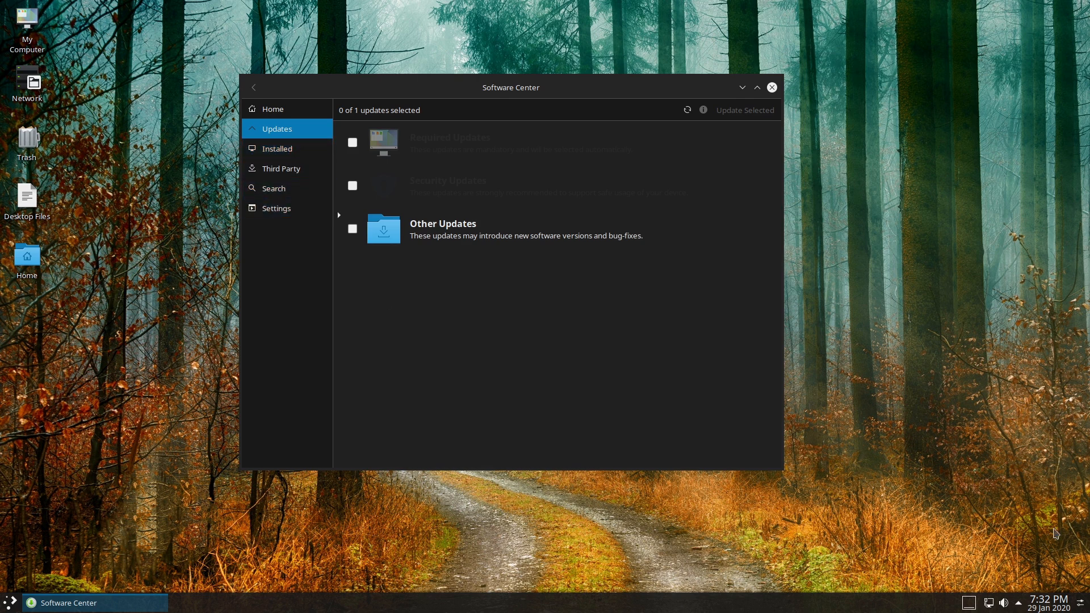
mouse_move(779, 450)
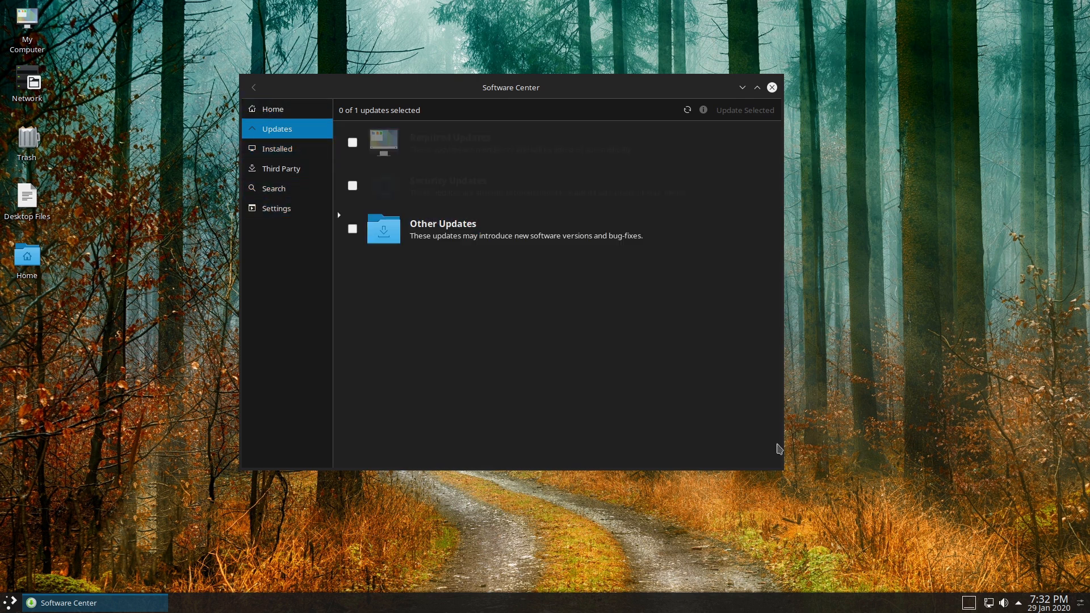
click(277, 148)
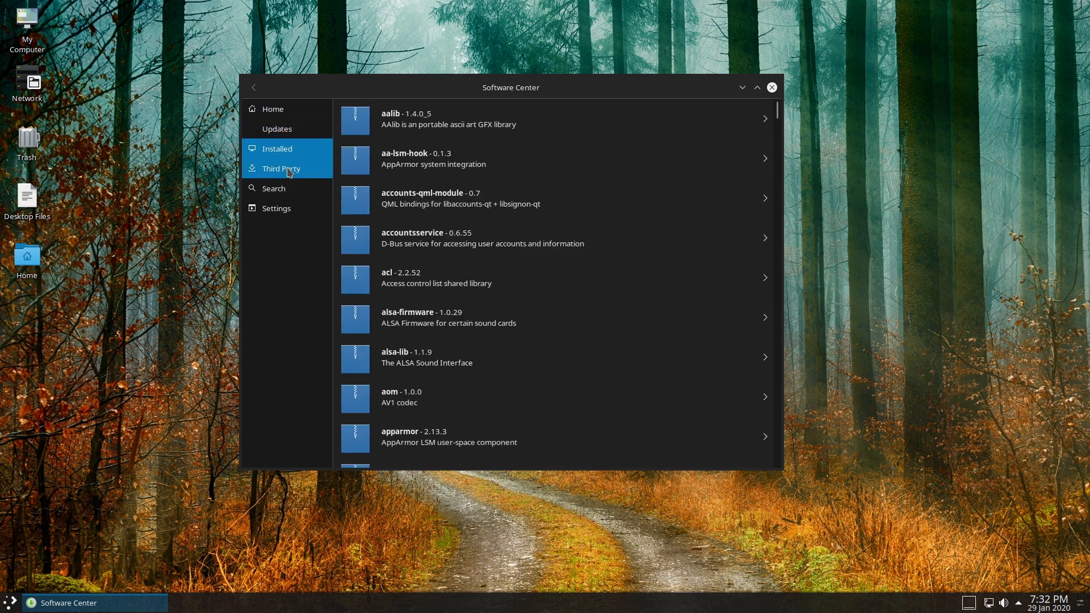
click(280, 168)
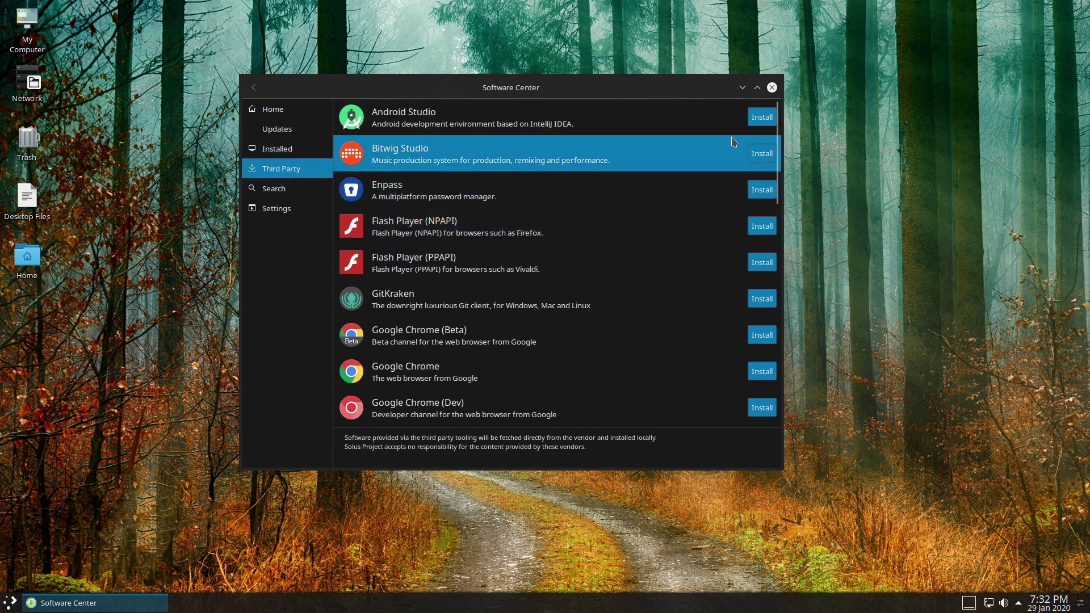
- Scroll through the Third Party applications list
scroll(down, 3)
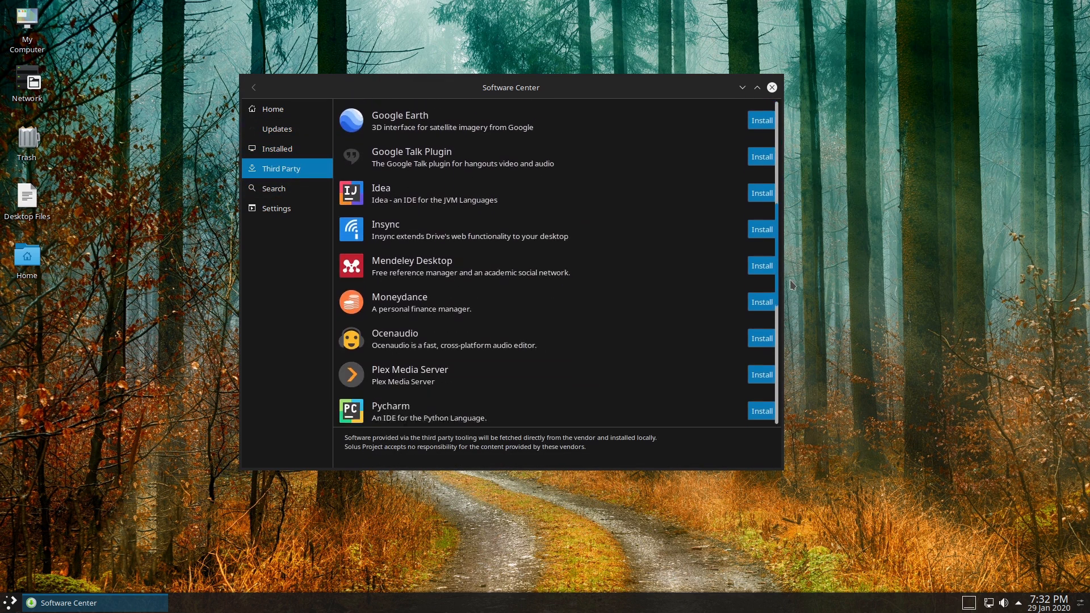
scroll(down, 3)
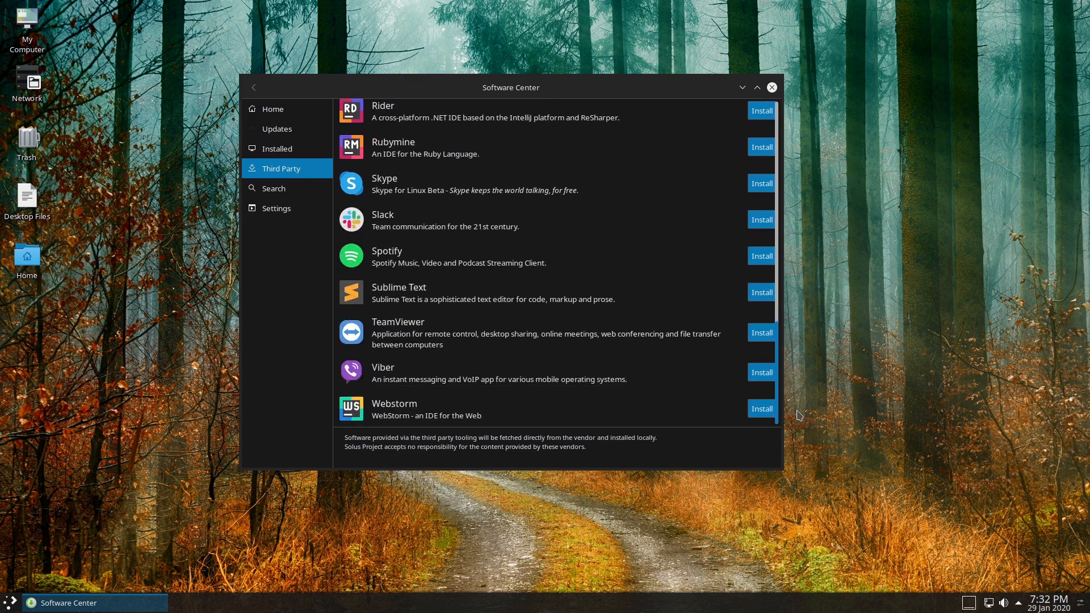
scroll(up, 3)
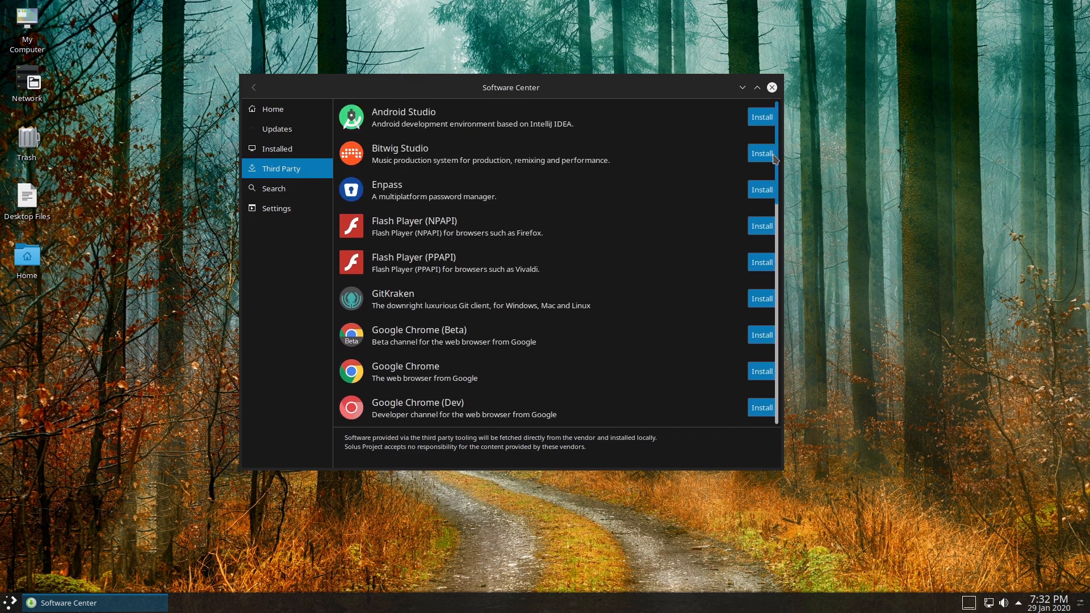
scroll(down, 3)
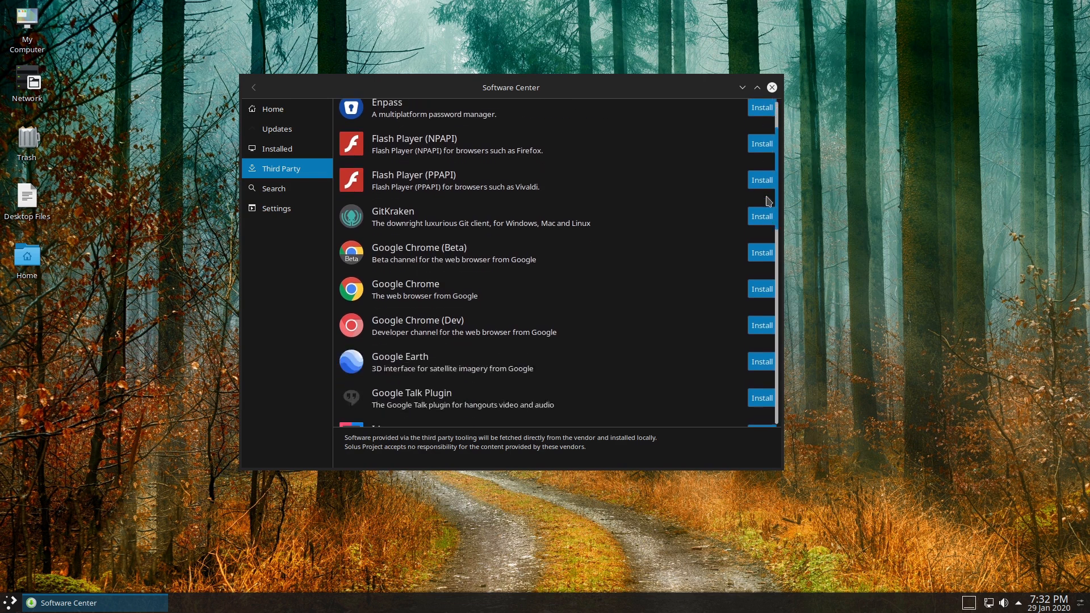
scroll(down, 3)
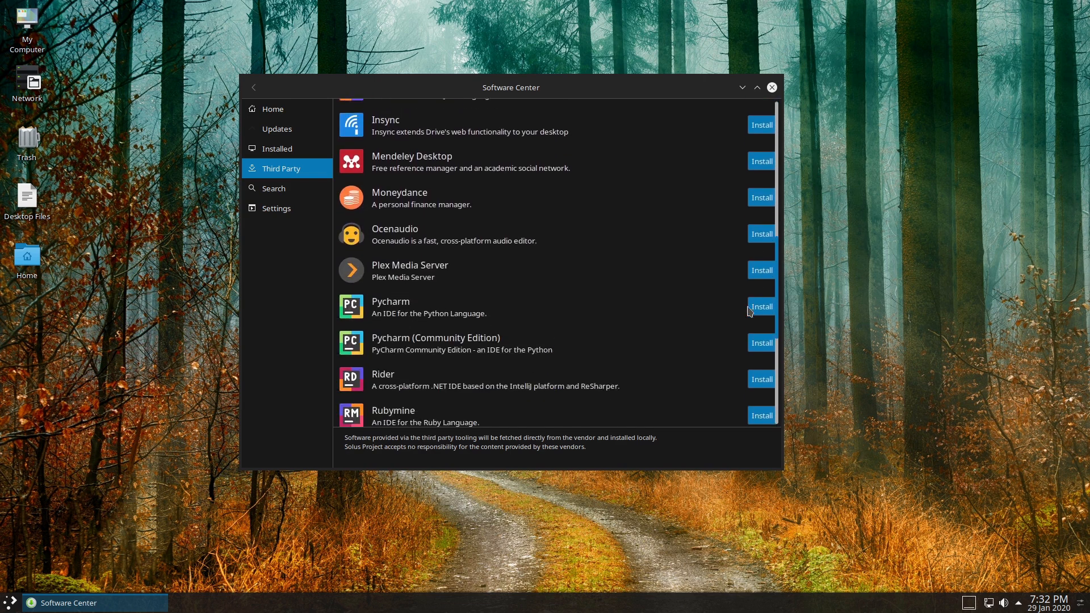
scroll(down, 3)
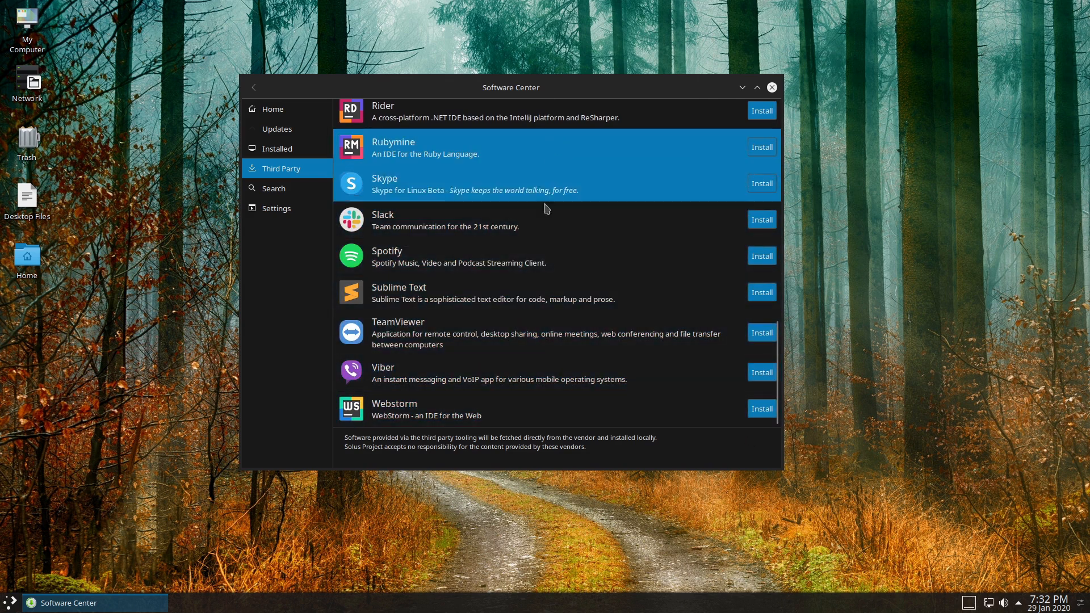
mouse_move(277, 151)
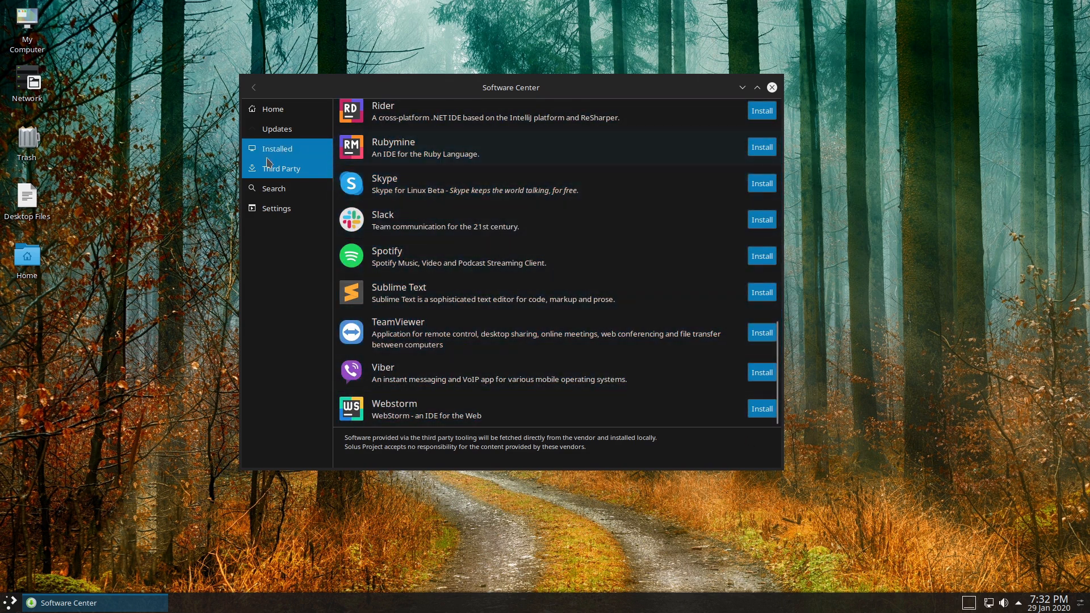
- Show the Search page, then close the Software Center
click(274, 188)
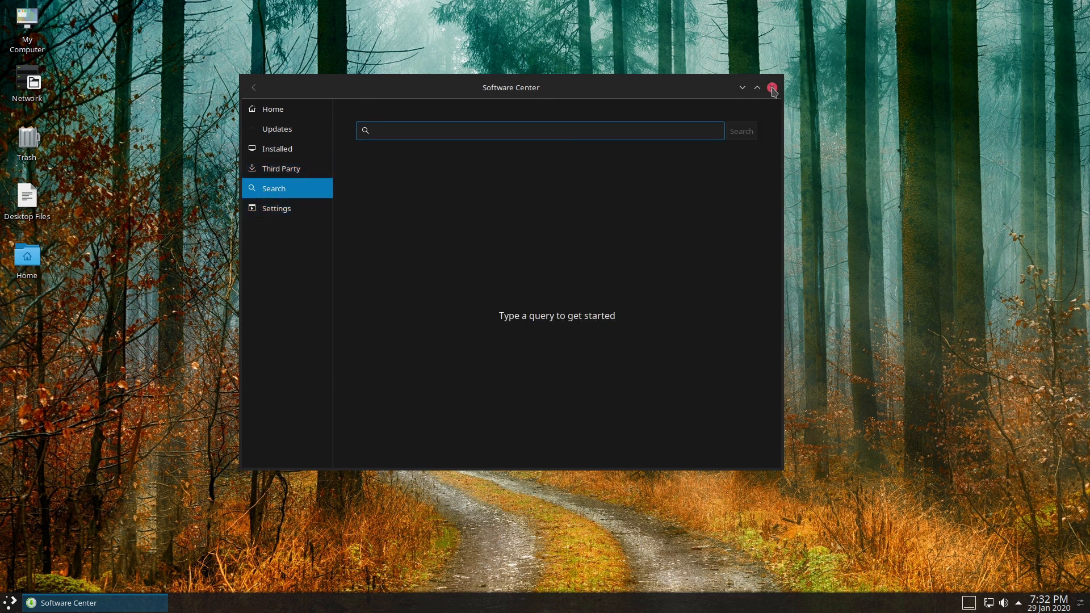
click(772, 88)
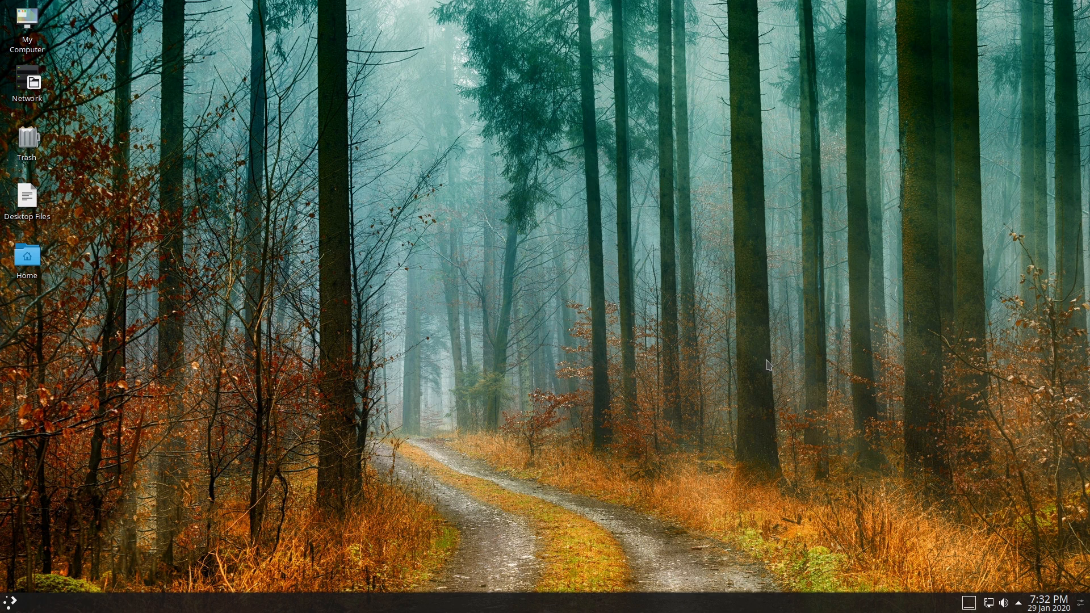
mouse_move(779, 304)
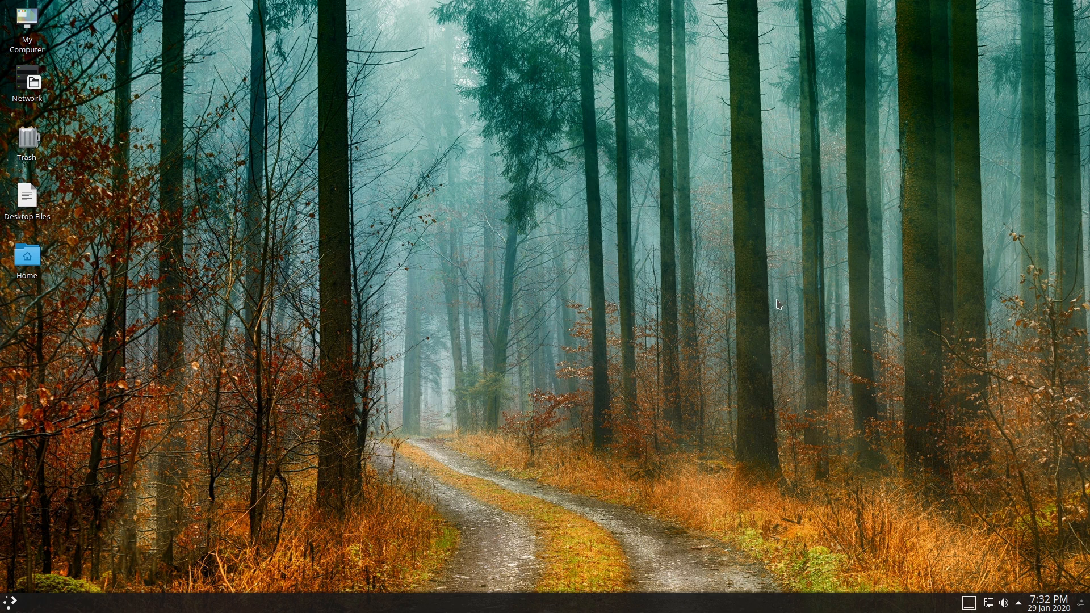